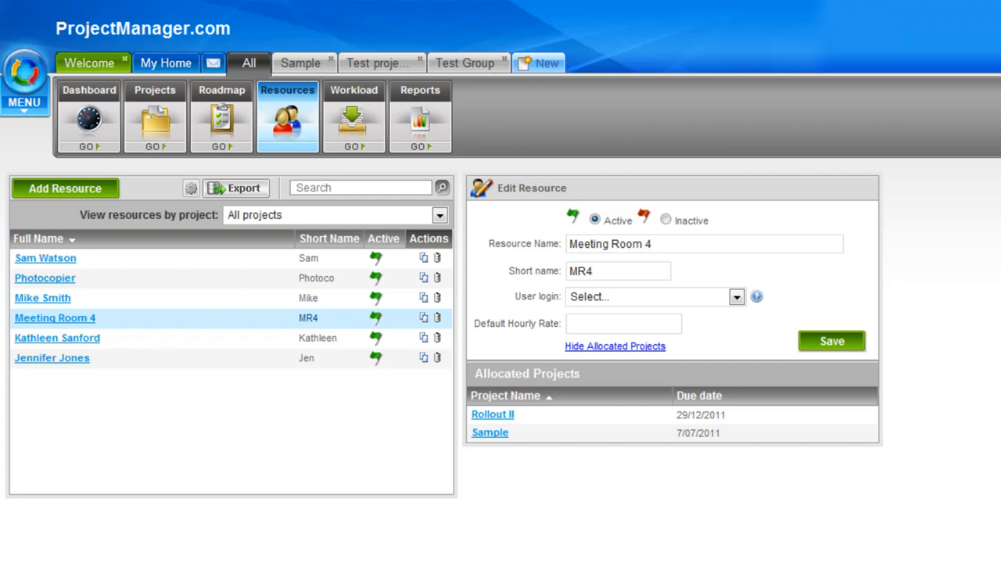
mouse_move(247, 94)
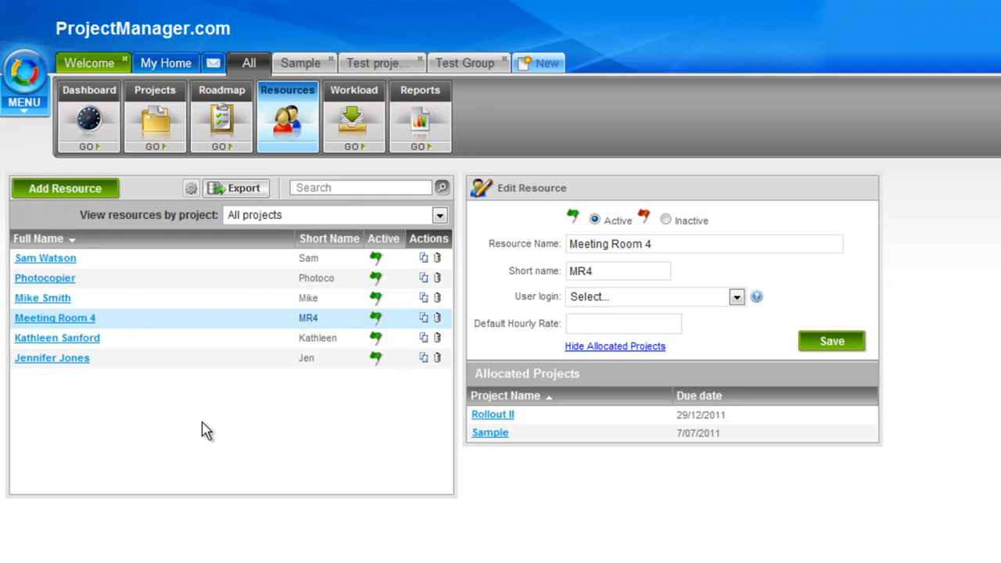
mouse_move(253, 363)
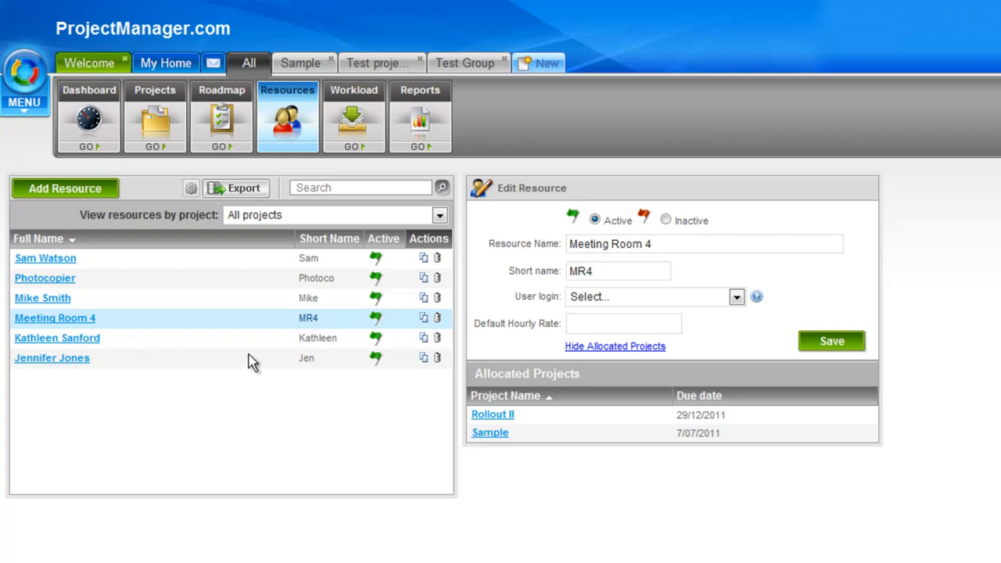
mouse_move(139, 366)
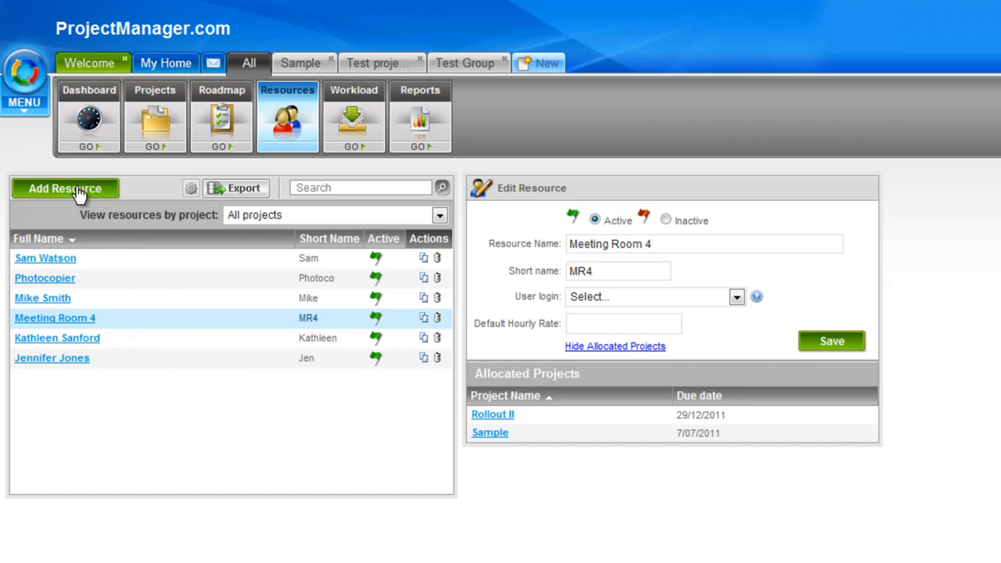
mouse_move(190, 194)
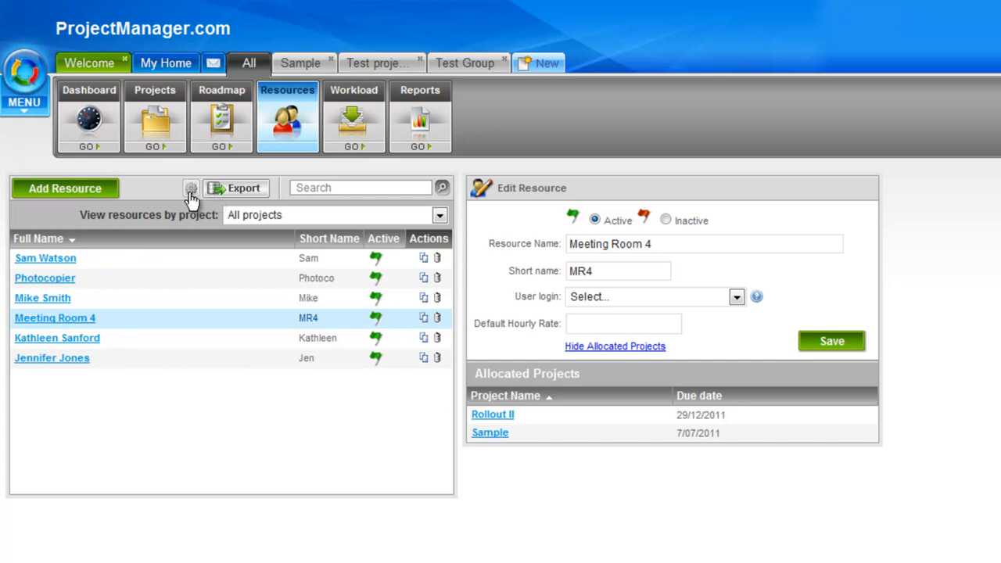
Dismiss the Settings dialog unchanged and filter the resource list to the Rollout II project.
left_click(191, 188)
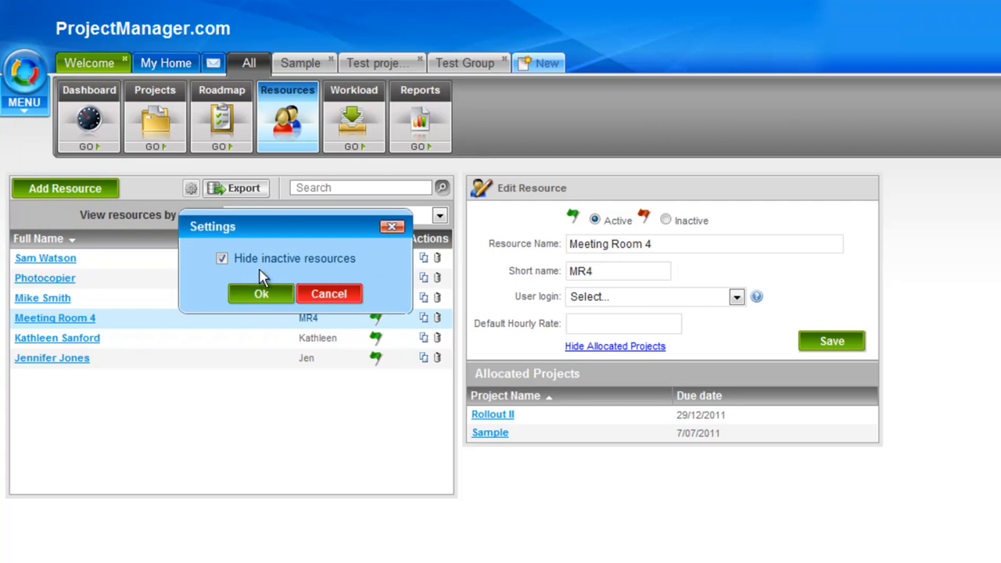
mouse_move(294, 304)
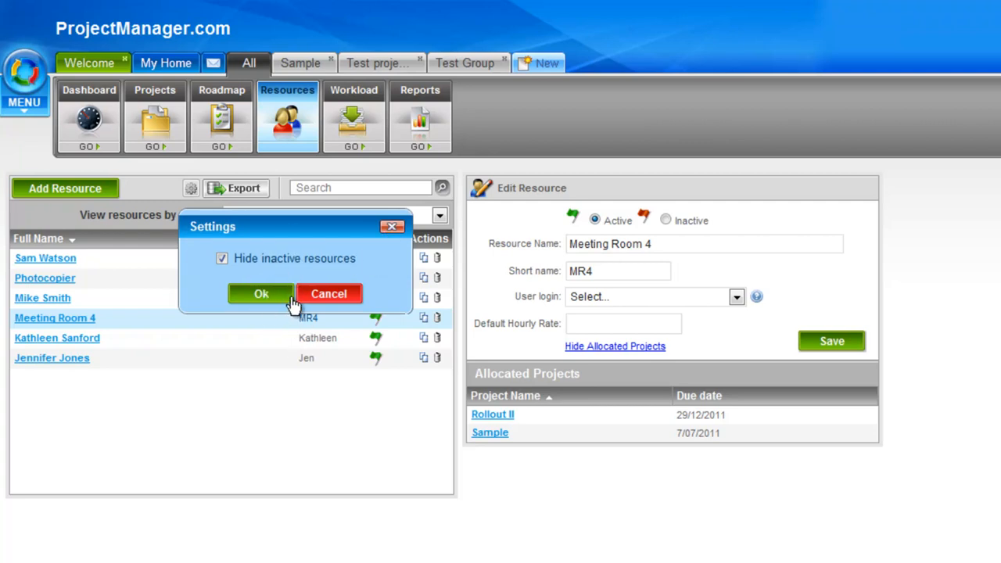
left_click(261, 294)
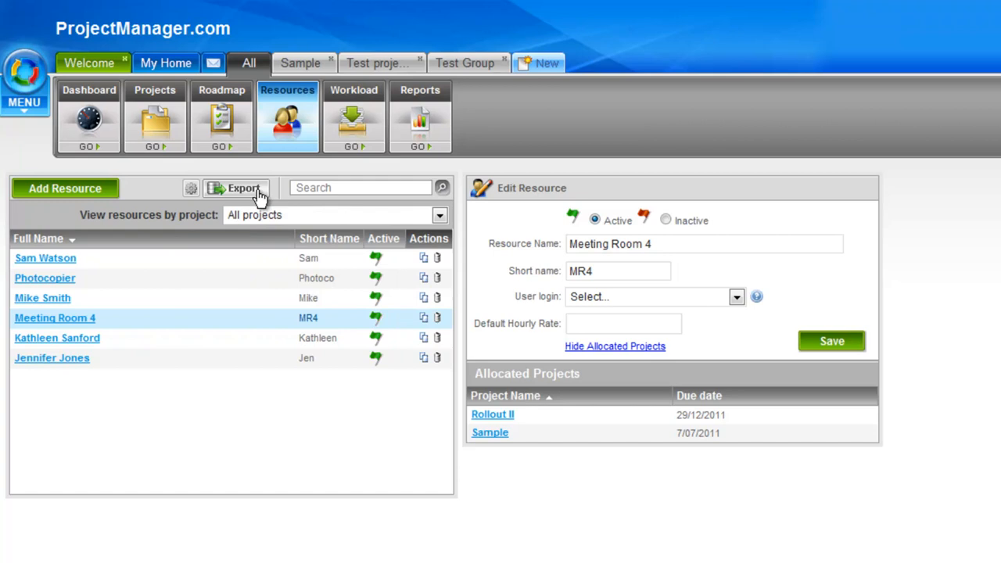
mouse_move(322, 185)
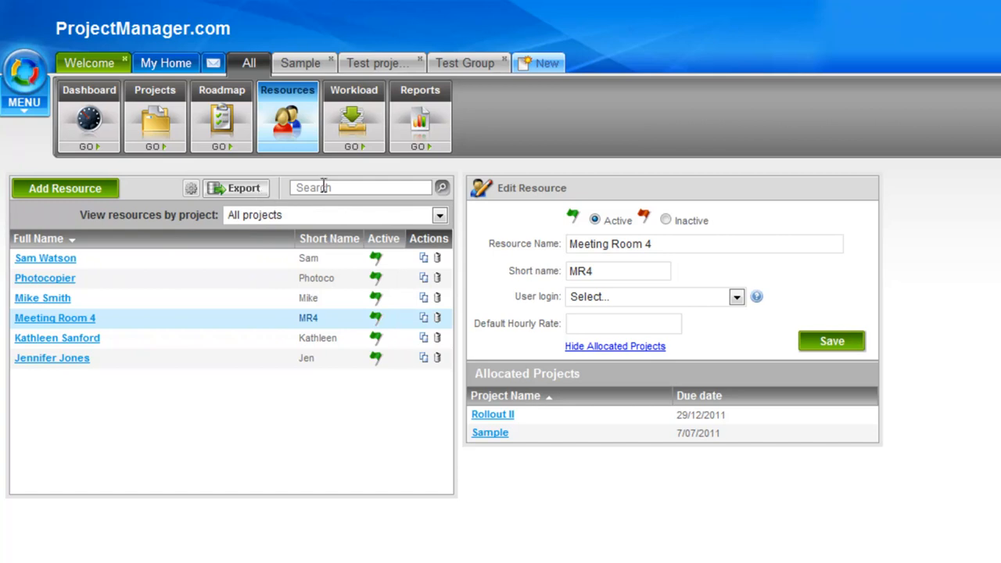
left_click(360, 188)
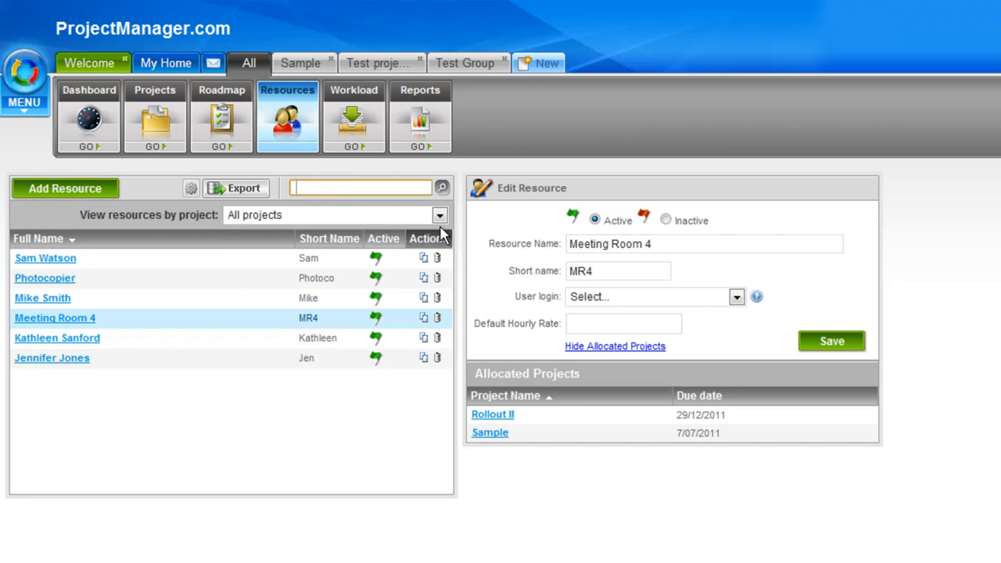
left_click(440, 216)
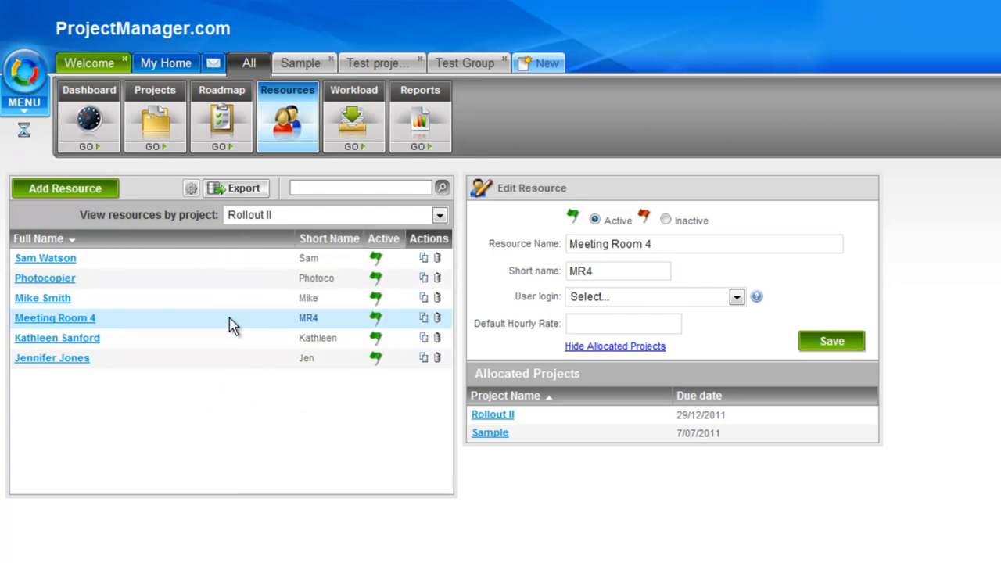
mouse_move(185, 389)
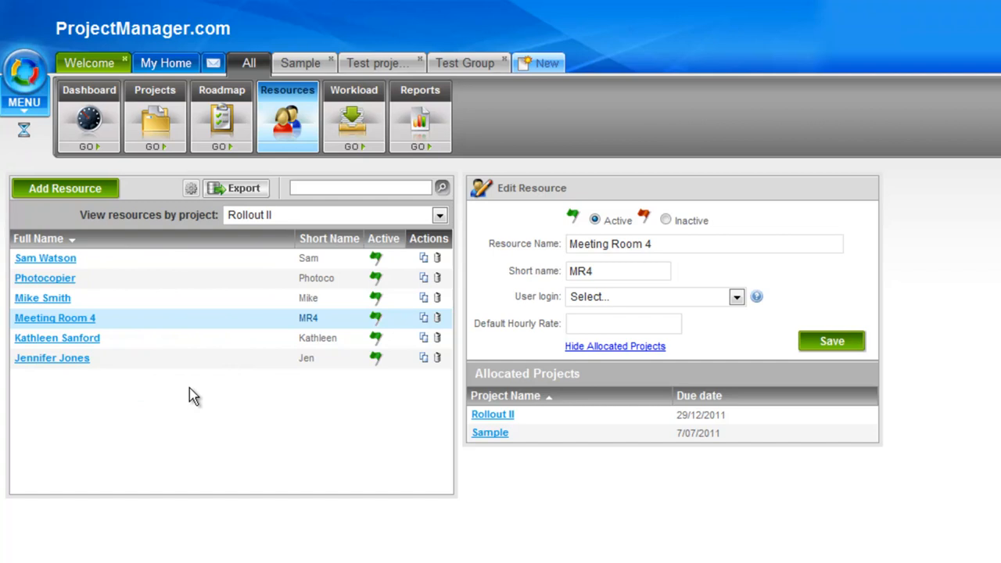
left_click(42, 297)
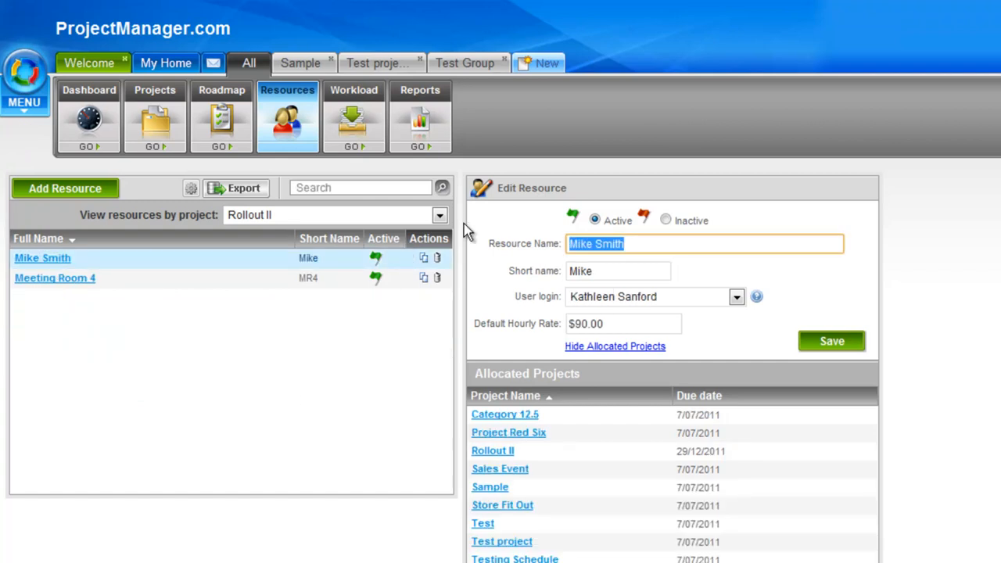
left_click(437, 216)
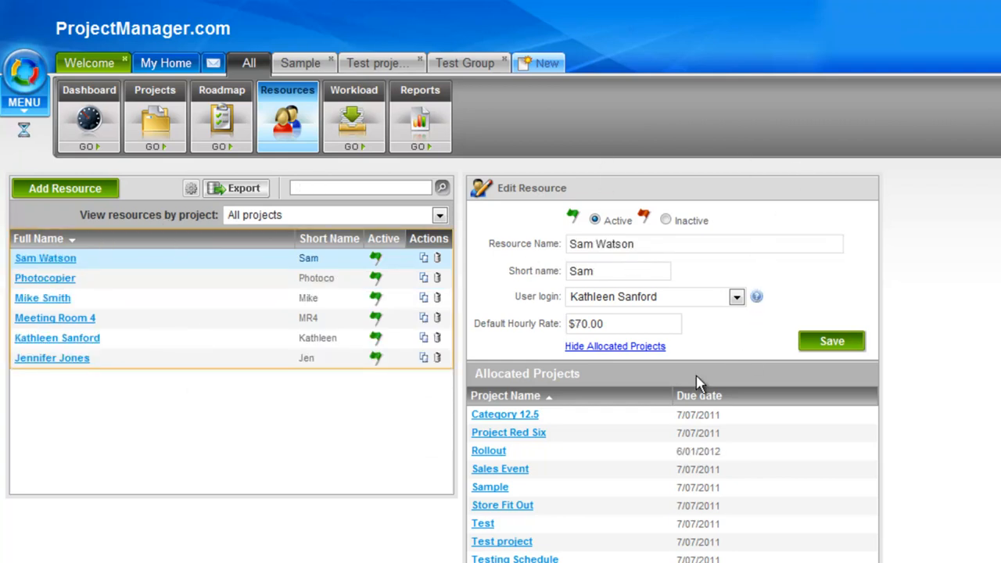
mouse_move(729, 315)
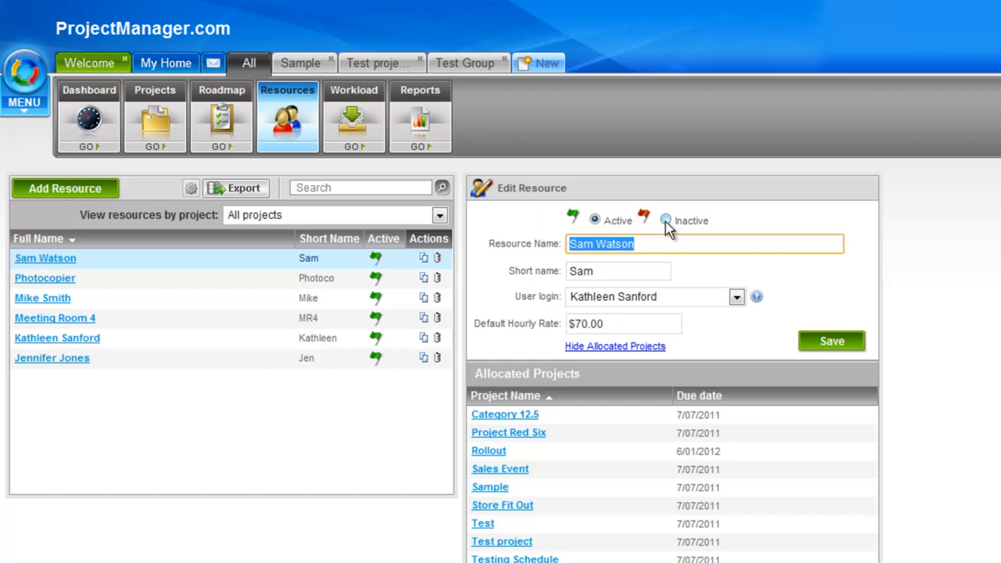
left_click(618, 271)
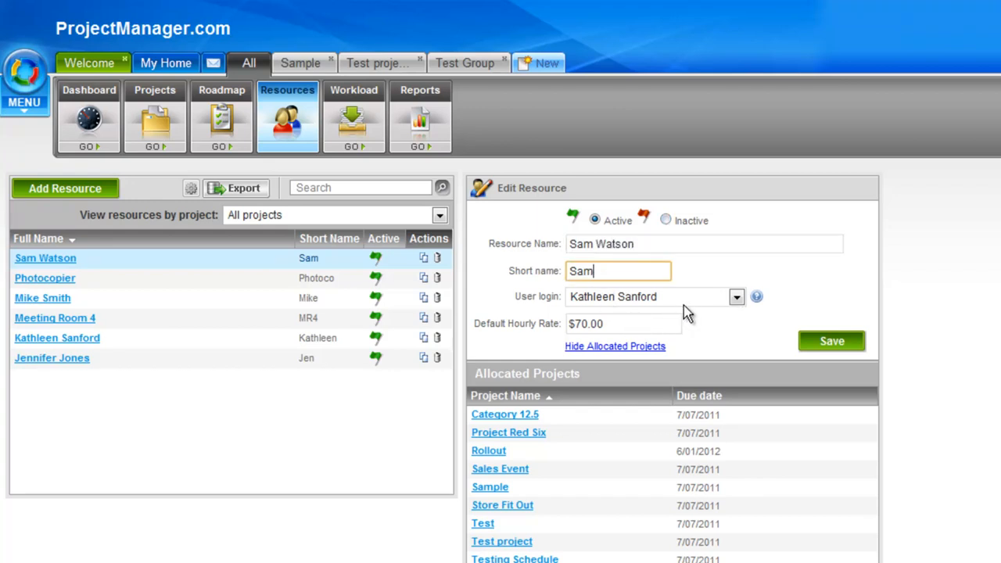
mouse_move(701, 323)
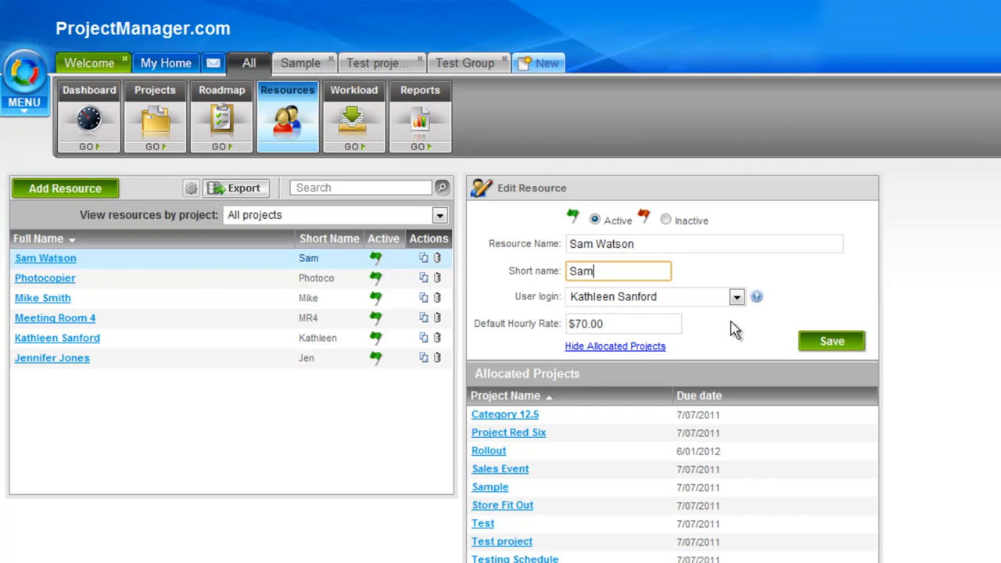
mouse_move(681, 311)
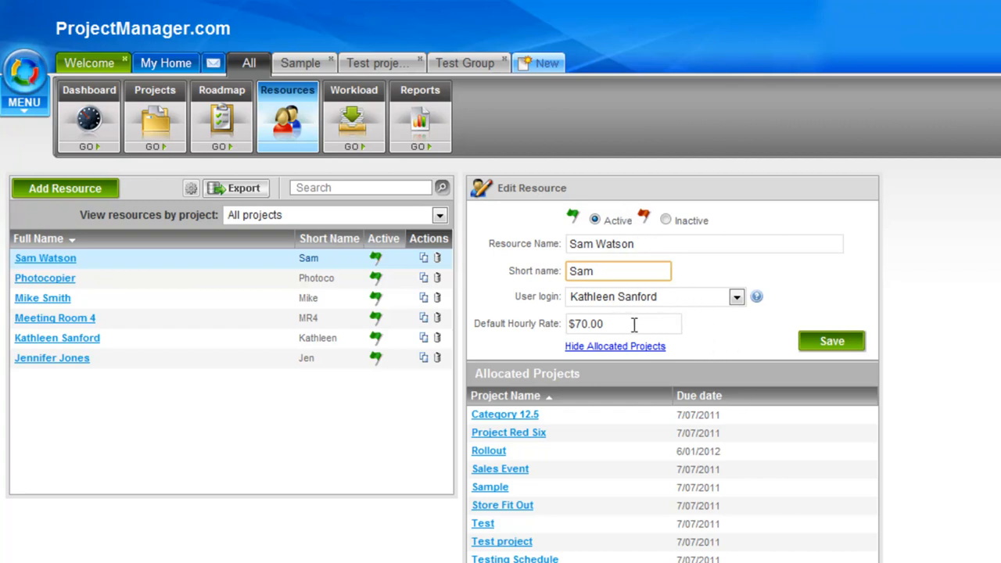
left_click(623, 324)
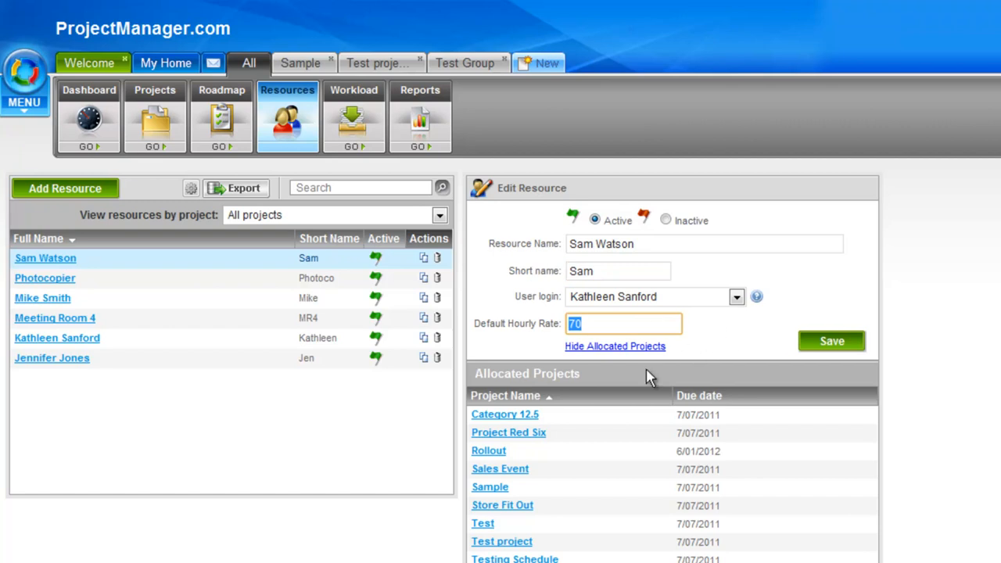
mouse_move(444, 469)
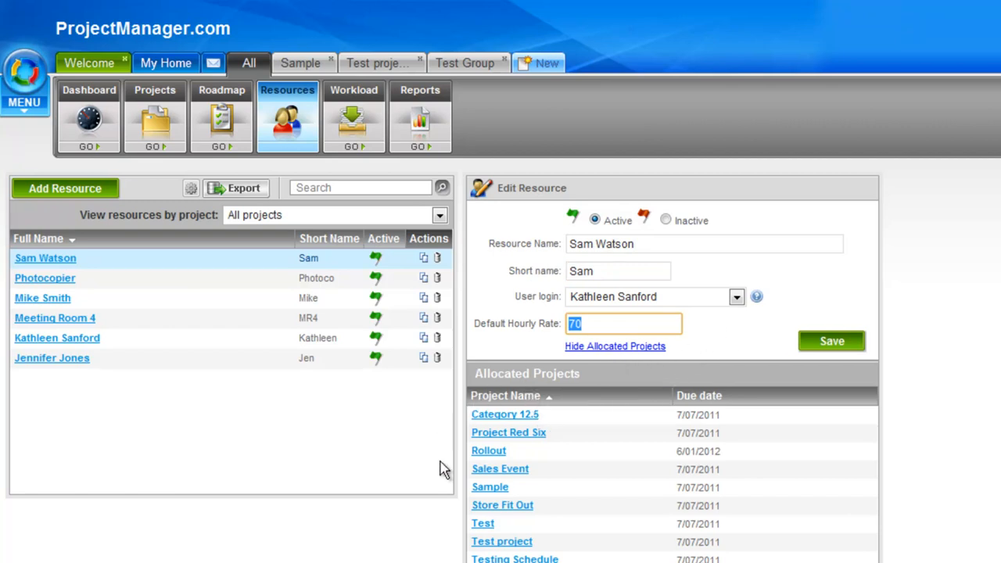
mouse_move(622, 391)
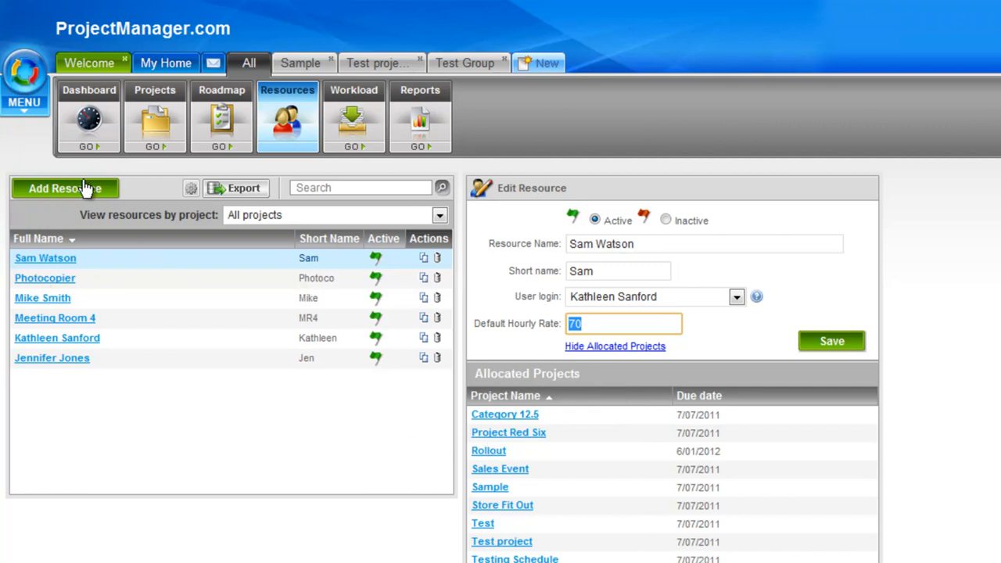
Start a new resource named Meeting Room 5 with short name MR5.
left_click(65, 188)
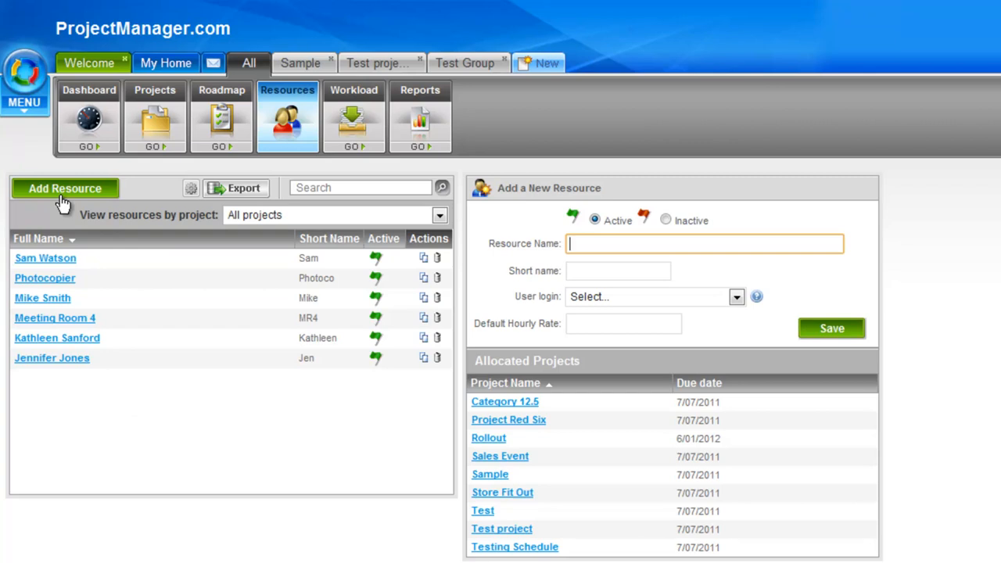
mouse_move(569, 258)
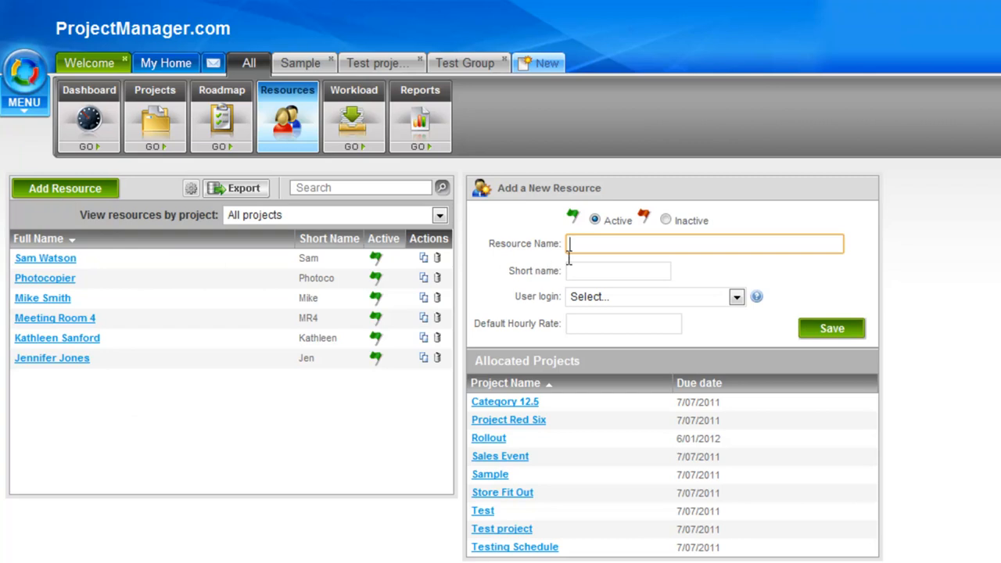
mouse_move(588, 237)
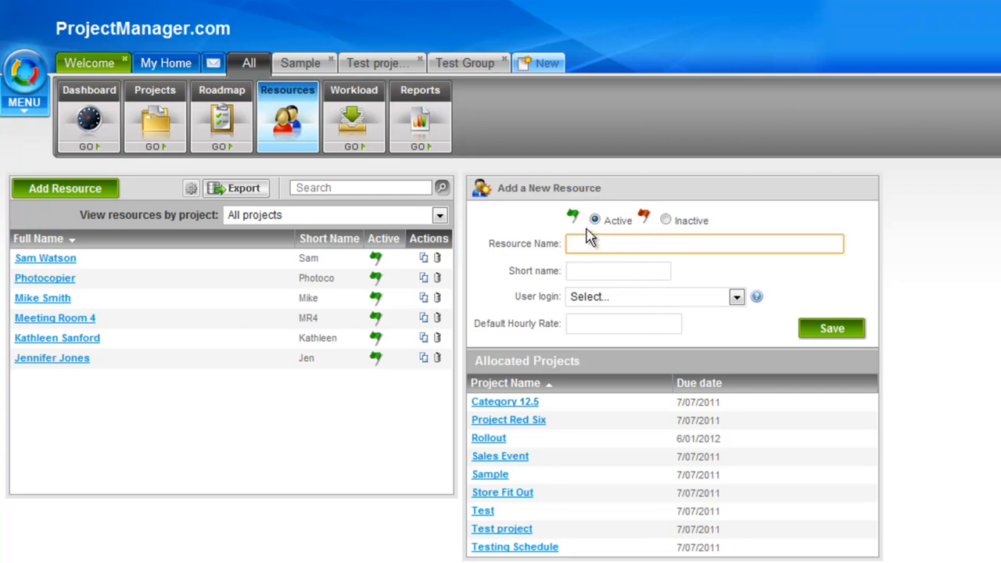
type("M")
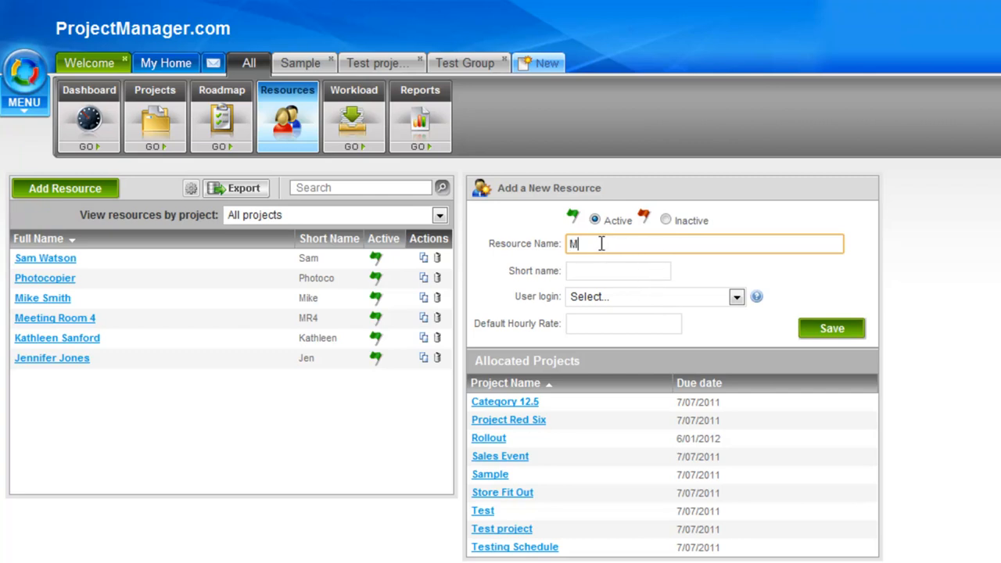
type("eeting Room")
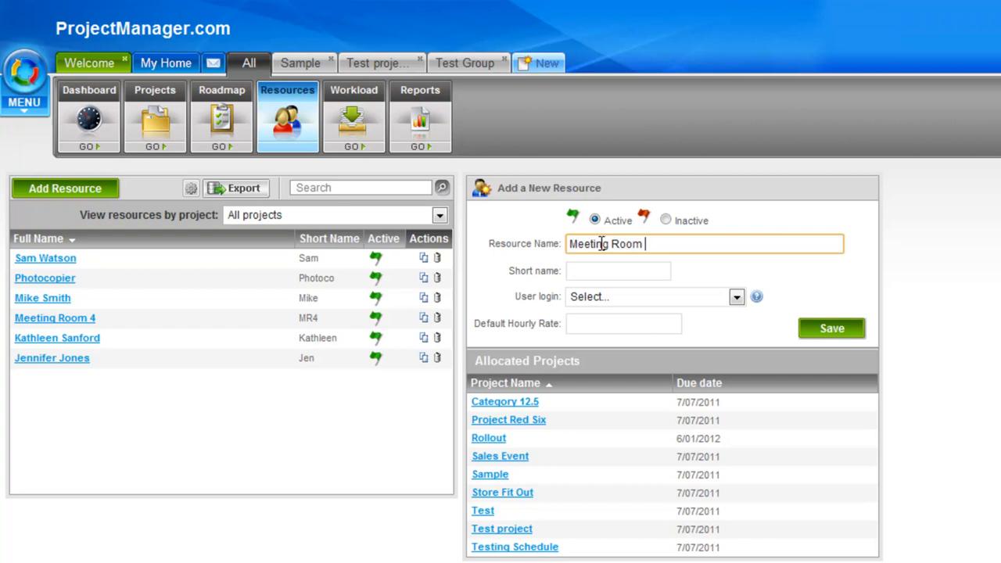
type("5")
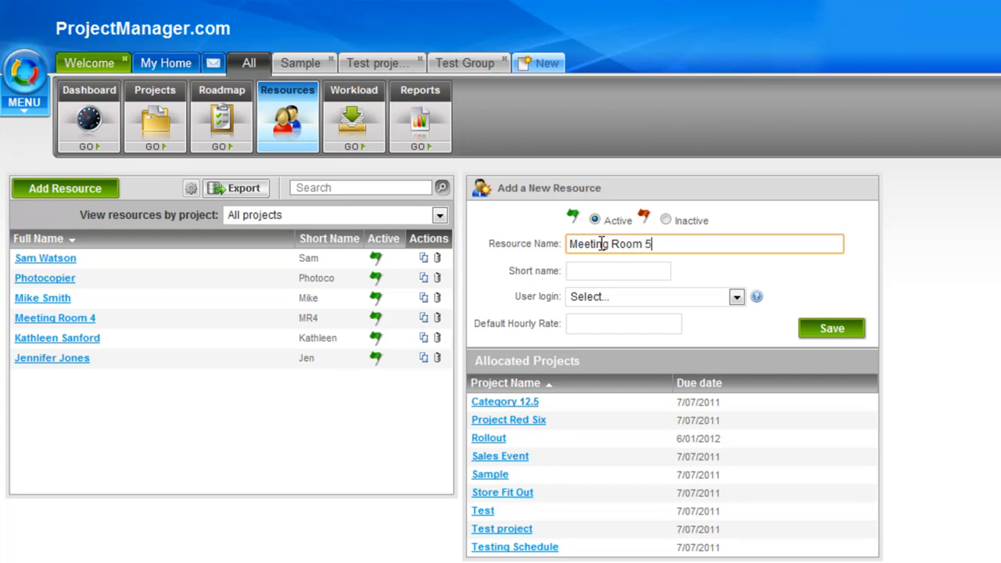
mouse_move(685, 263)
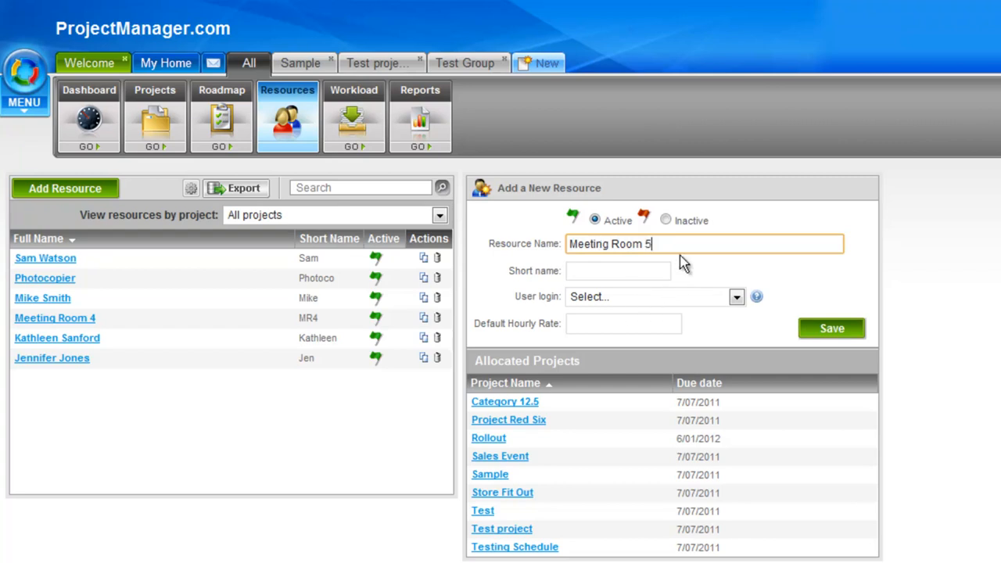
type("Mee")
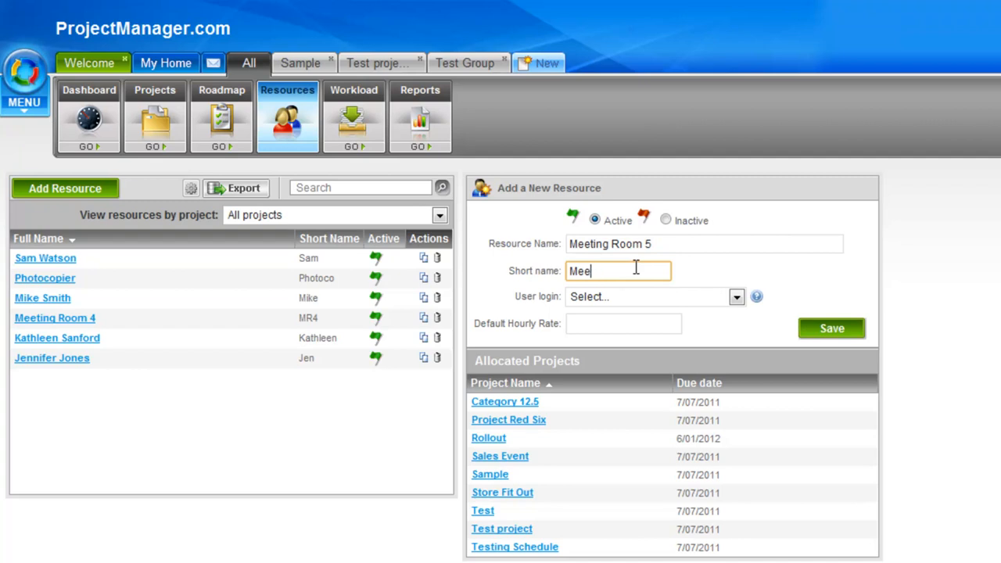
type("MR5")
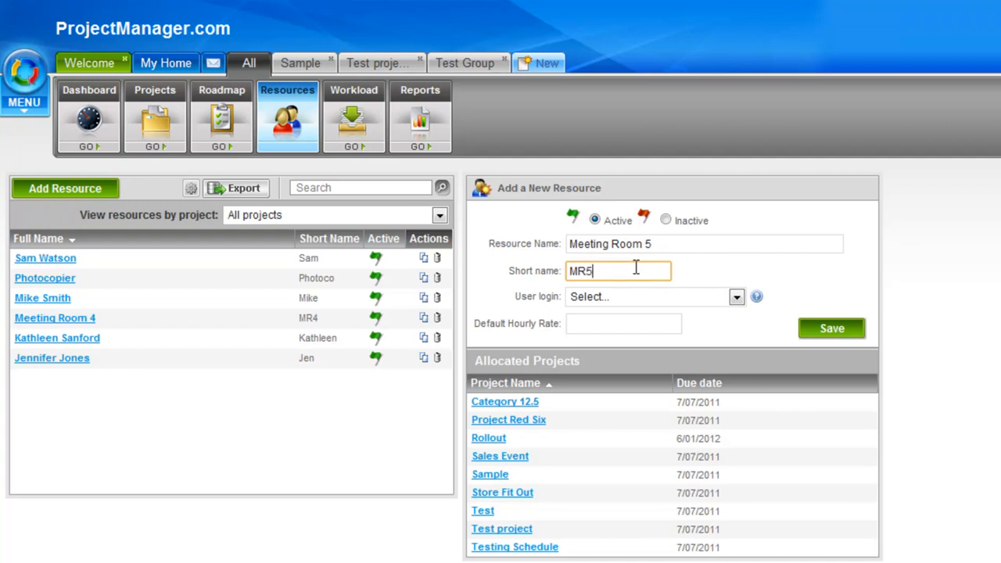
mouse_move(641, 305)
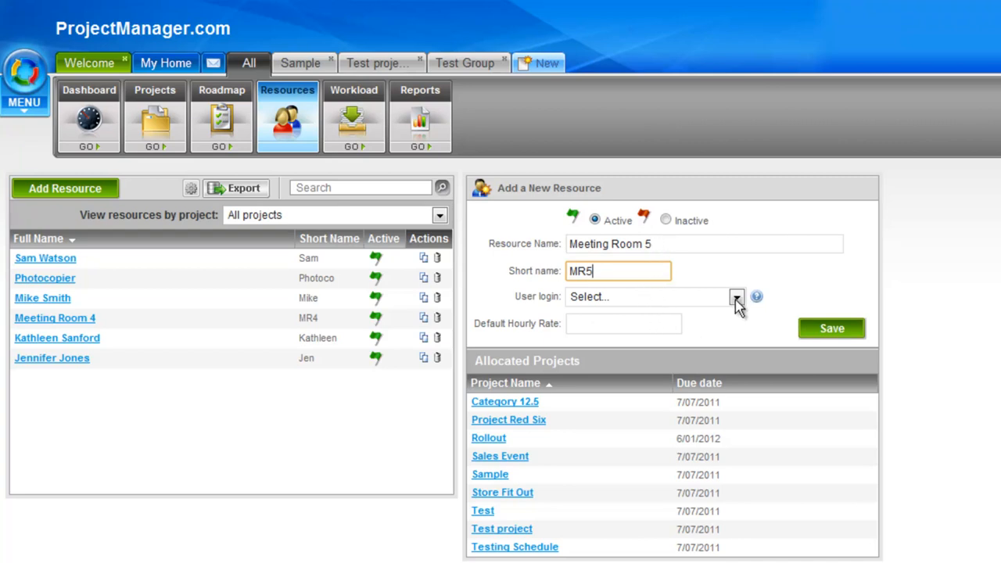
Leave the user login unset and enter a default hourly rate of 50.00.
left_click(735, 297)
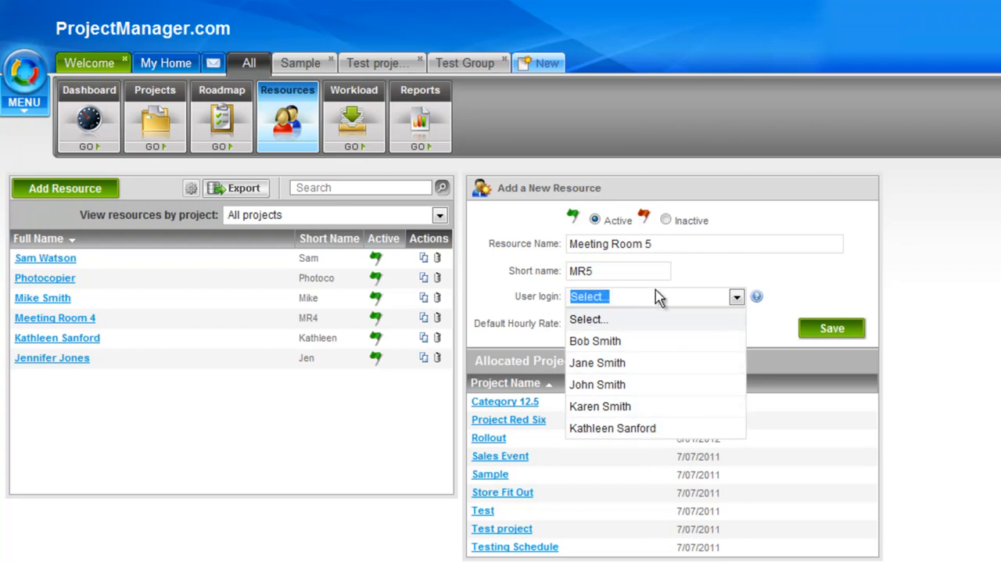
mouse_move(696, 248)
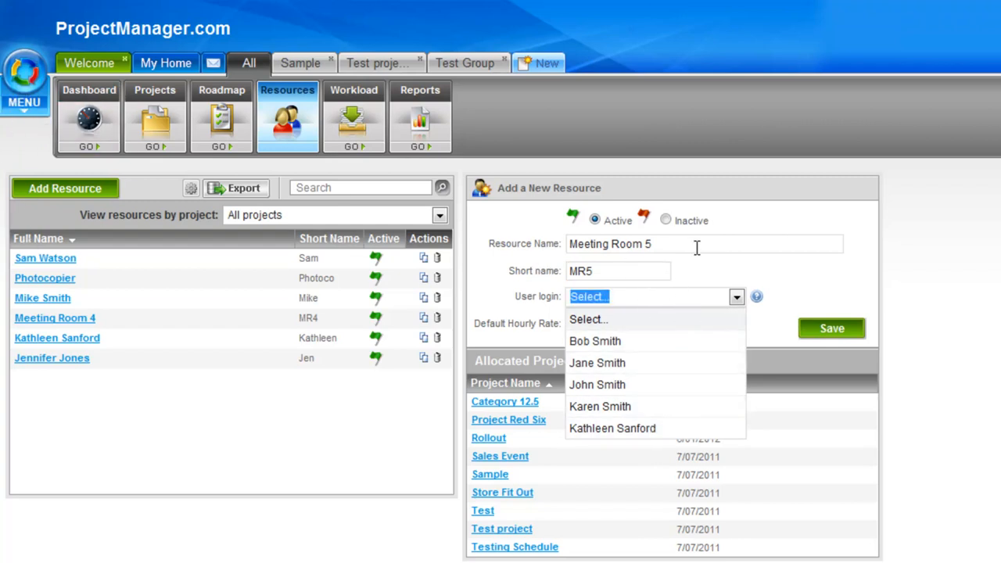
left_click(588, 319)
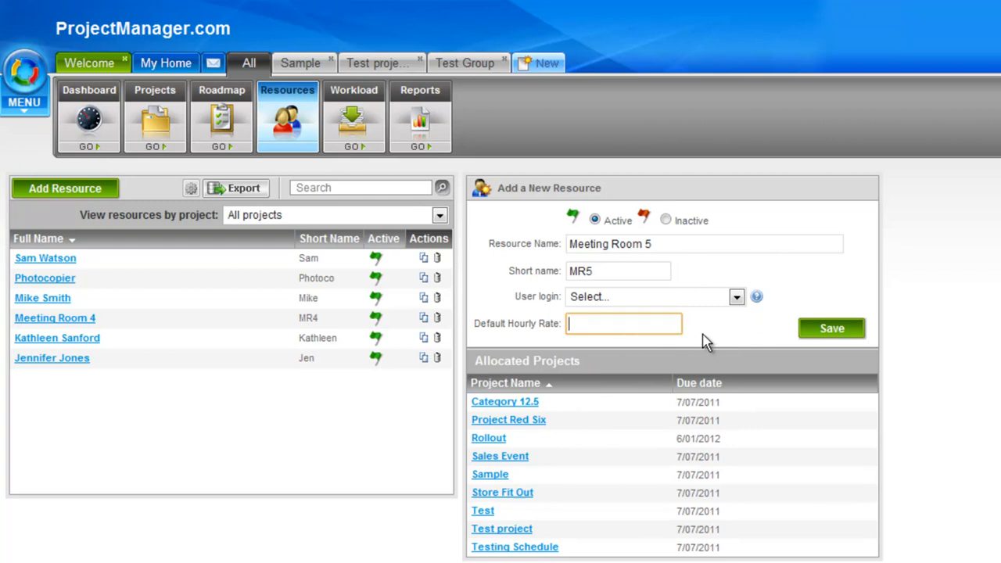
mouse_move(717, 347)
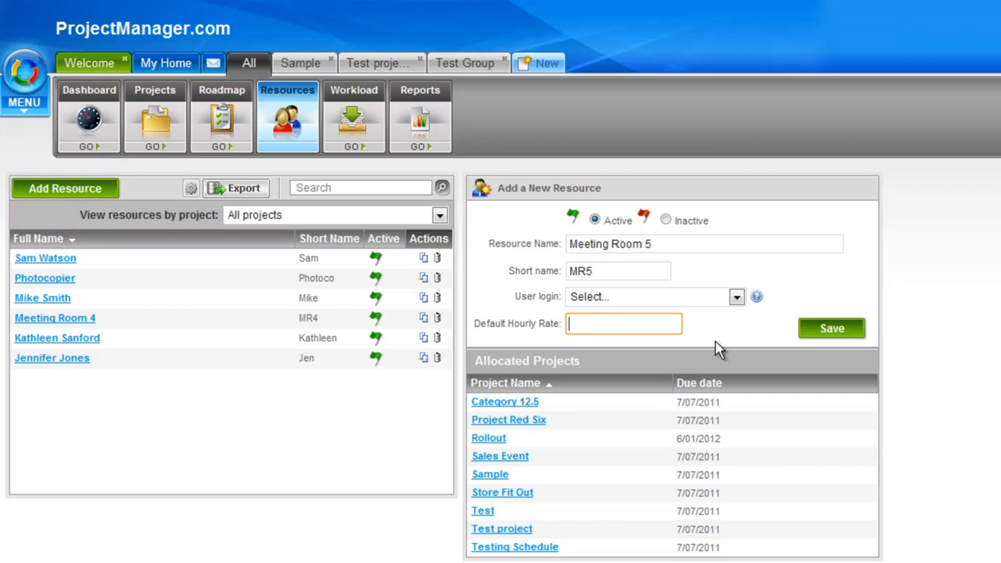
type("50.00")
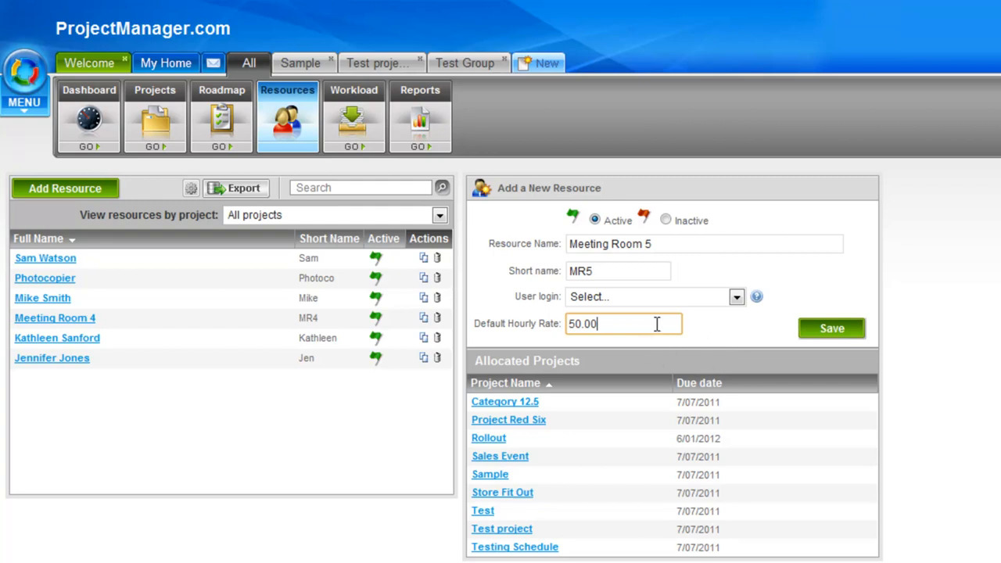
mouse_move(670, 360)
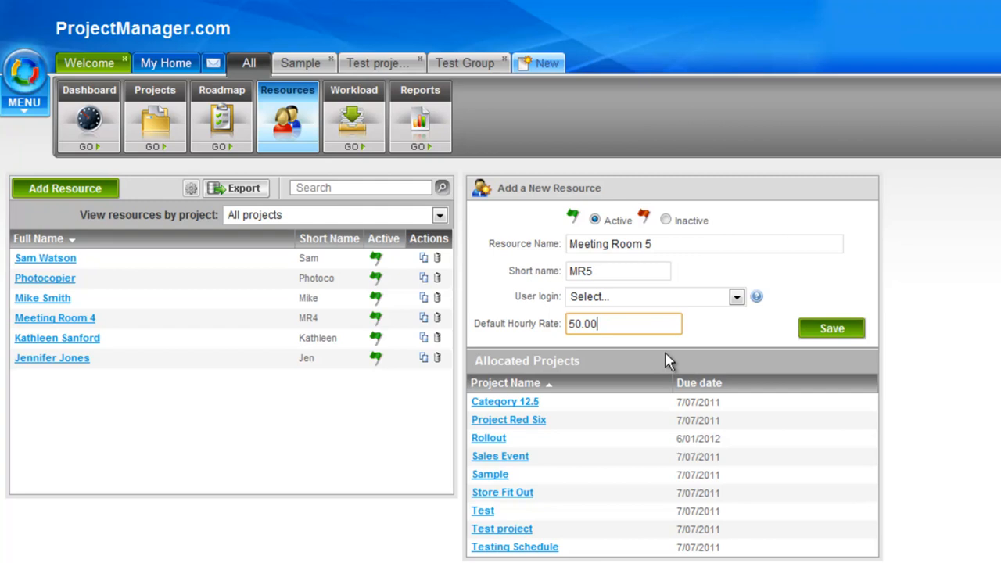
mouse_move(635, 481)
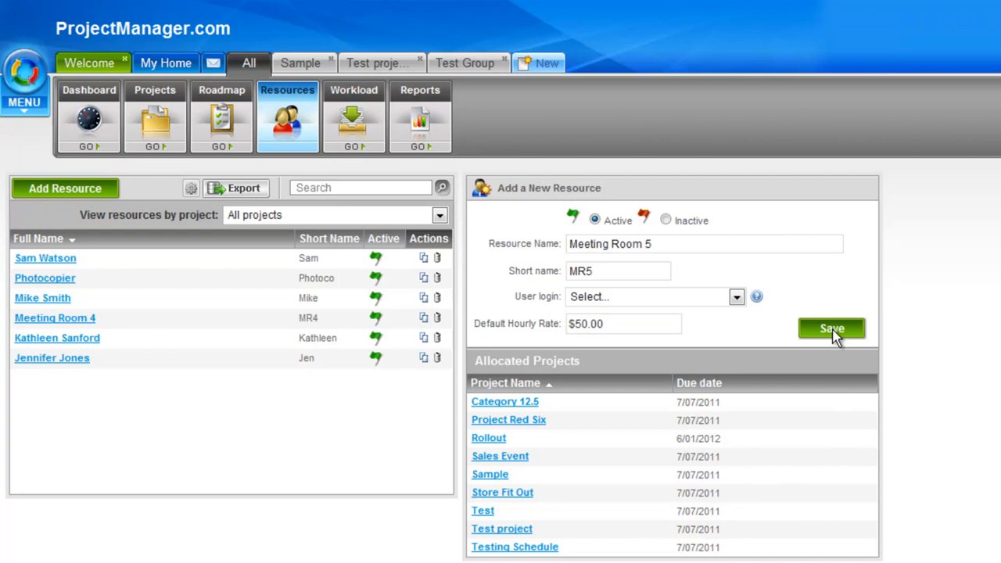
Save Meeting Room 5 and reopen its Edit Resource record, showing no projects yet.
left_click(832, 328)
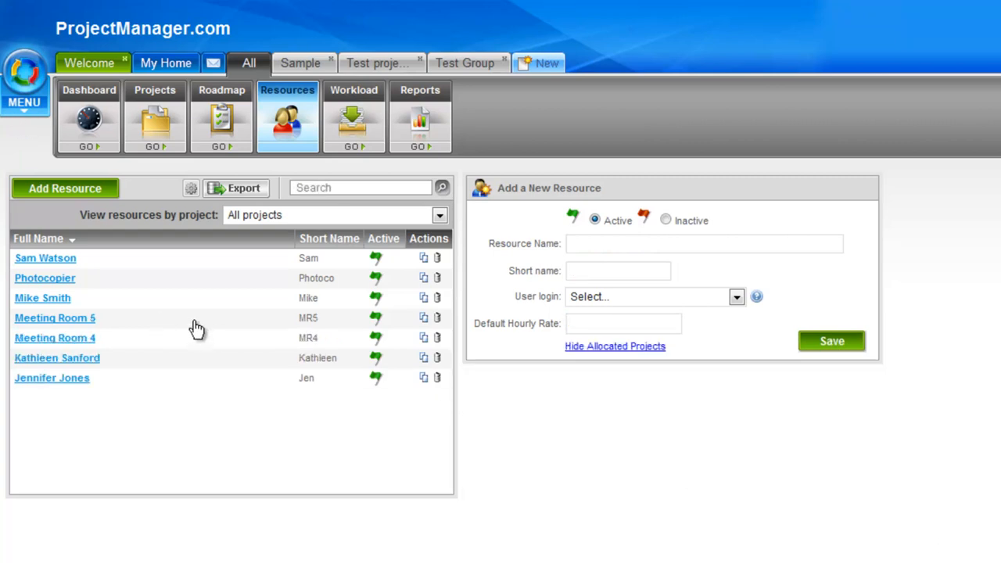
left_click(55, 317)
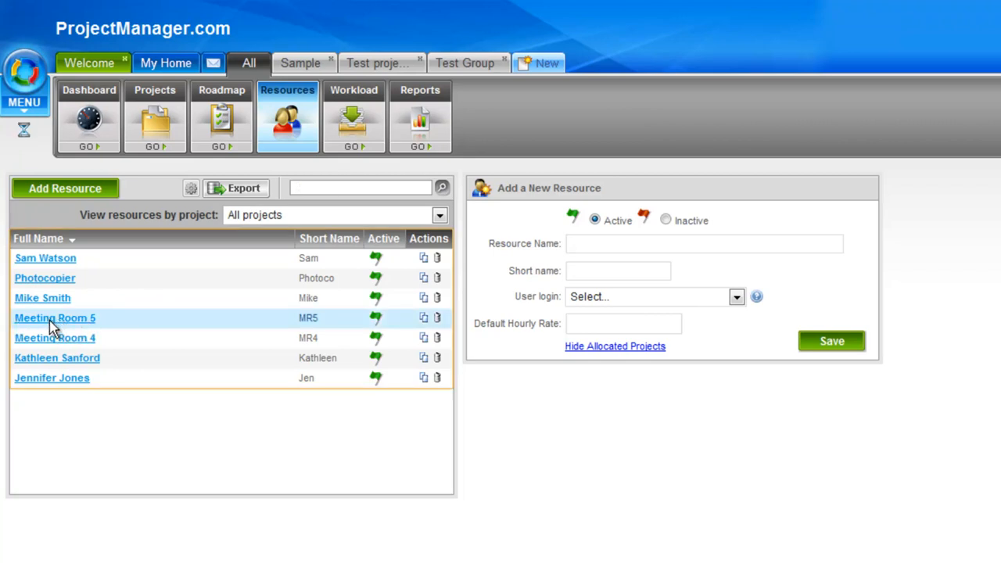
left_click(54, 317)
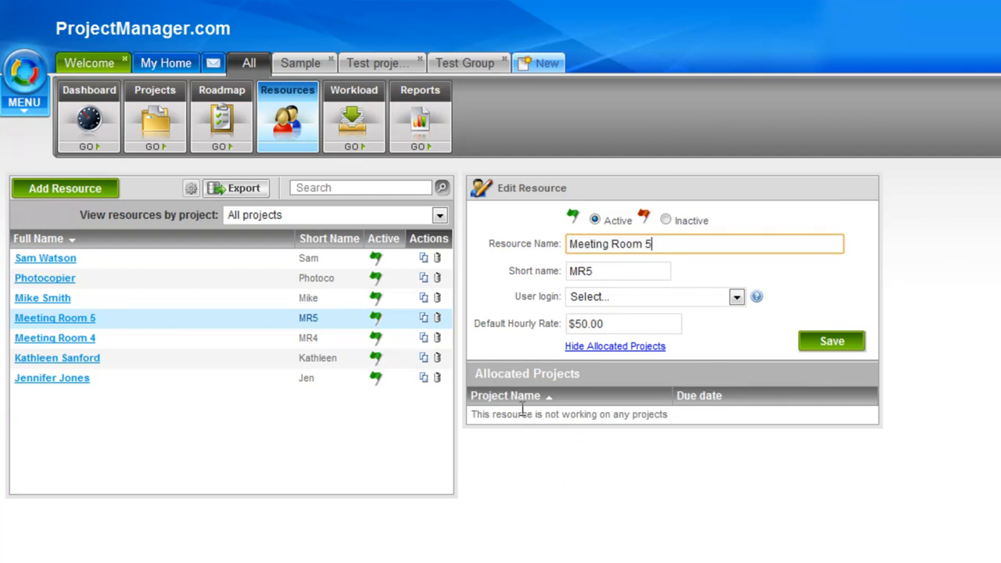
mouse_move(554, 435)
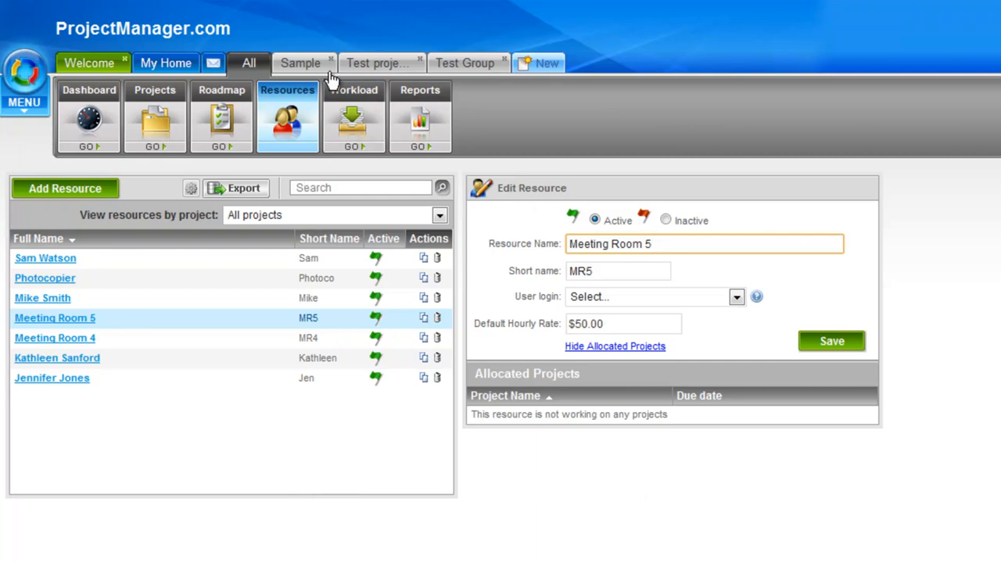
Switch to the Sample project's Tasks view.
left_click(300, 62)
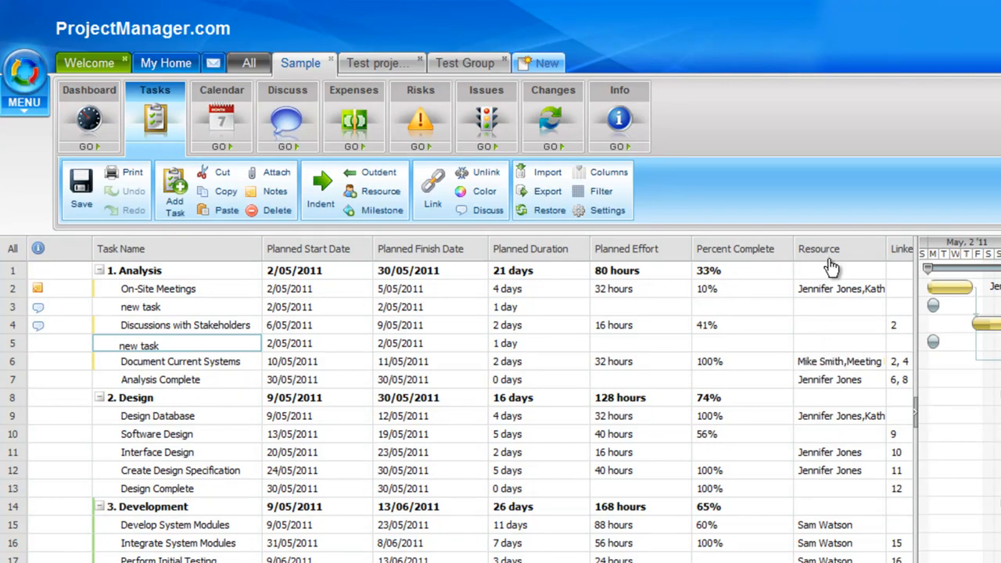
mouse_move(832, 352)
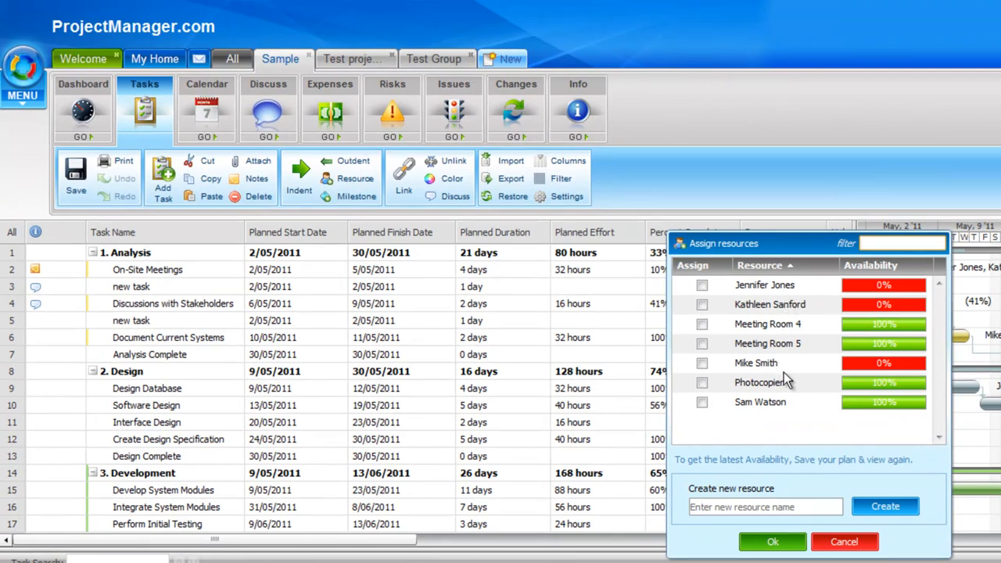
mouse_move(831, 346)
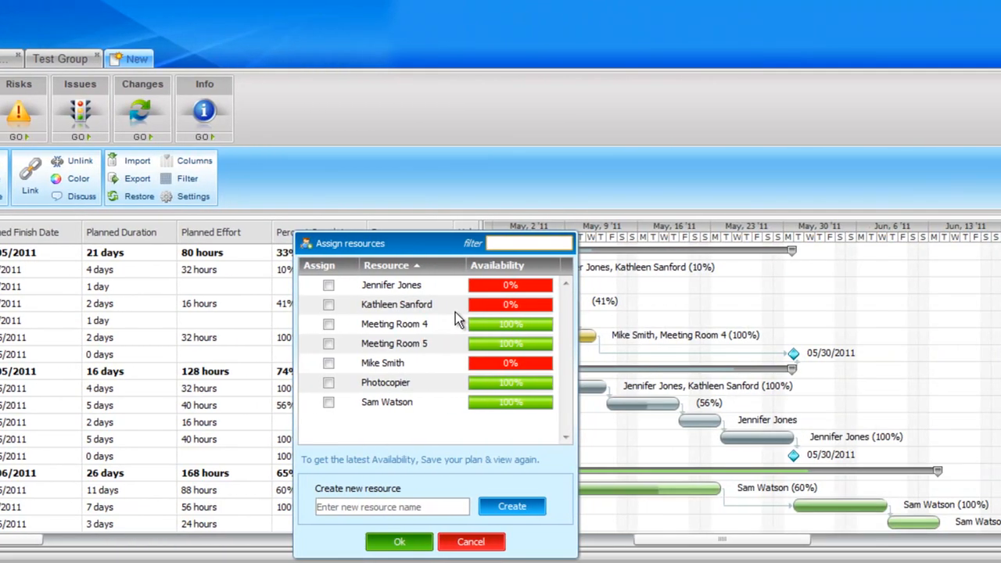
mouse_move(481, 313)
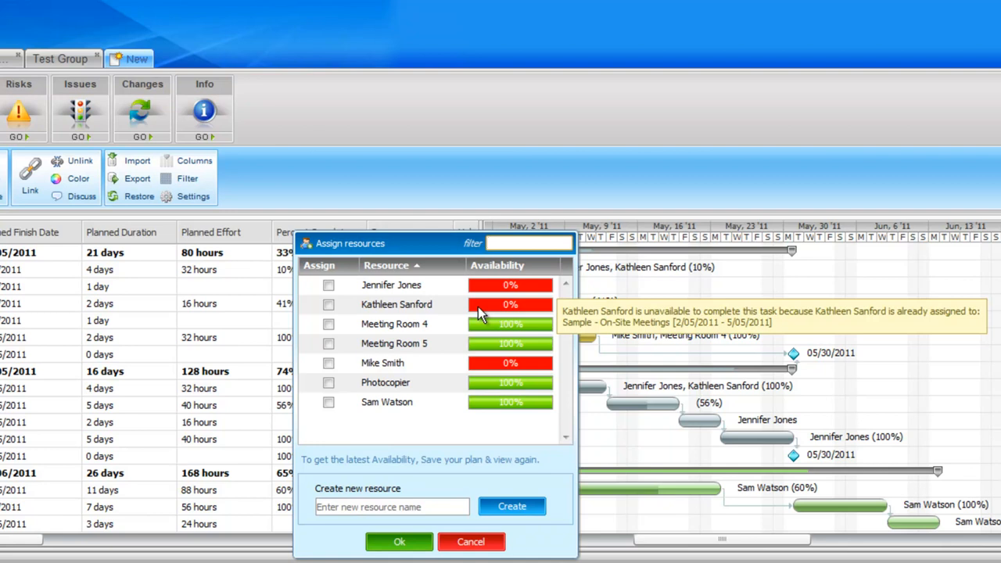
mouse_move(524, 347)
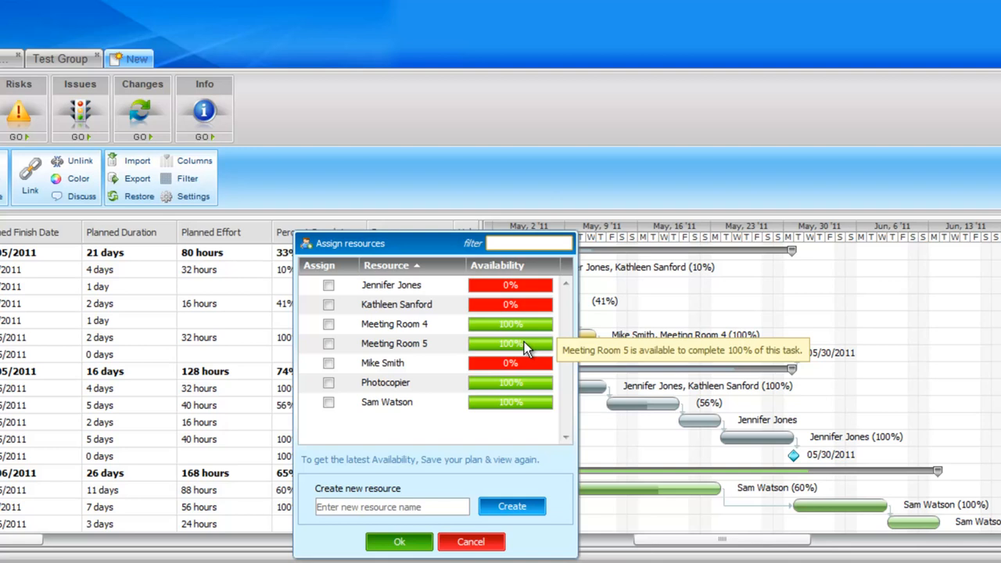
mouse_move(350, 359)
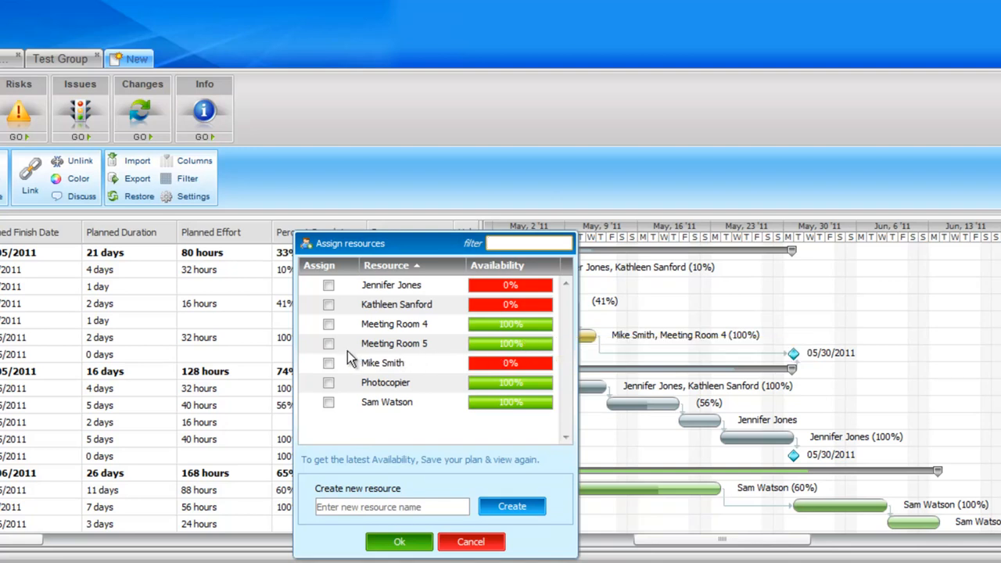
Tick Meeting Room 5, dismiss the empty-name Create alert, and confirm the assignment.
left_click(328, 344)
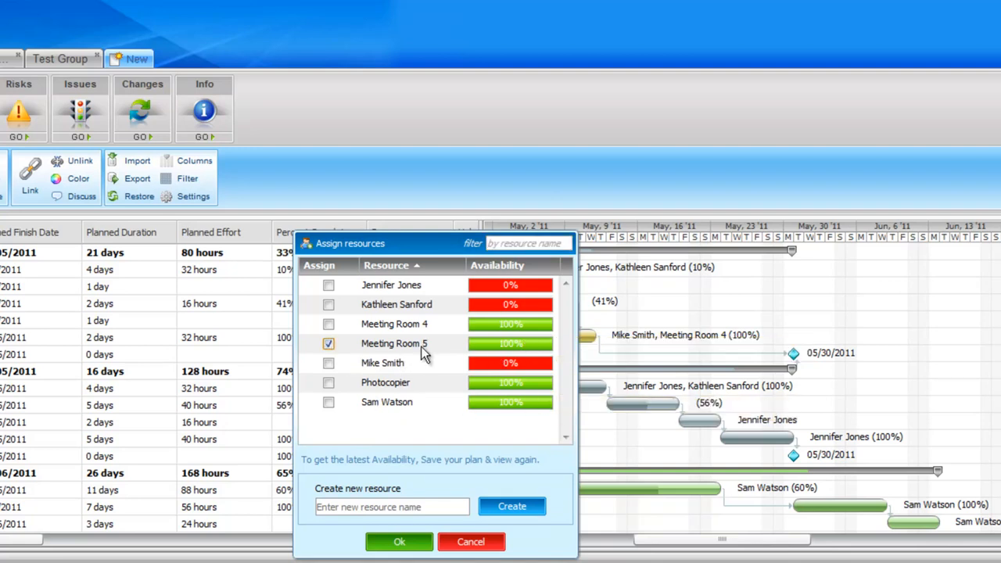
mouse_move(328, 324)
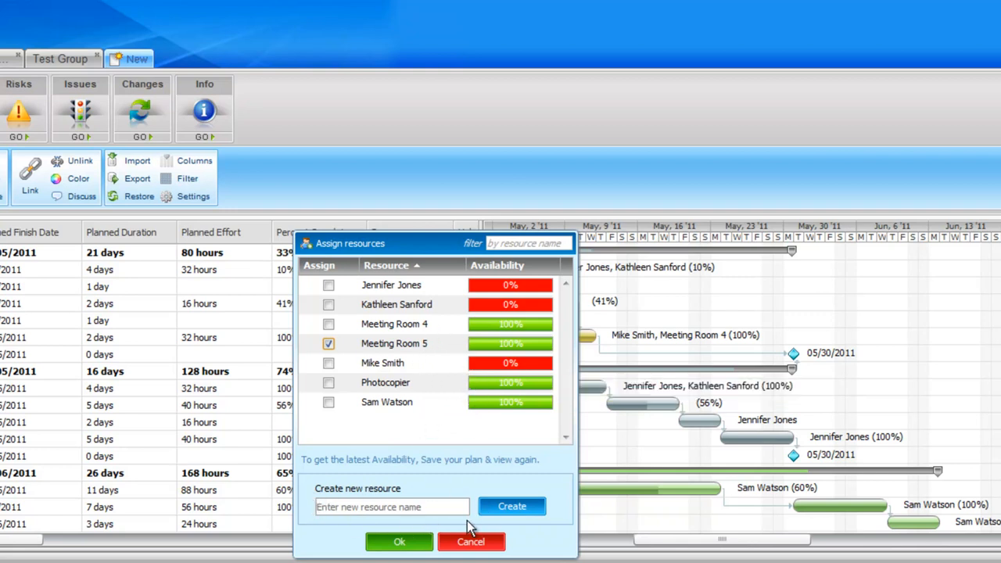
left_click(511, 507)
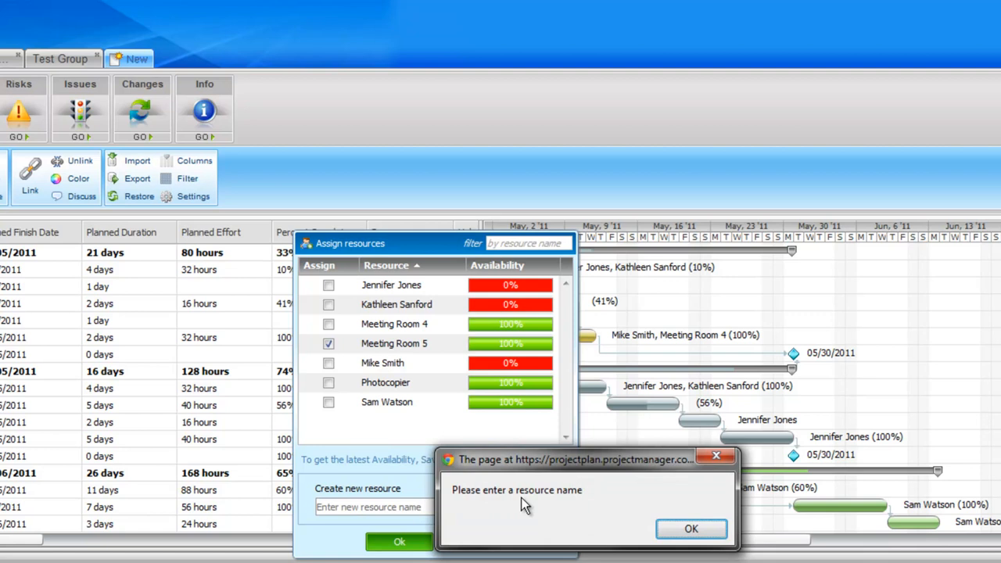
left_click(691, 529)
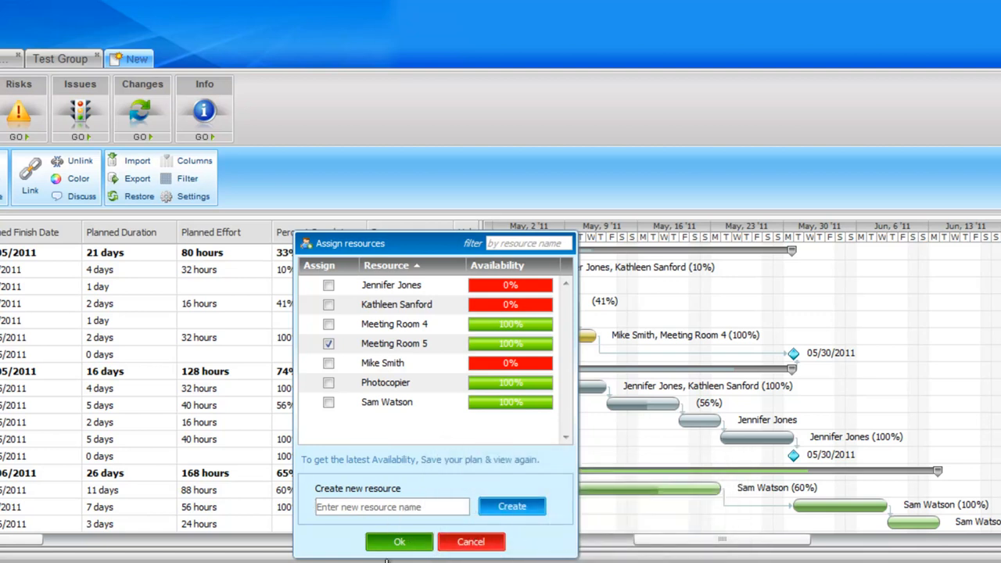
left_click(399, 541)
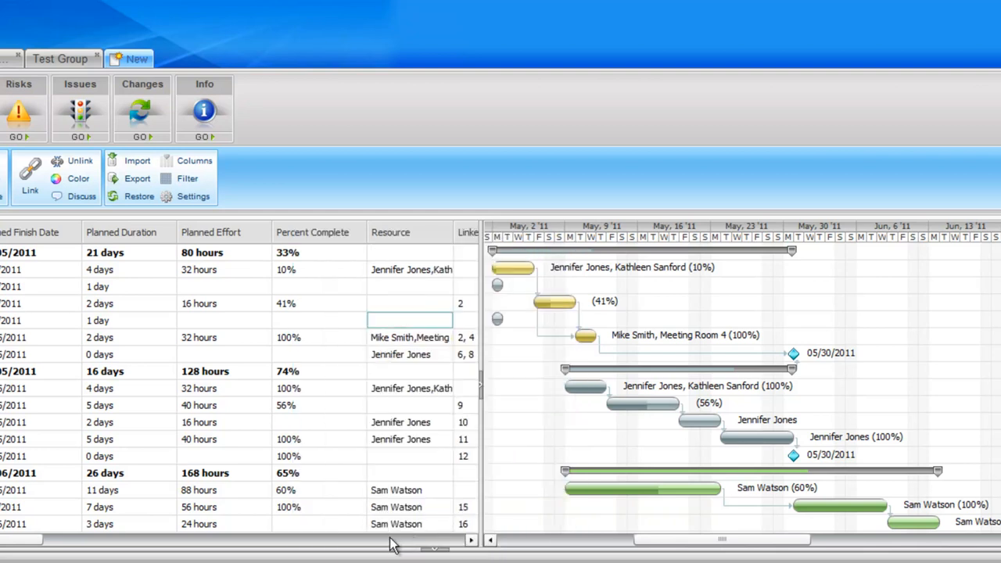
Row 5's new task now lists Meeting Room 5 as its resource.
type("Meeting Room 5")
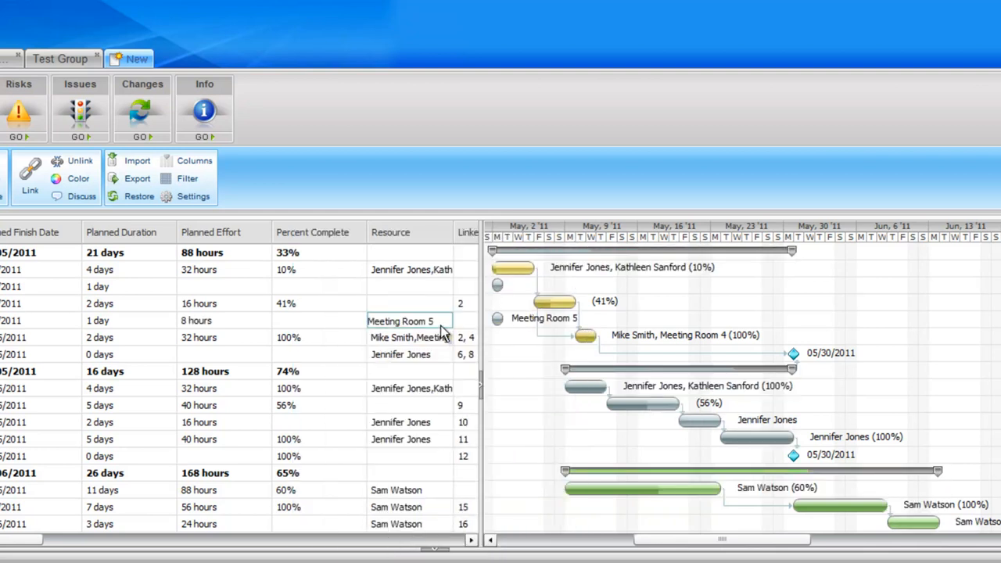
mouse_move(524, 331)
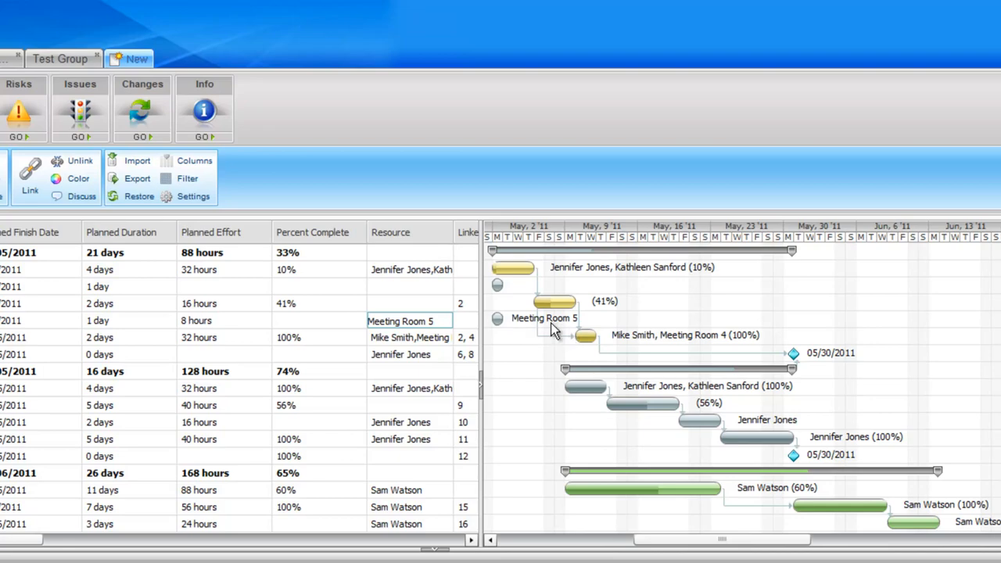
mouse_move(513, 344)
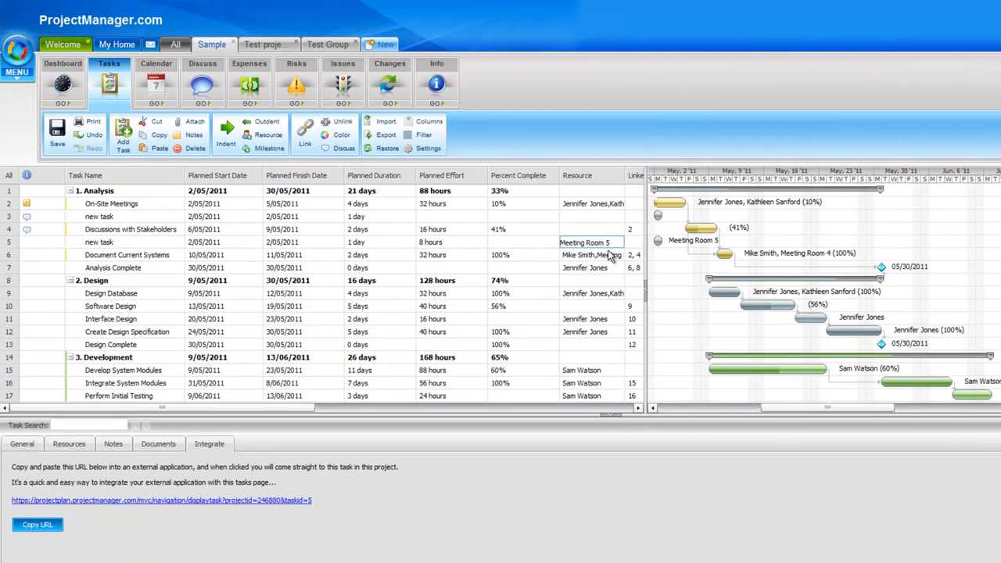
mouse_move(84, 457)
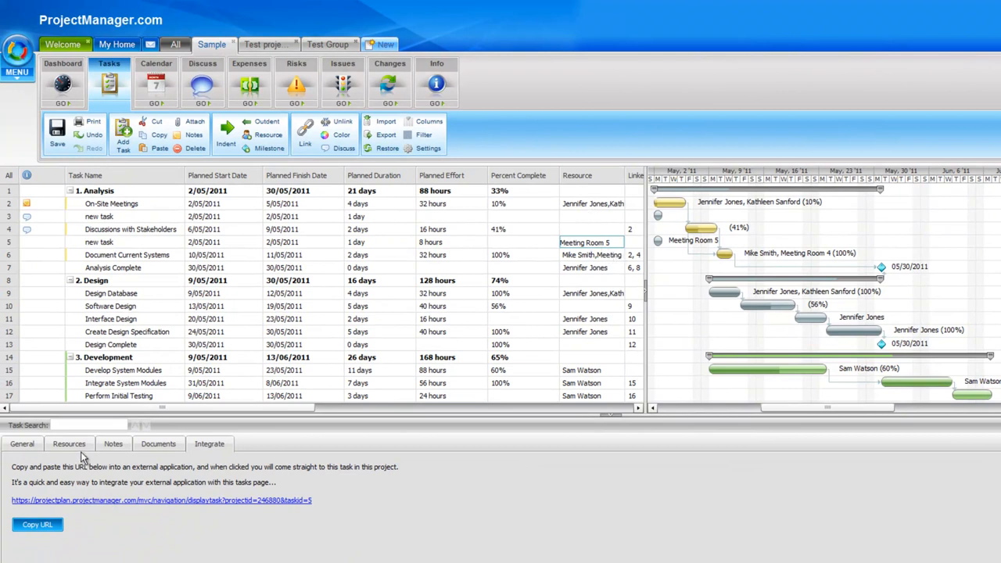
Set Meeting Room 5's allocation on the task to 50%, giving 4 hours planned effort.
left_click(69, 444)
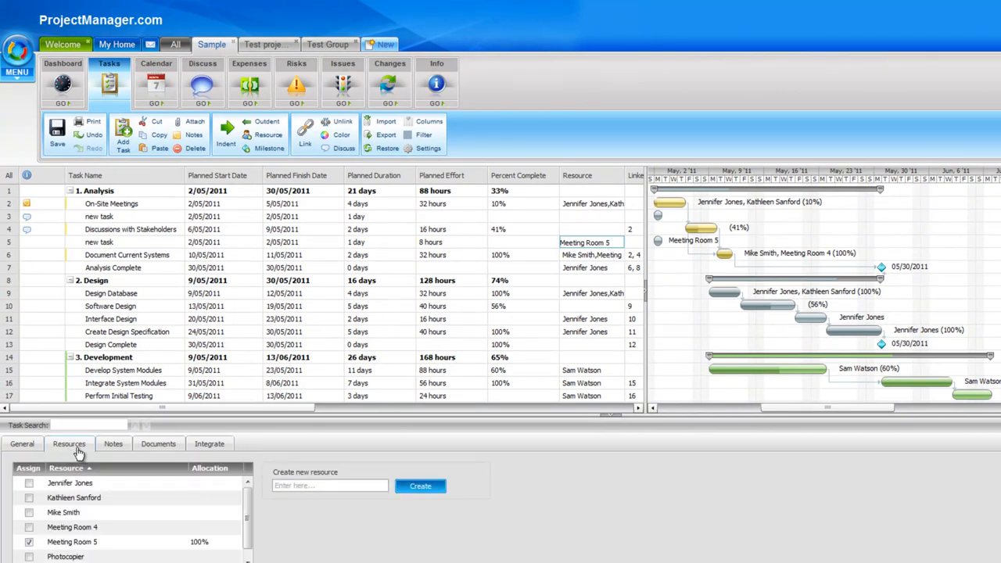
mouse_move(180, 553)
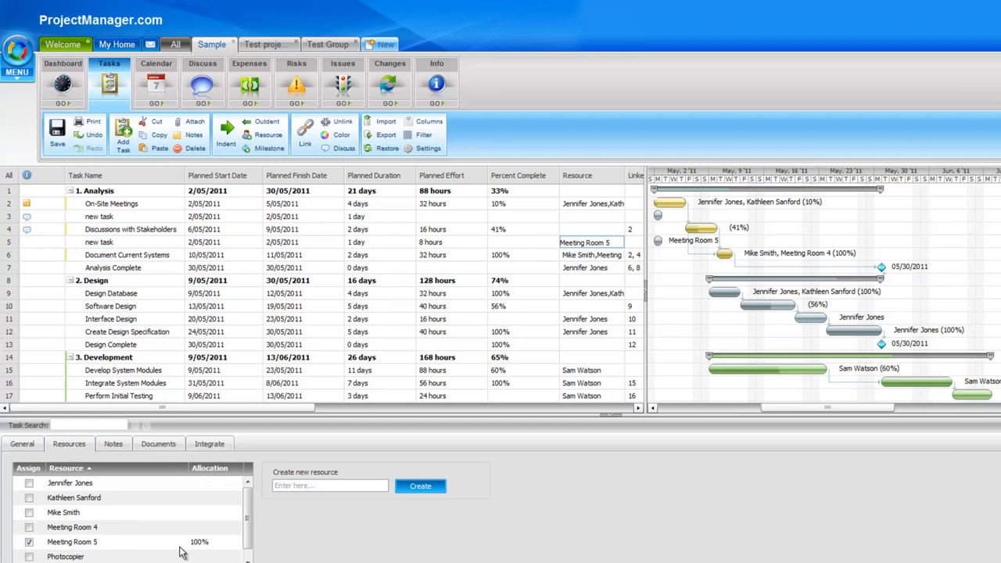
double_click(200, 541)
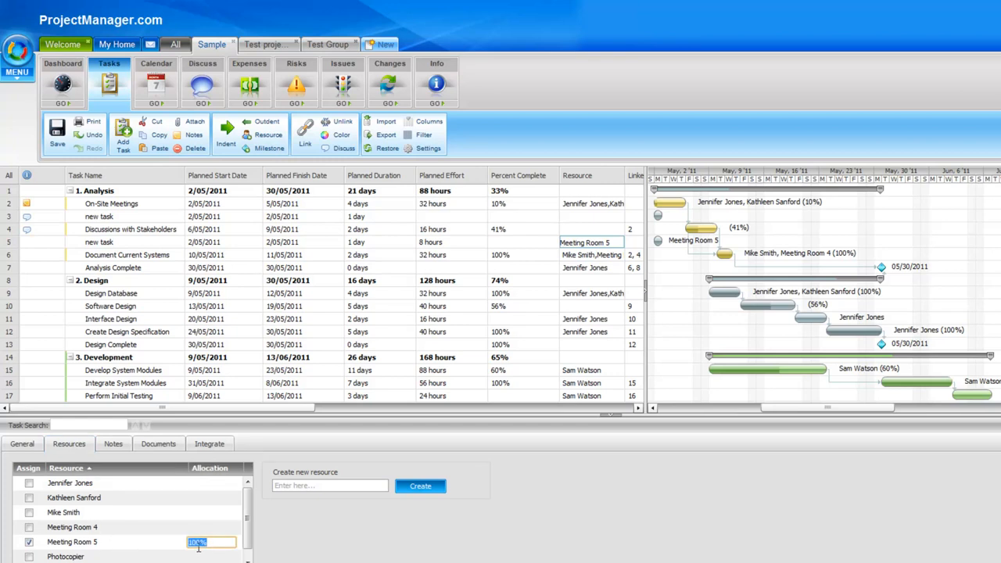
type("50")
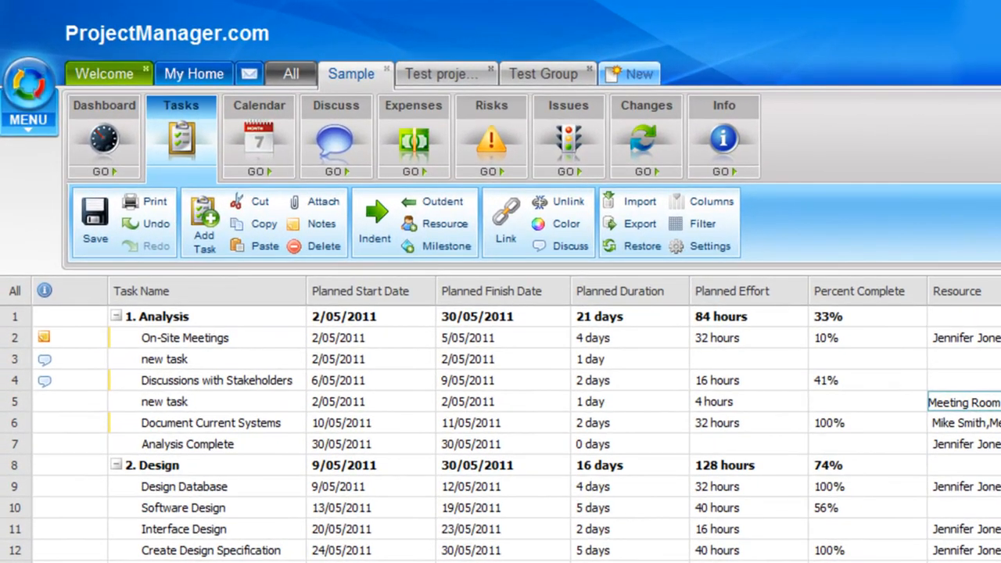
mouse_move(103, 138)
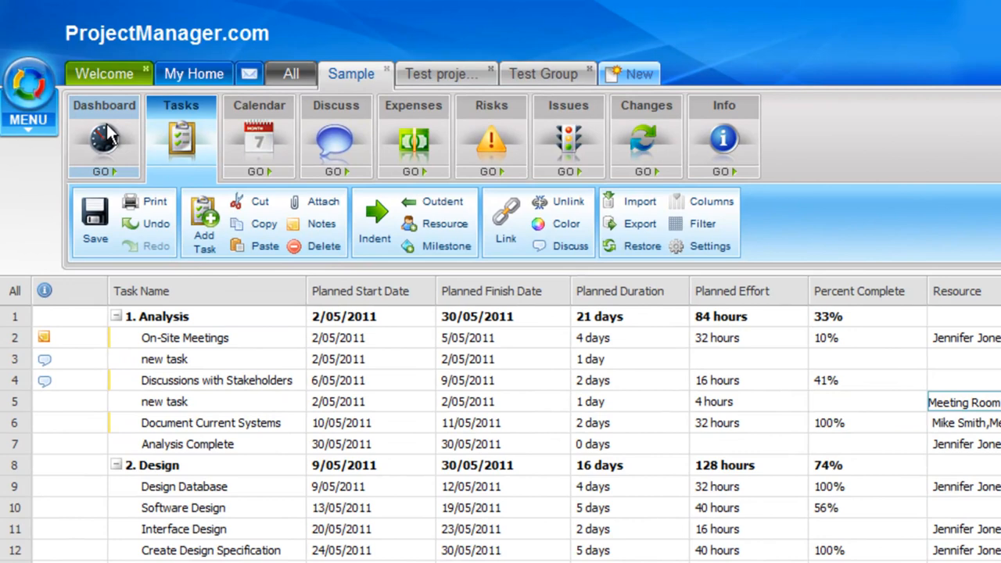
left_click(104, 133)
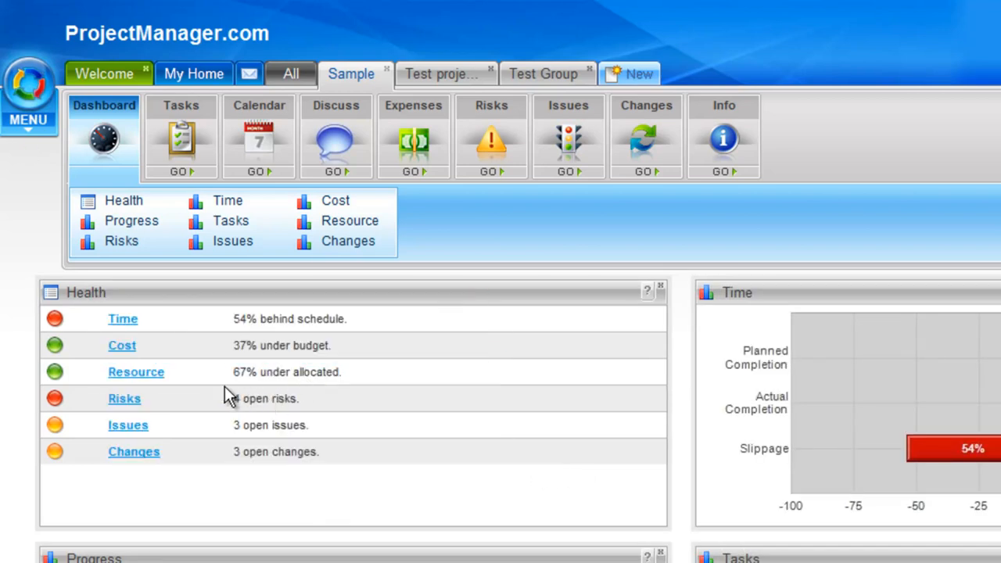
mouse_move(136, 372)
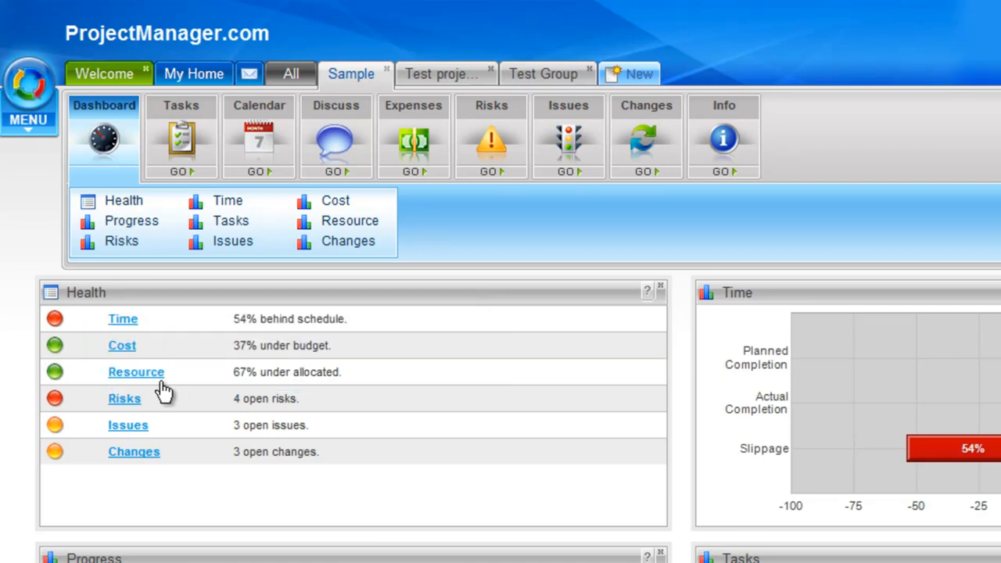
mouse_move(136, 372)
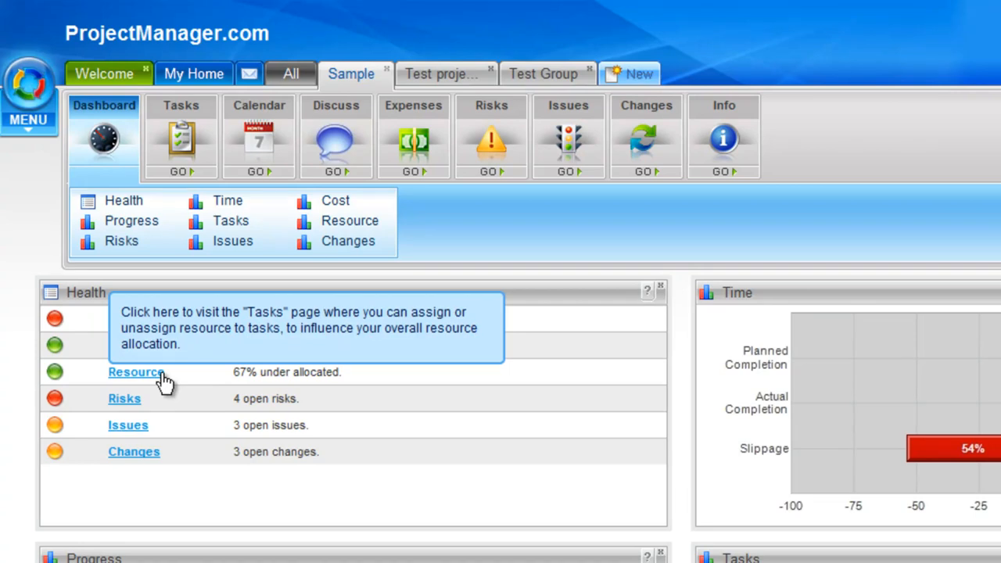
mouse_move(194, 381)
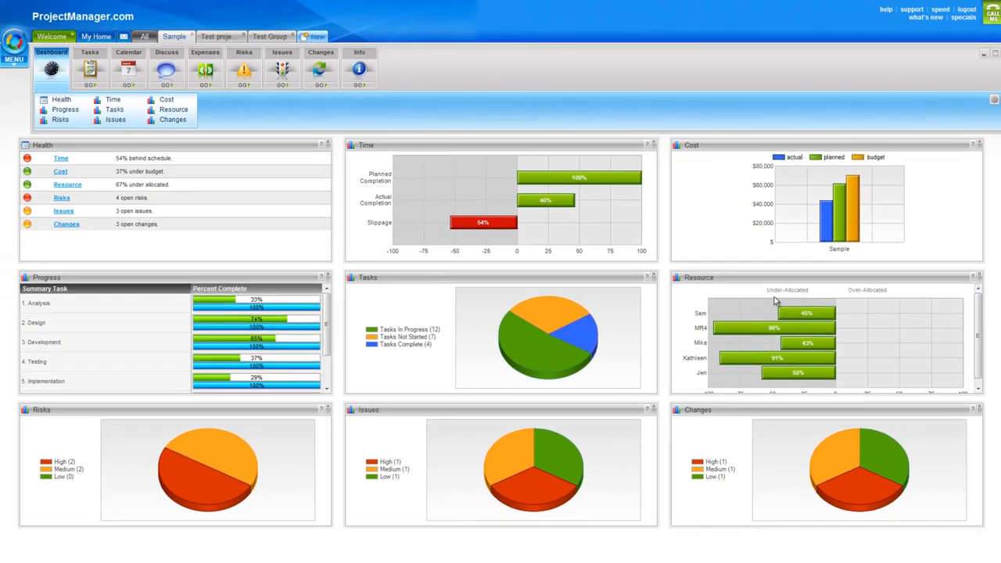
scroll("down", 3)
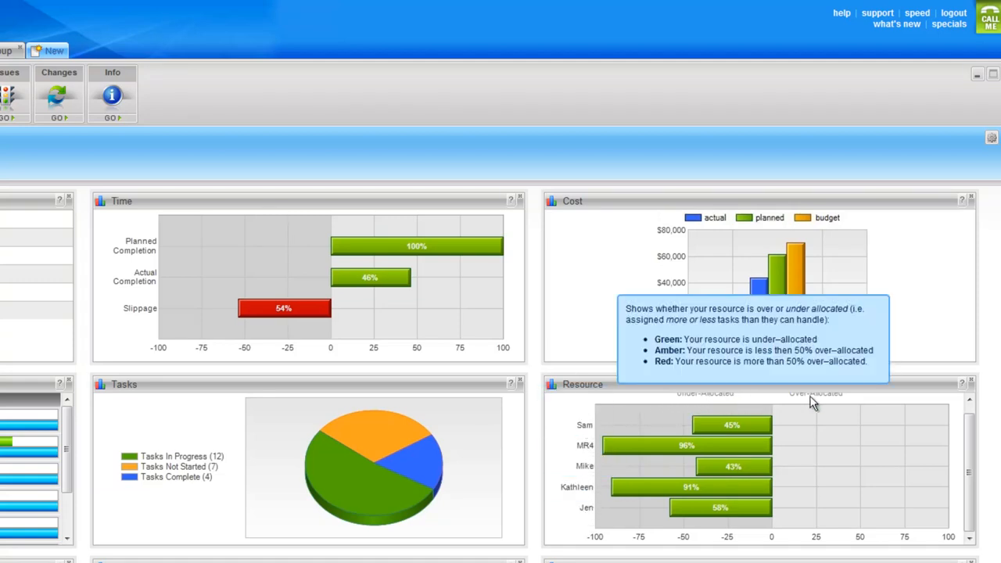
mouse_move(971, 500)
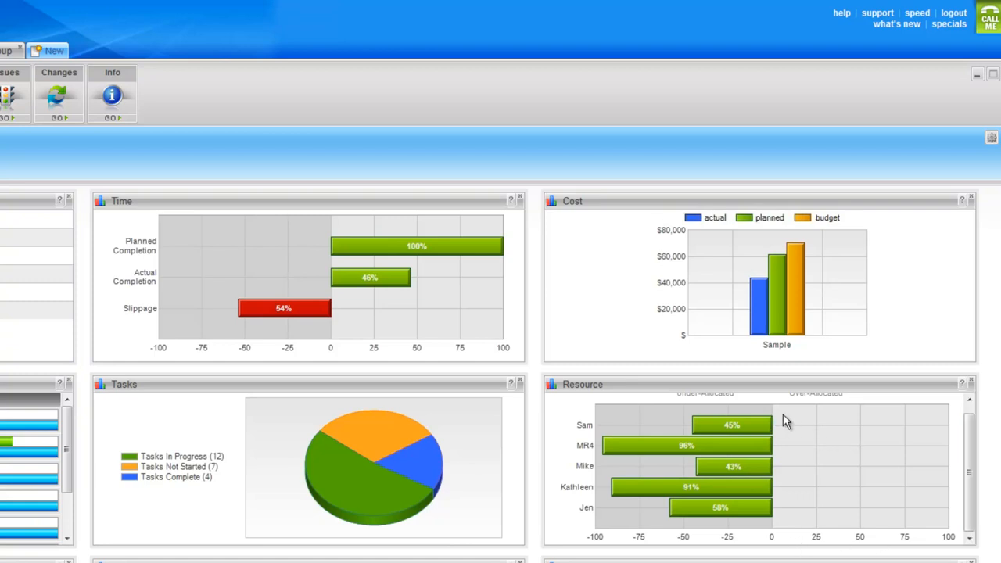
mouse_move(732, 425)
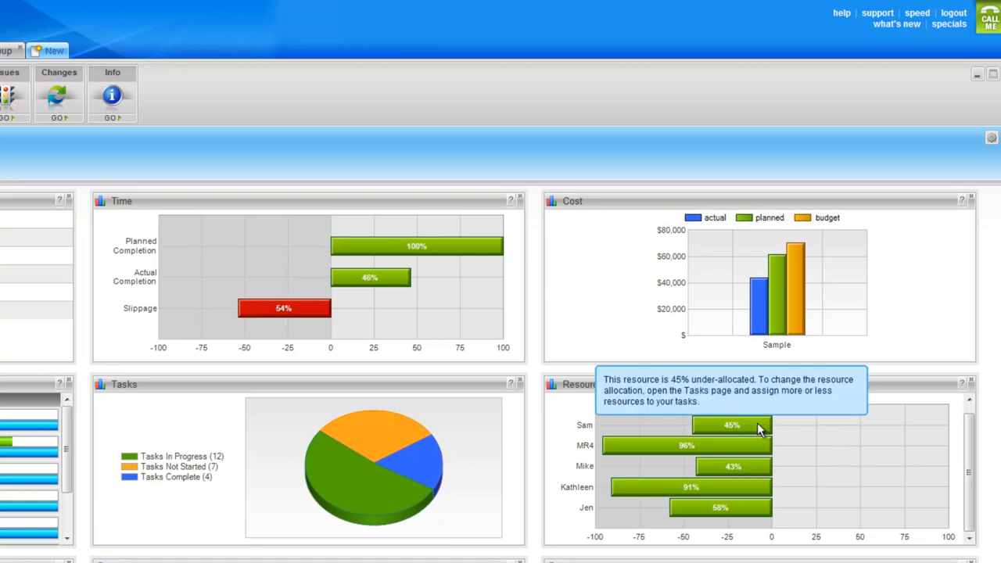
mouse_move(742, 436)
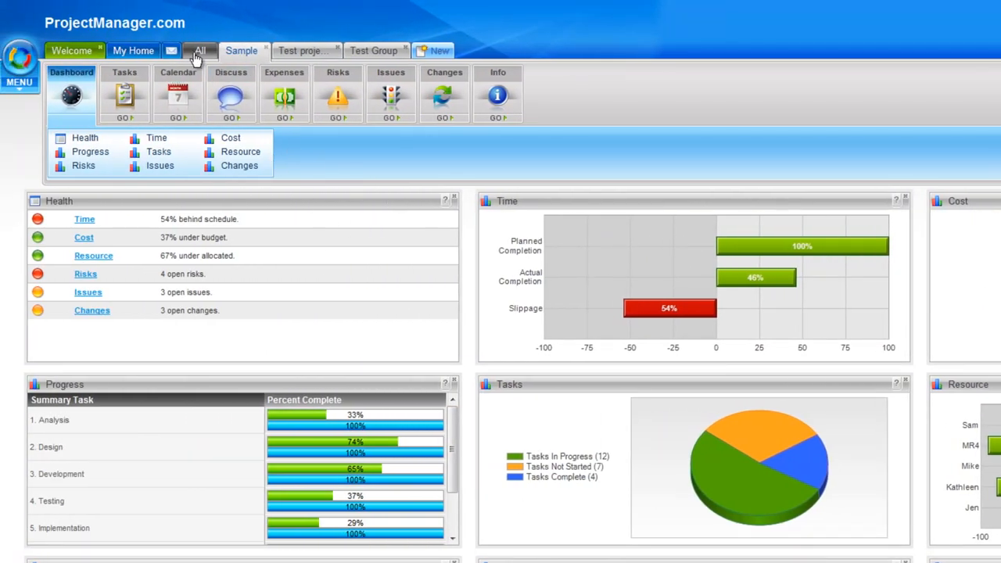
Show the all-projects dashboard with health, time, resource and cost charts.
left_click(200, 50)
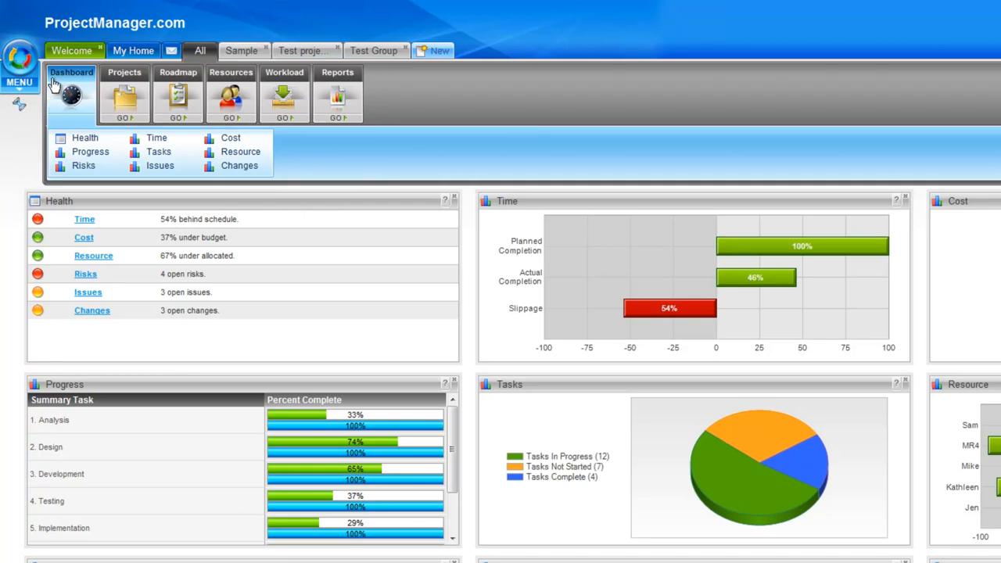
left_click(72, 86)
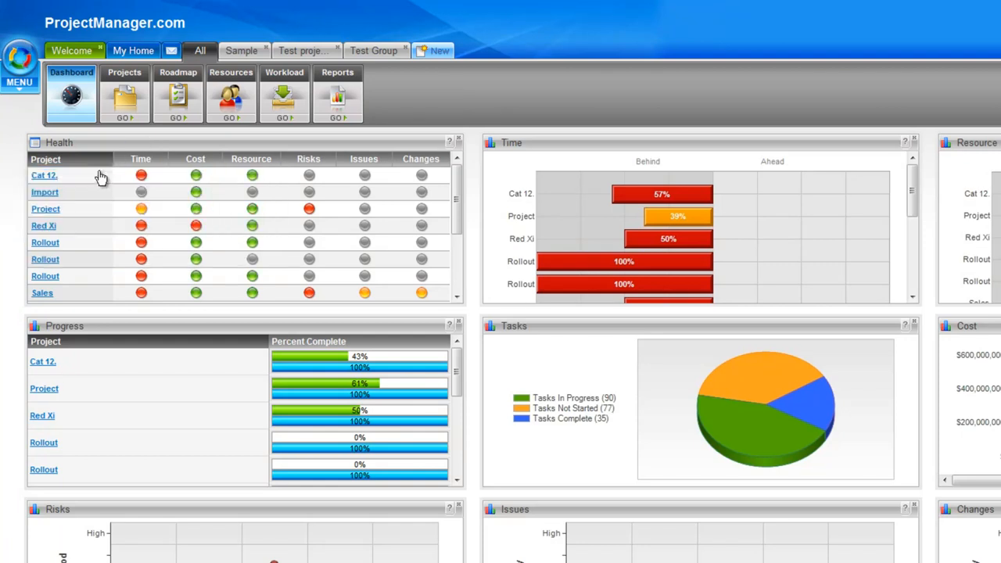
mouse_move(252, 175)
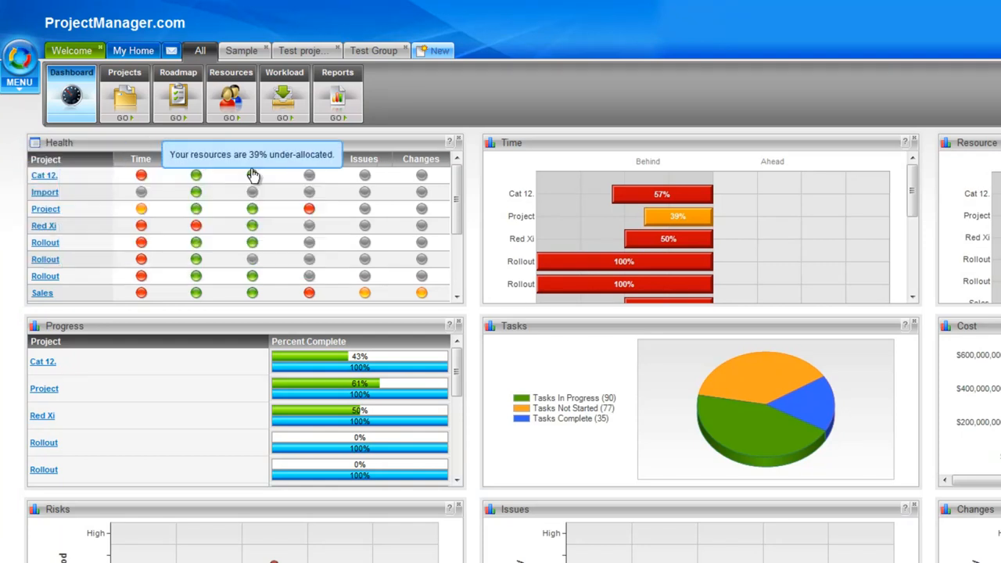
mouse_move(257, 181)
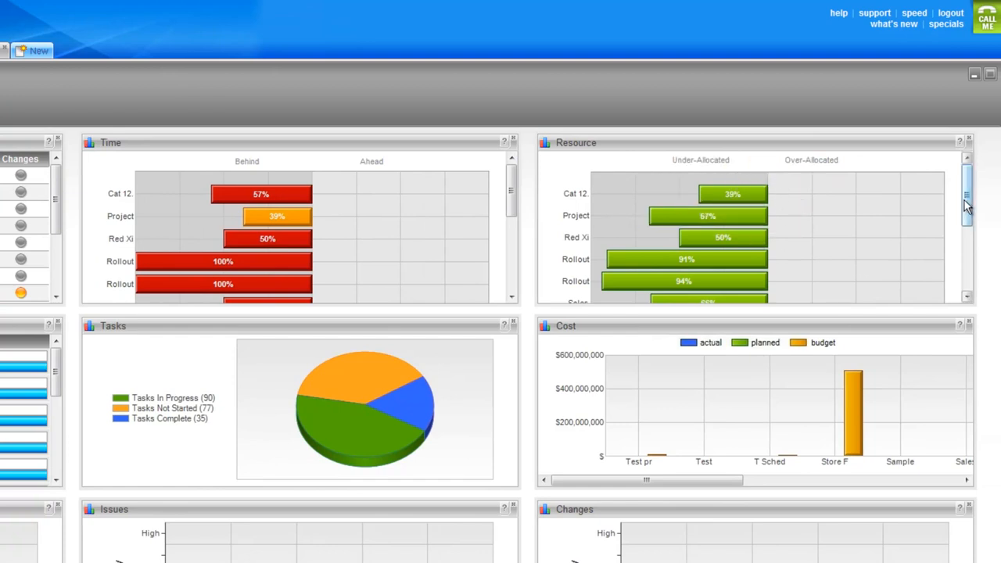
scroll("down", 3)
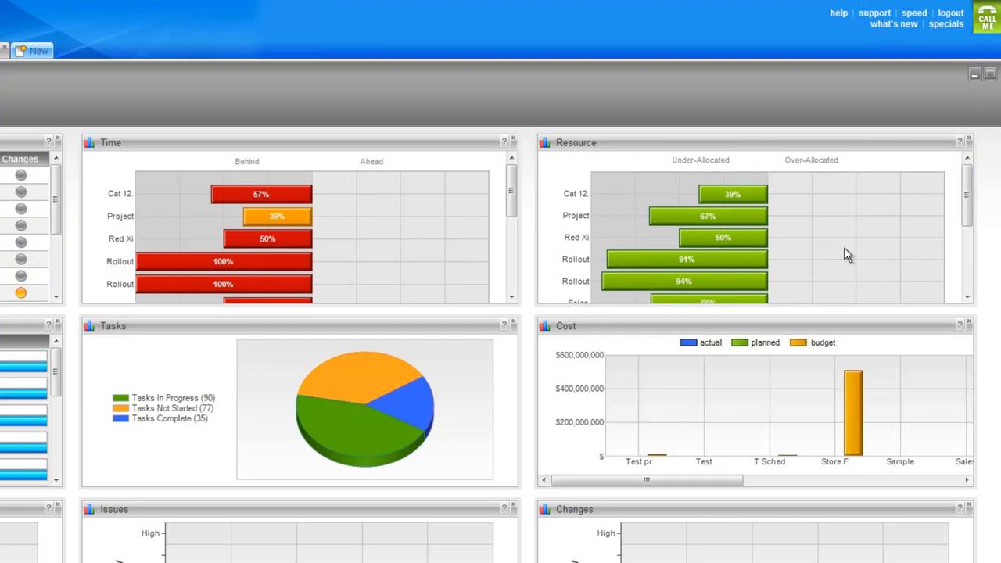
mouse_move(807, 204)
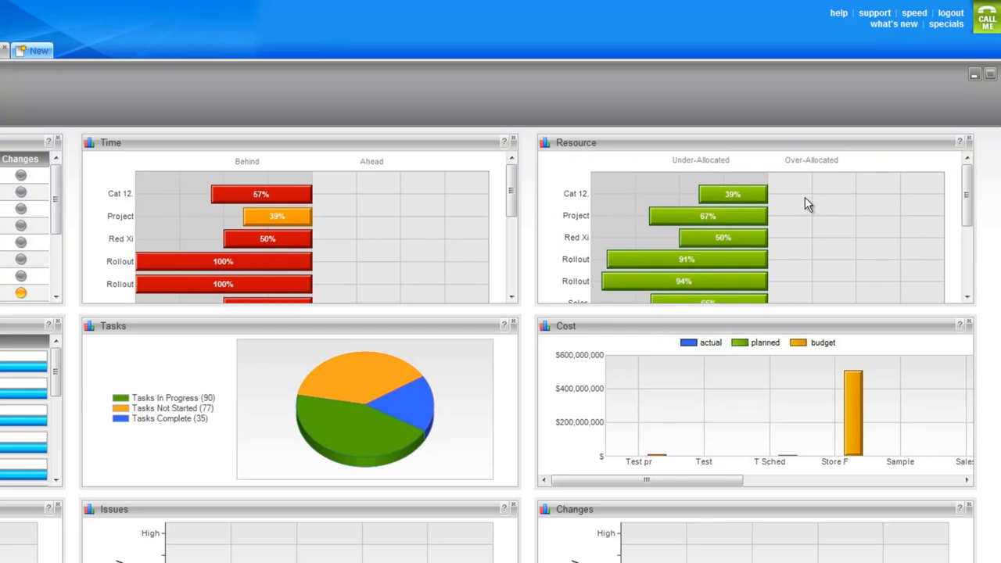
mouse_move(850, 222)
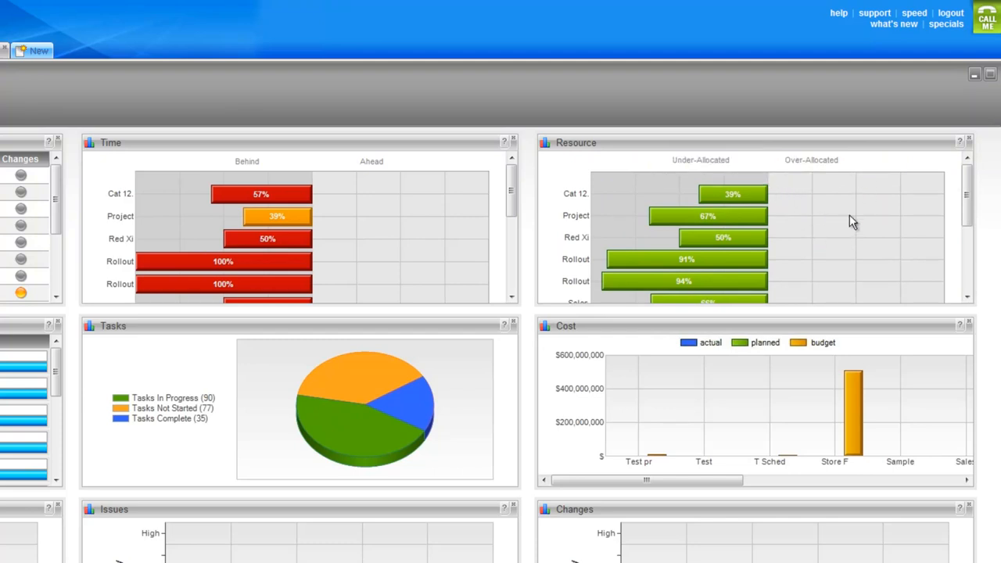
mouse_move(847, 266)
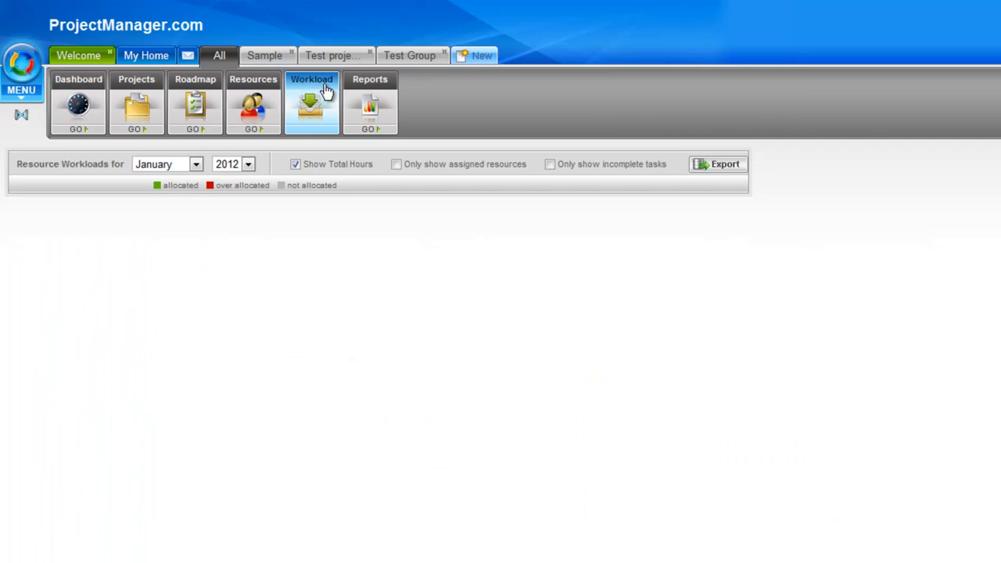
Show the resource workload grid for May 2011 with daily hours per resource.
left_click(311, 102)
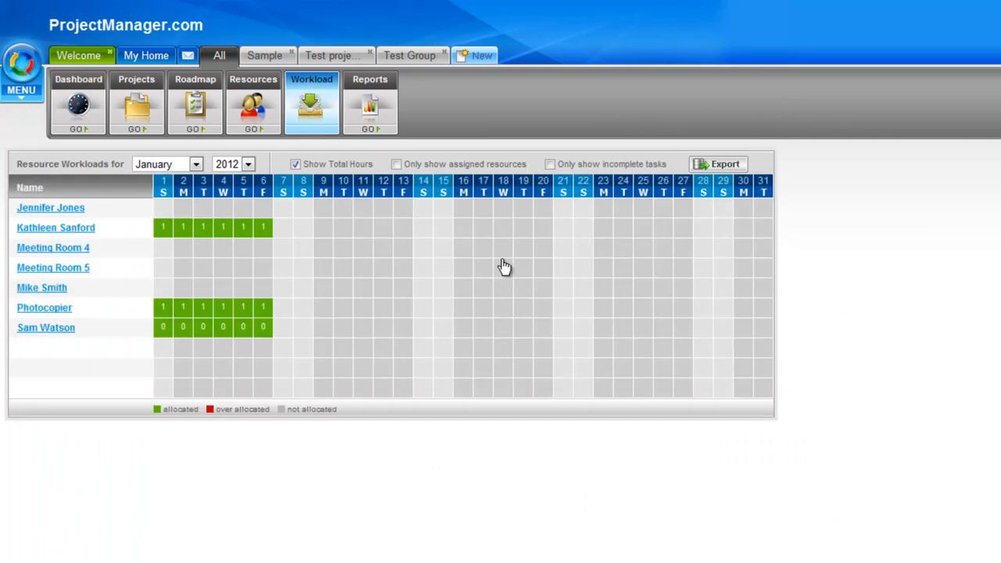
mouse_move(369, 255)
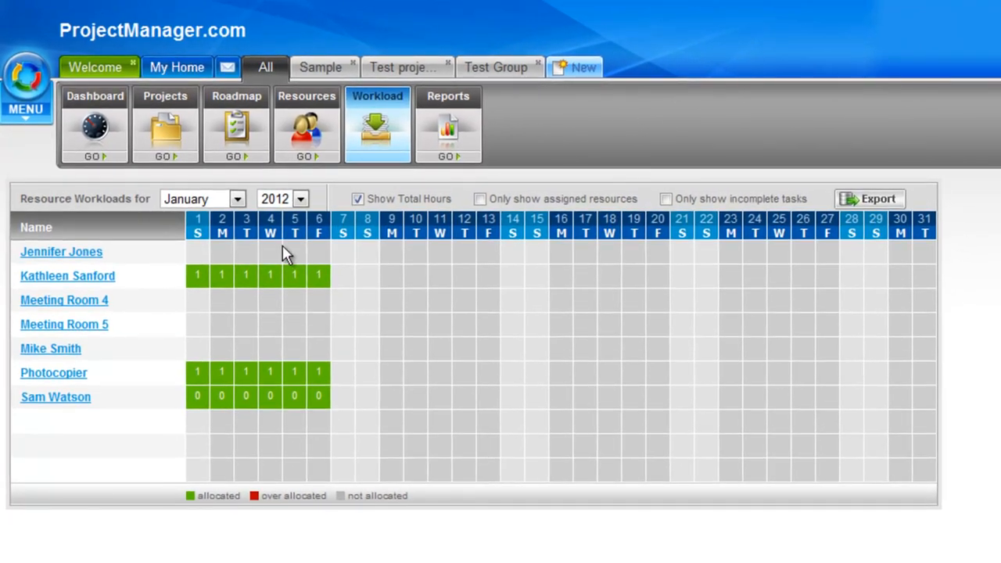
mouse_move(206, 516)
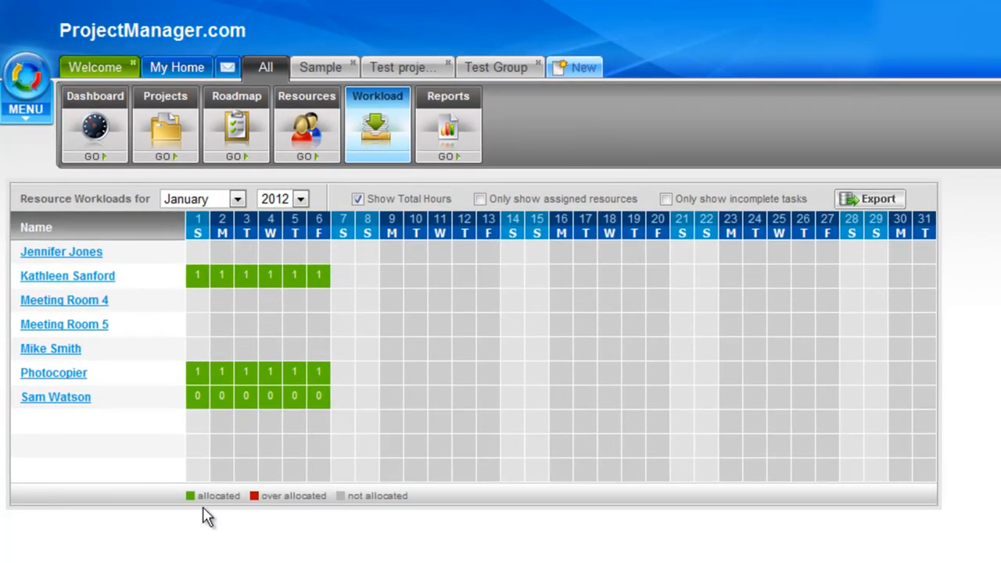
mouse_move(206, 431)
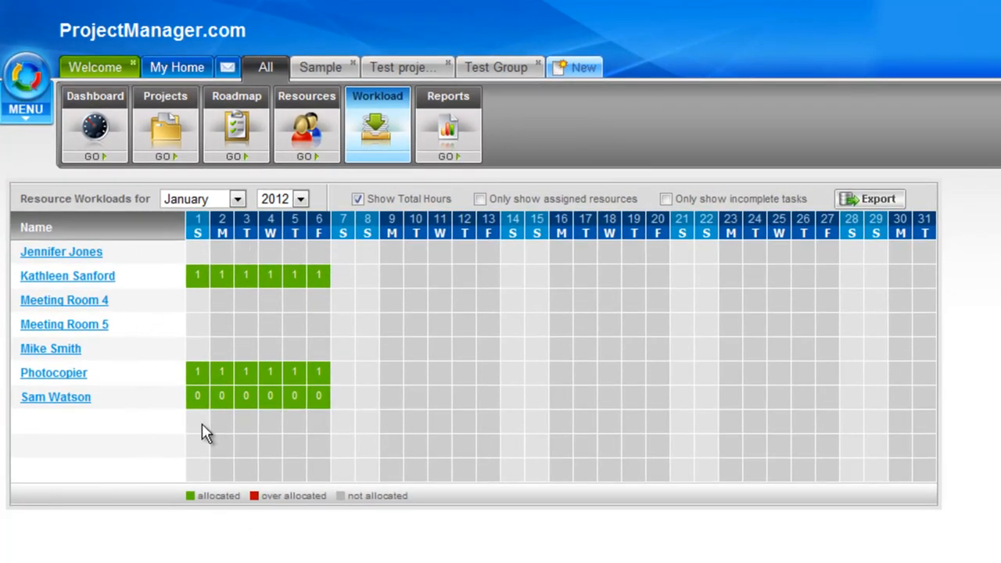
mouse_move(400, 394)
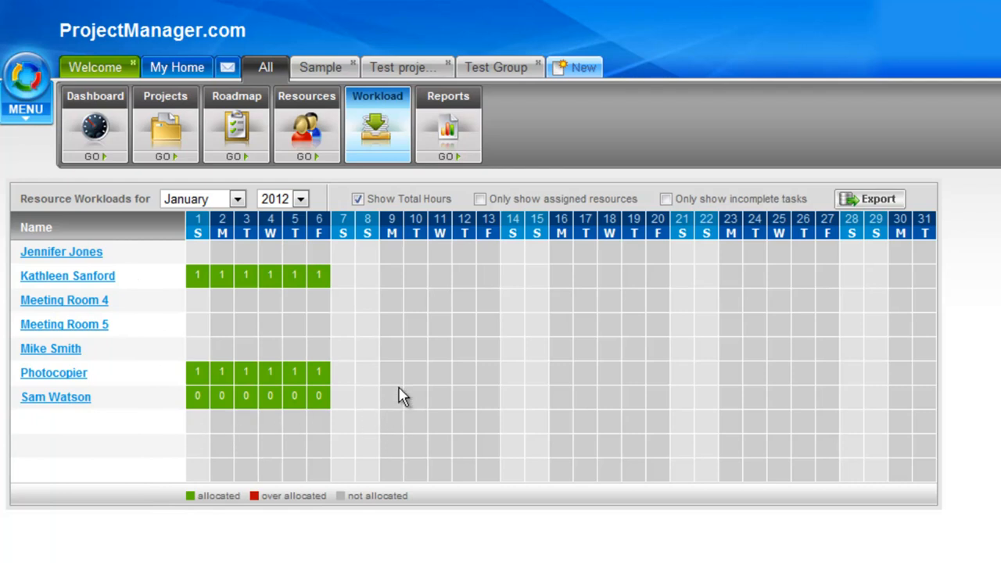
mouse_move(281, 341)
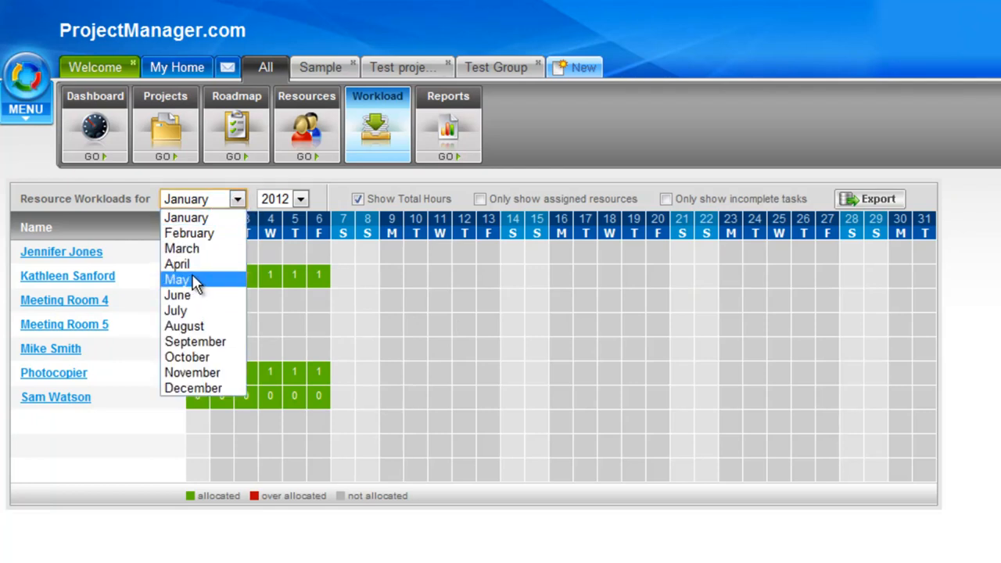
left_click(178, 278)
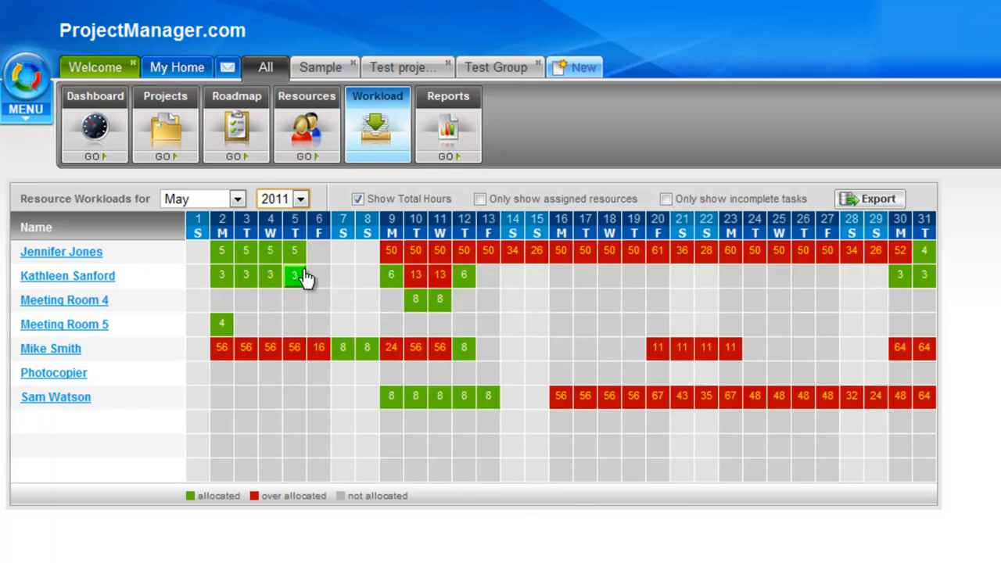
mouse_move(300, 291)
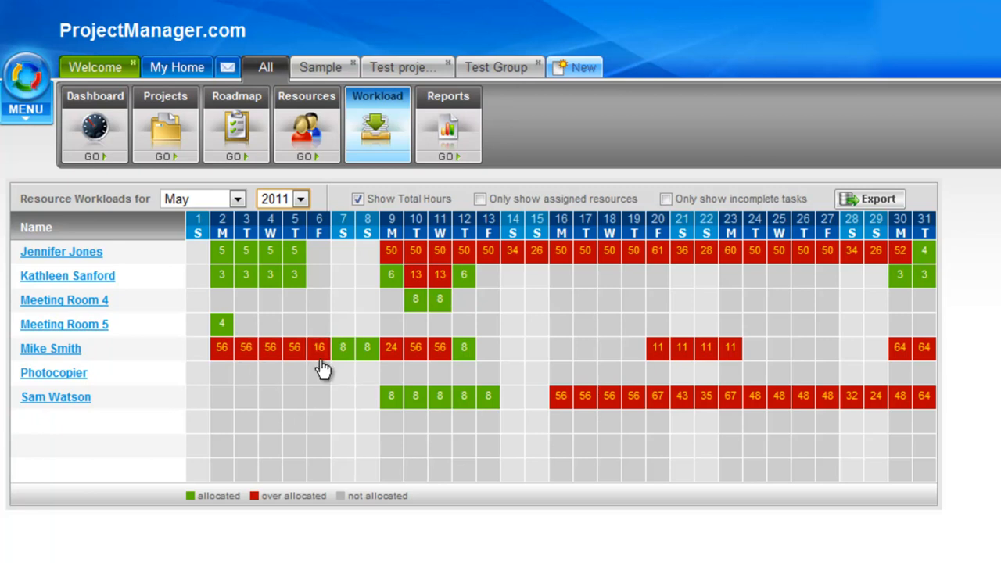
mouse_move(321, 247)
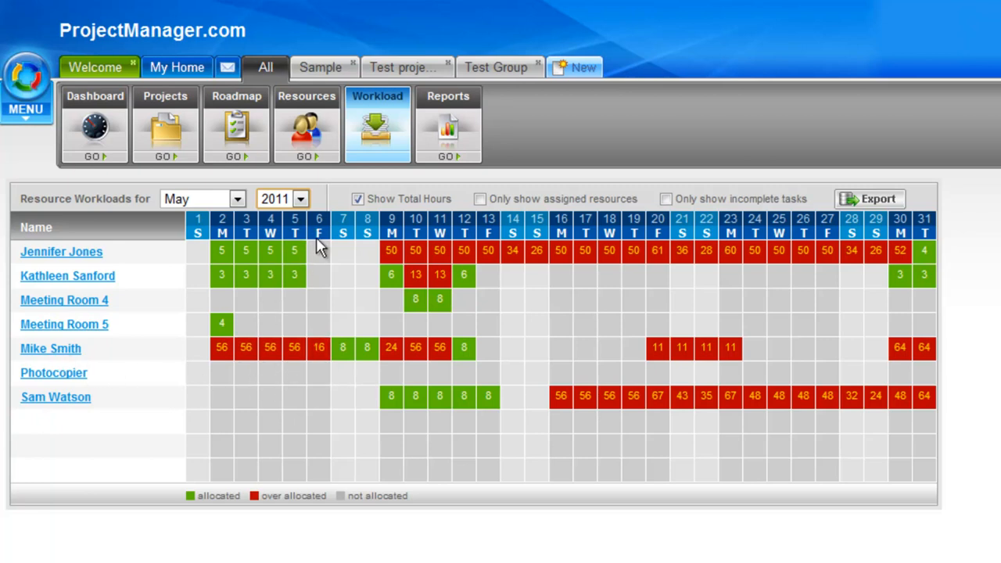
left_click(319, 347)
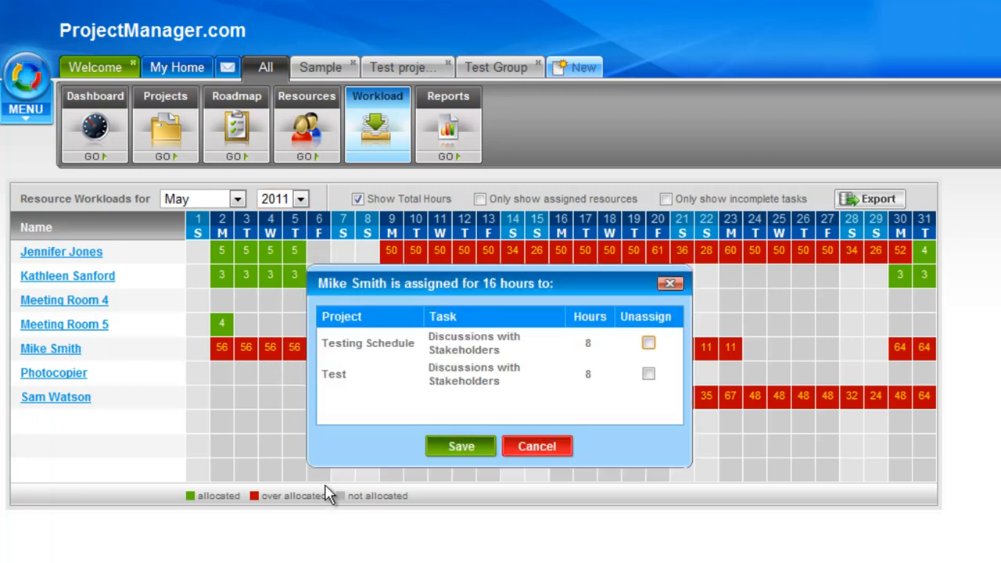
mouse_move(532, 385)
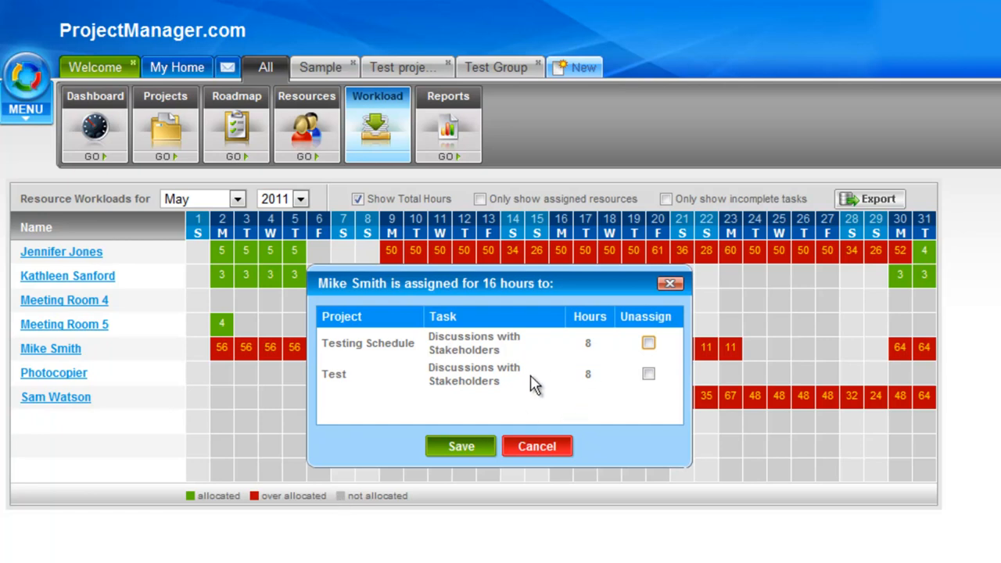
mouse_move(535, 357)
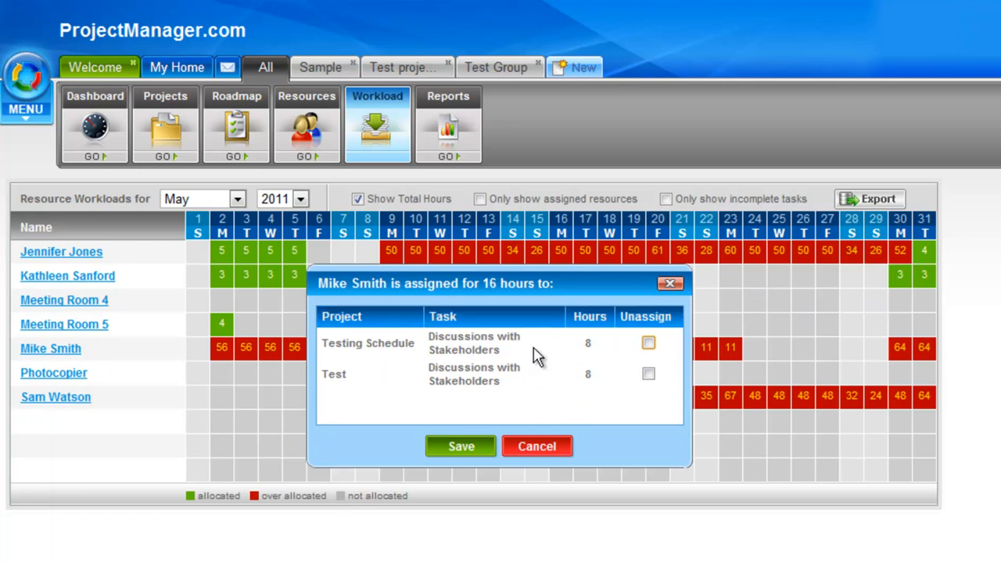
mouse_move(673, 356)
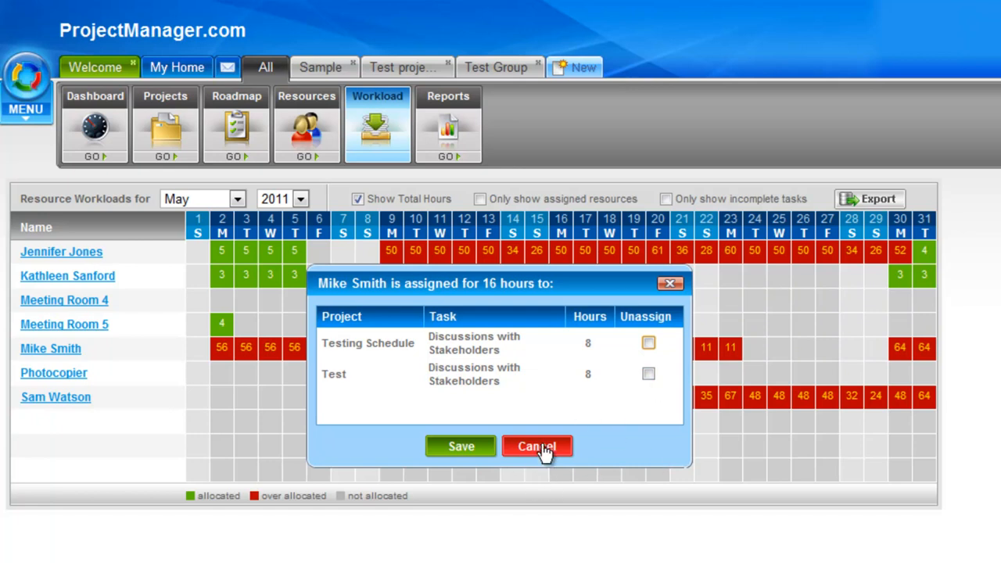
left_click(537, 446)
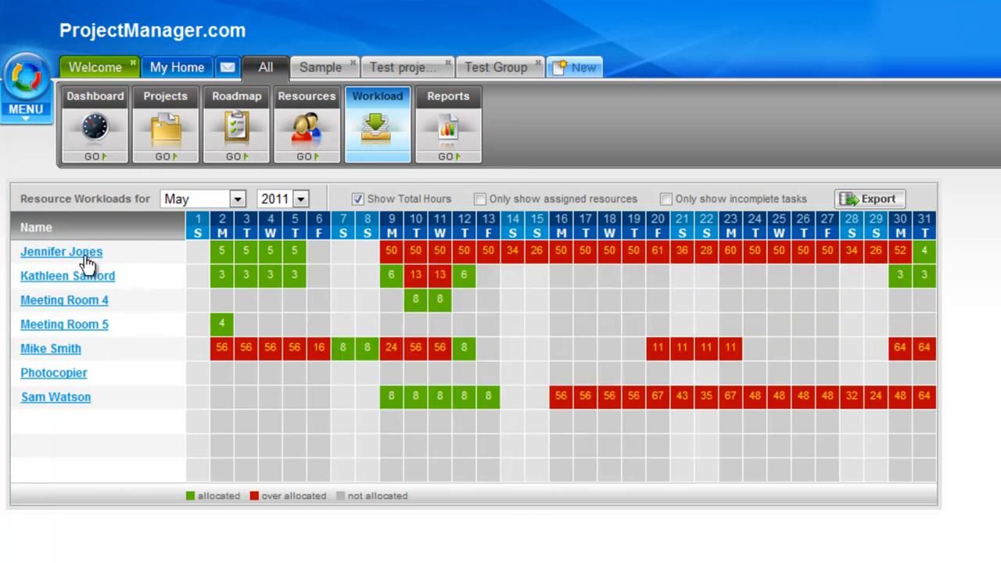
mouse_move(159, 353)
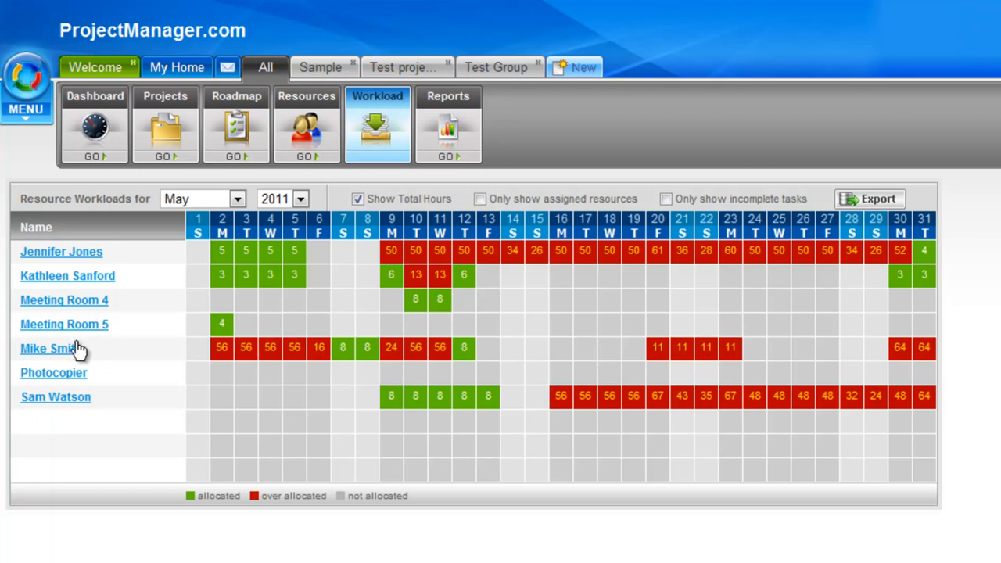
mouse_move(237, 320)
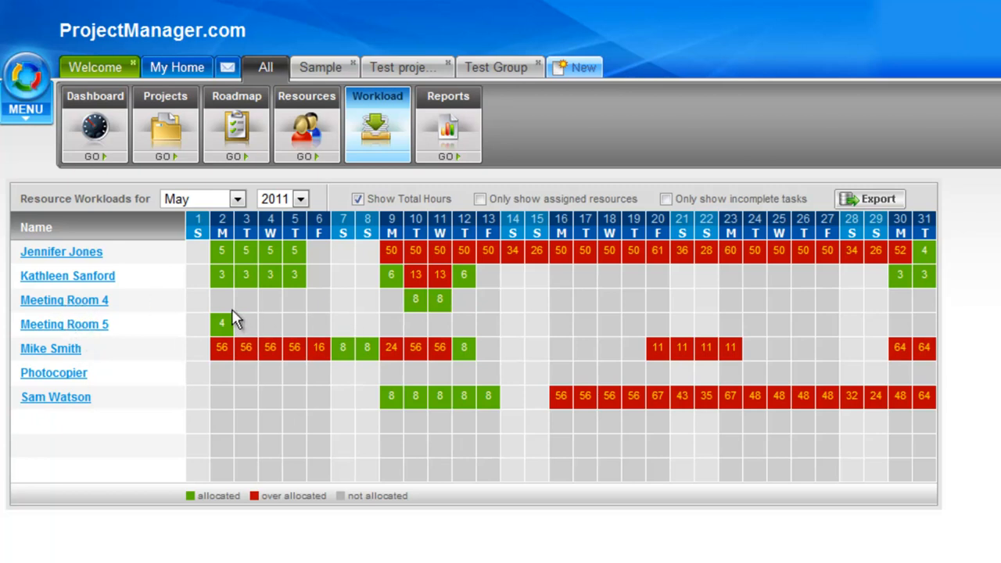
mouse_move(695, 313)
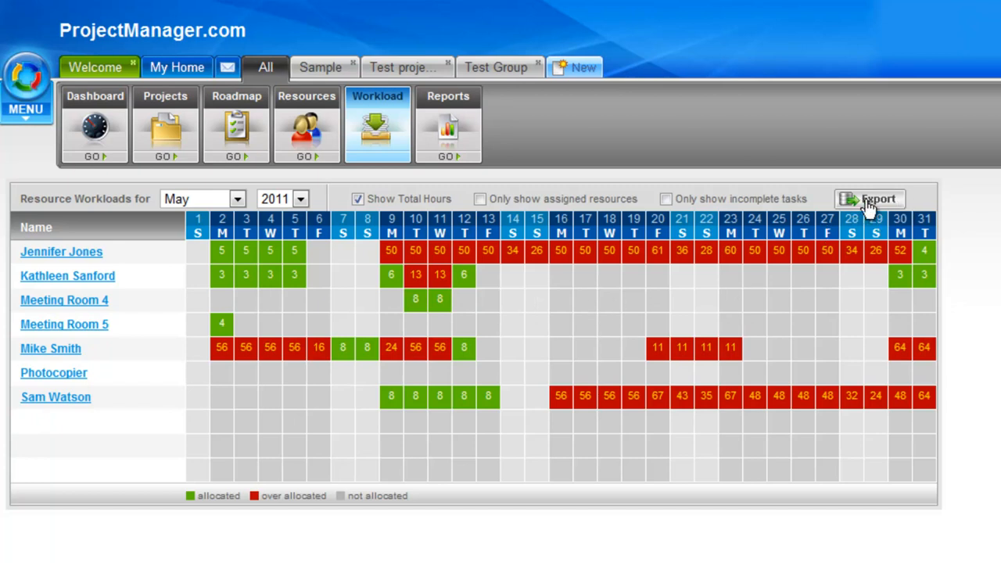
mouse_move(140, 338)
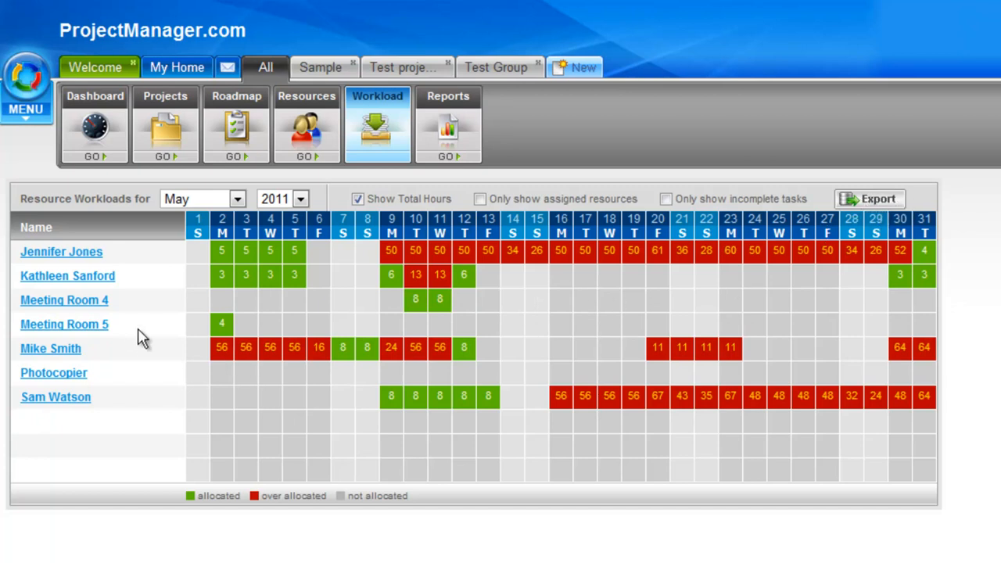
mouse_move(63, 300)
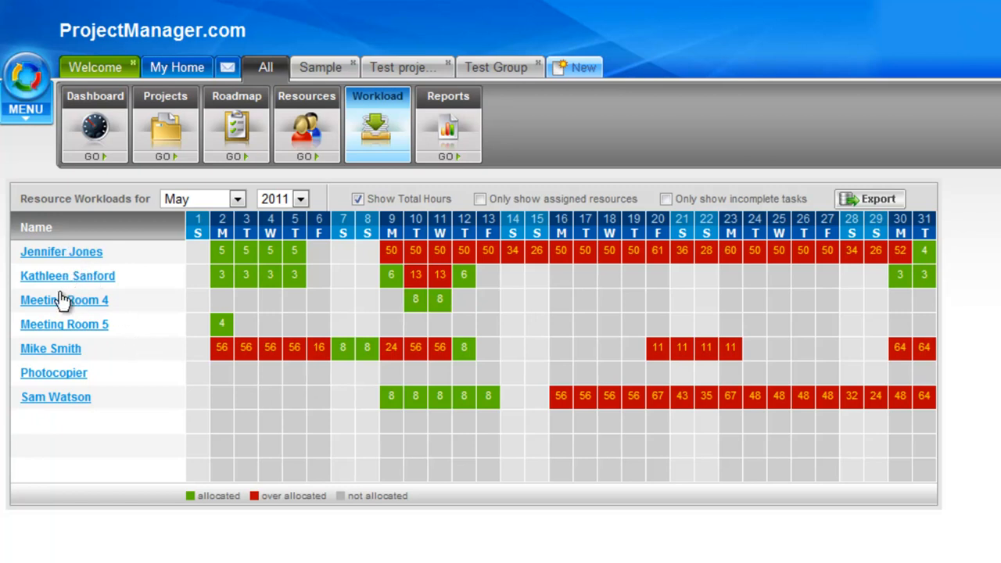
mouse_move(44, 335)
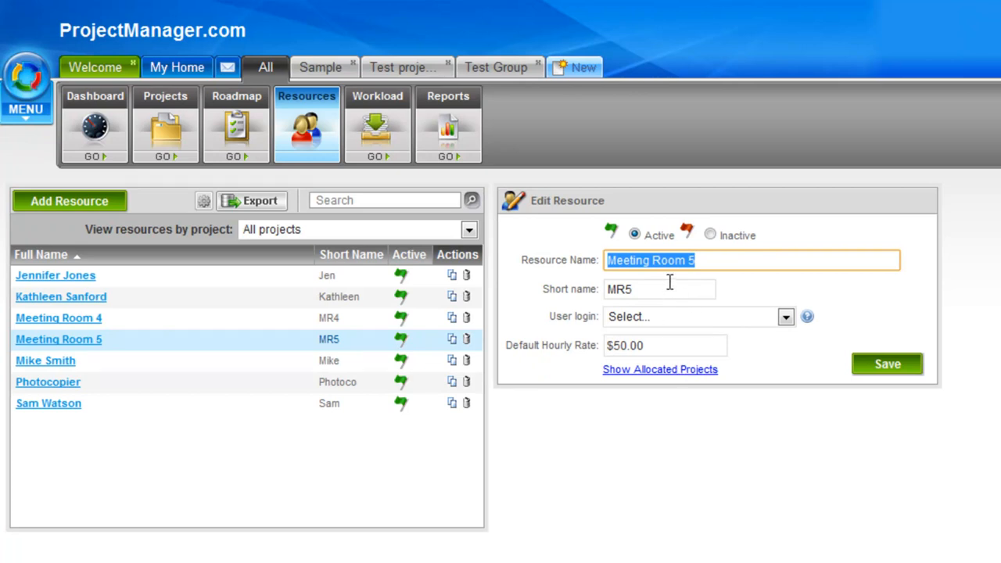
Show the Reports menu listing portfolio status, project plan, timesheets, resources and other report types.
left_click(660, 288)
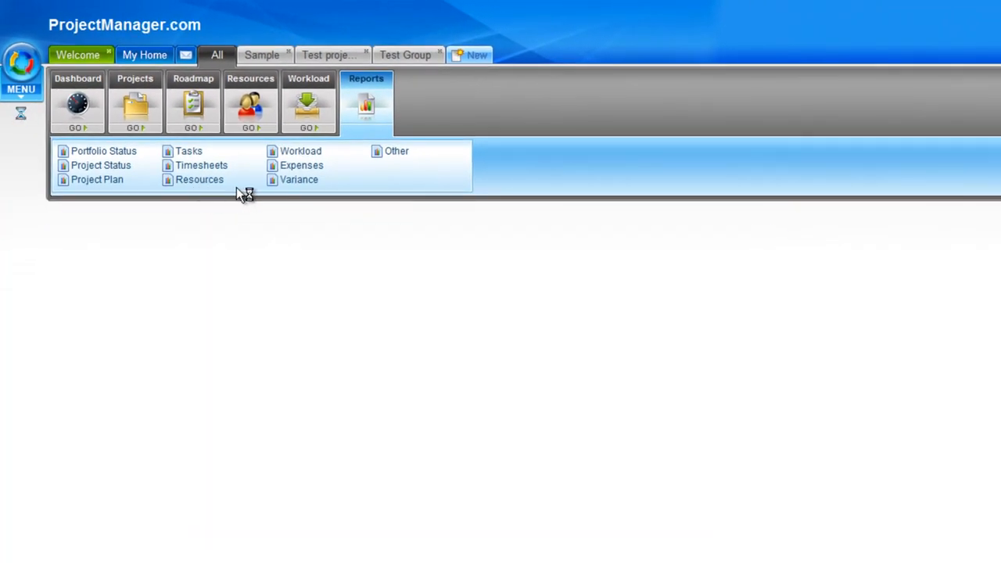
Start a Resources report and choose Availability Detail for all resources, 9–15 January 2012.
left_click(200, 178)
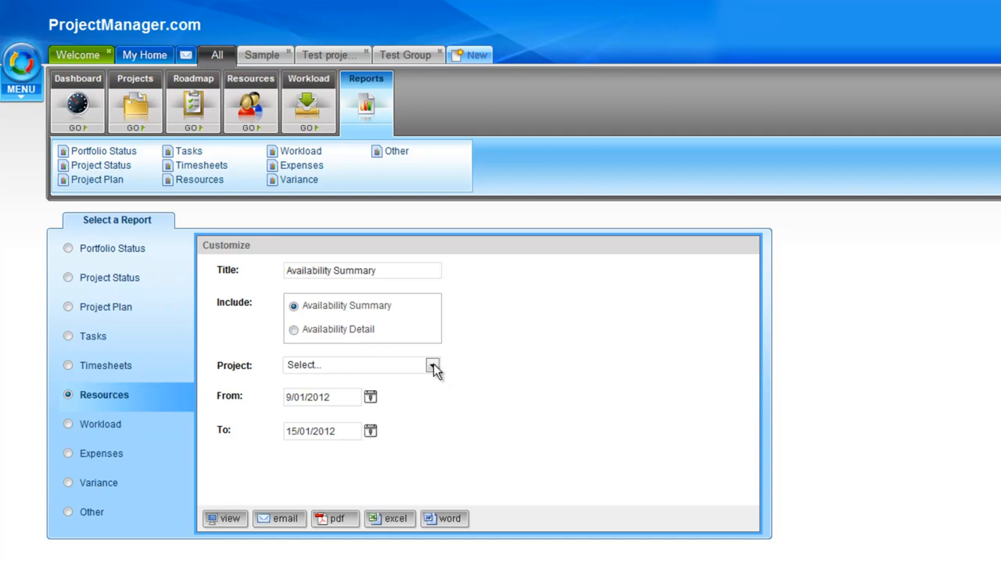
mouse_move(388, 323)
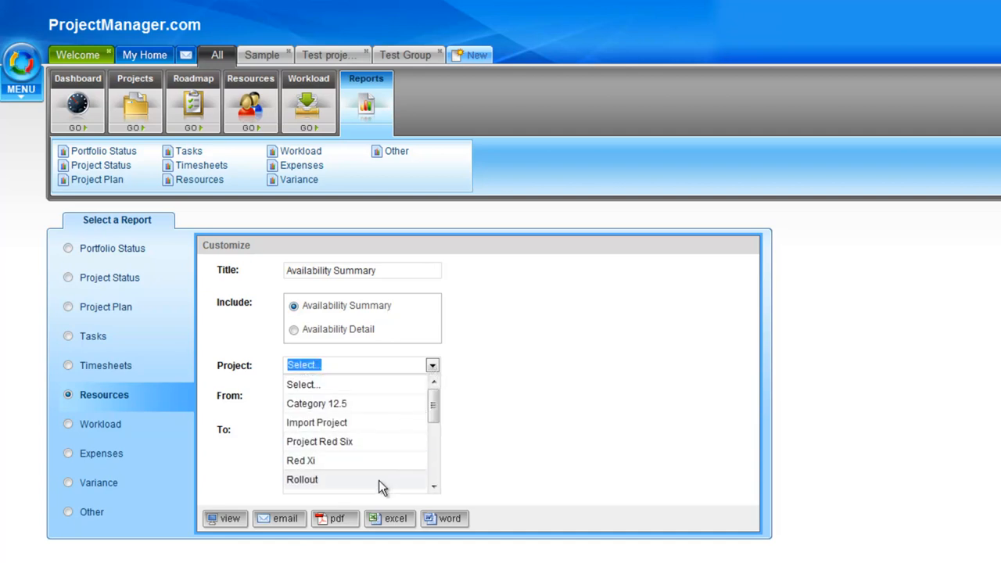
left_click(294, 328)
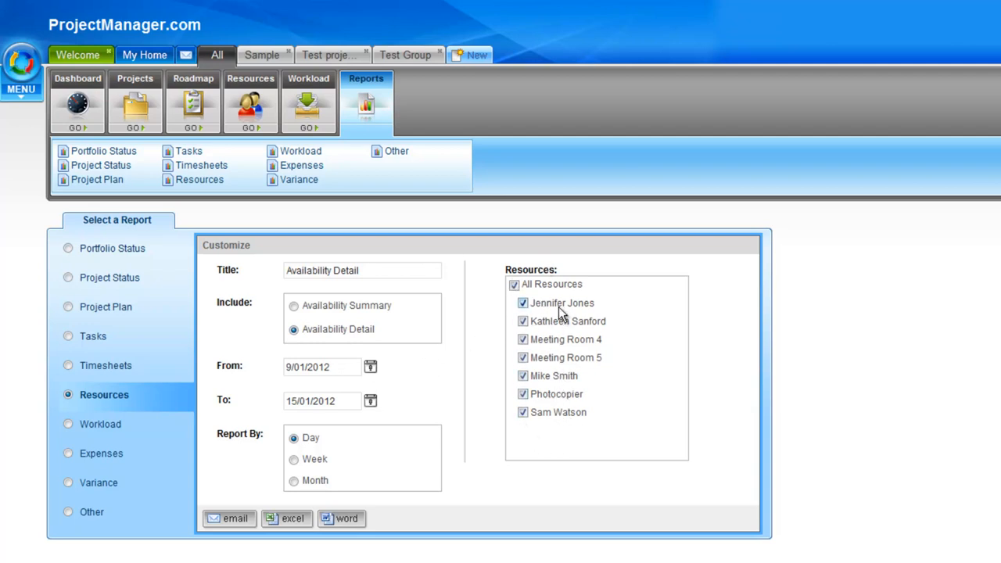
mouse_move(544, 314)
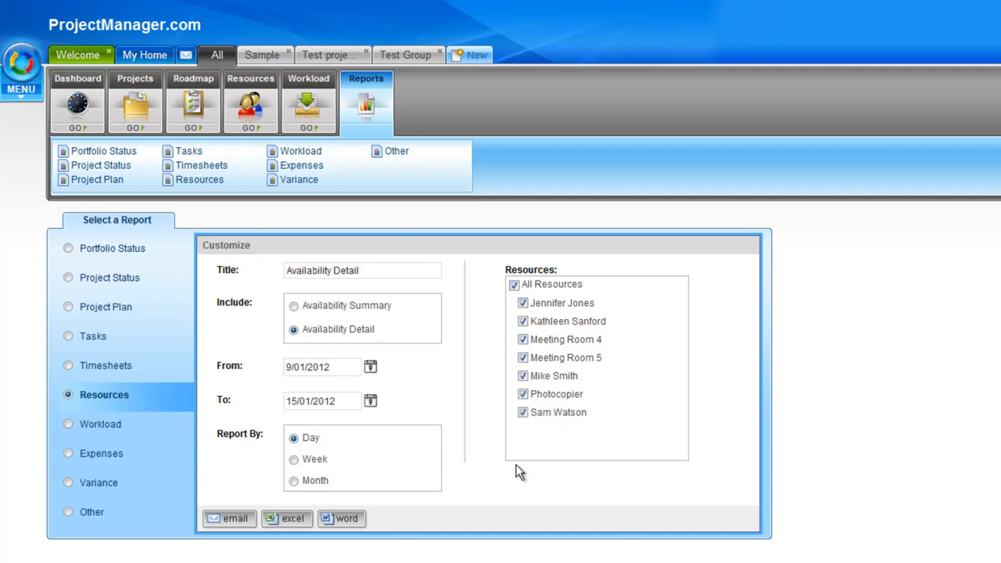
mouse_move(372, 491)
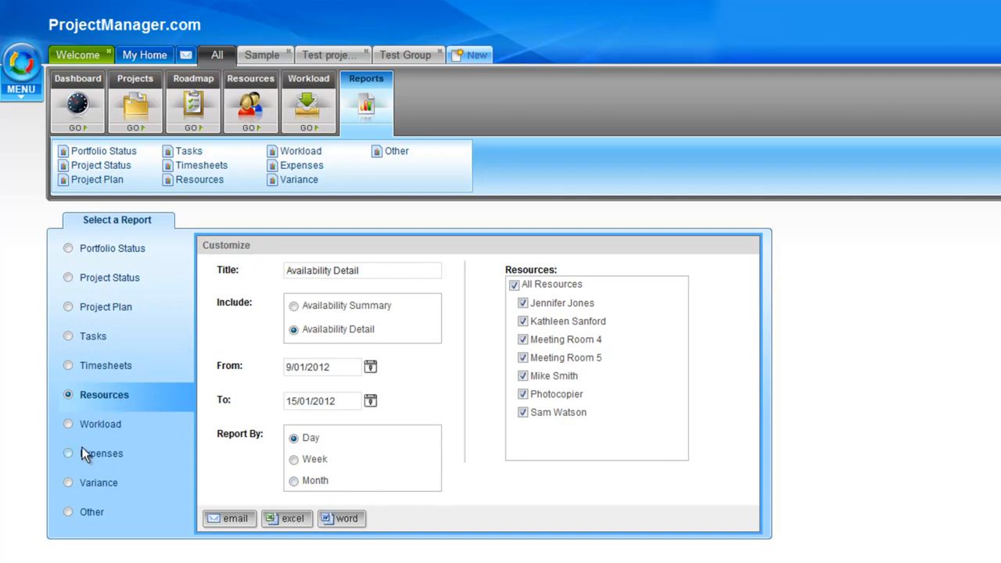
Check the Workload Detail report option, then go back to the Resources Availability Summary form.
left_click(100, 422)
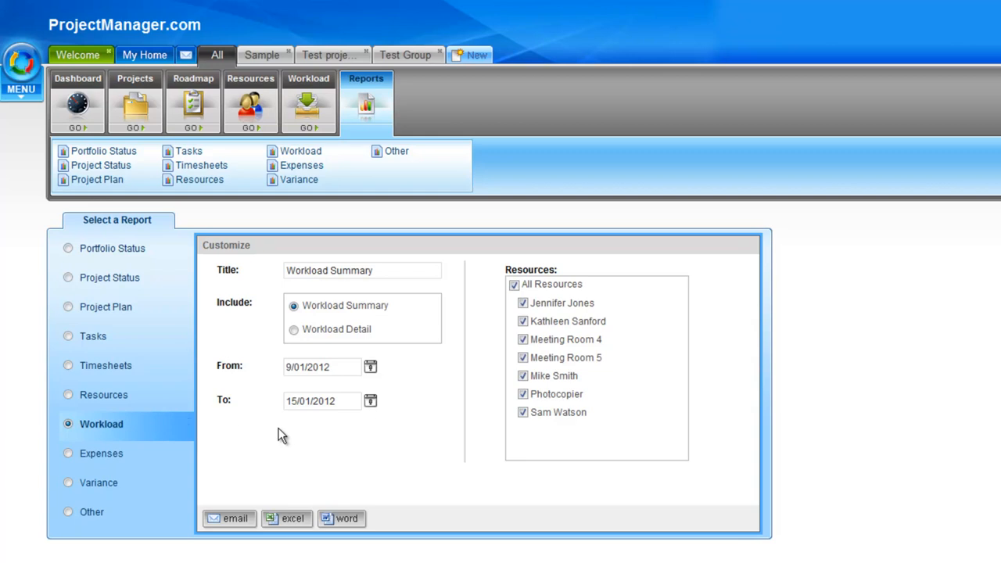
mouse_move(364, 329)
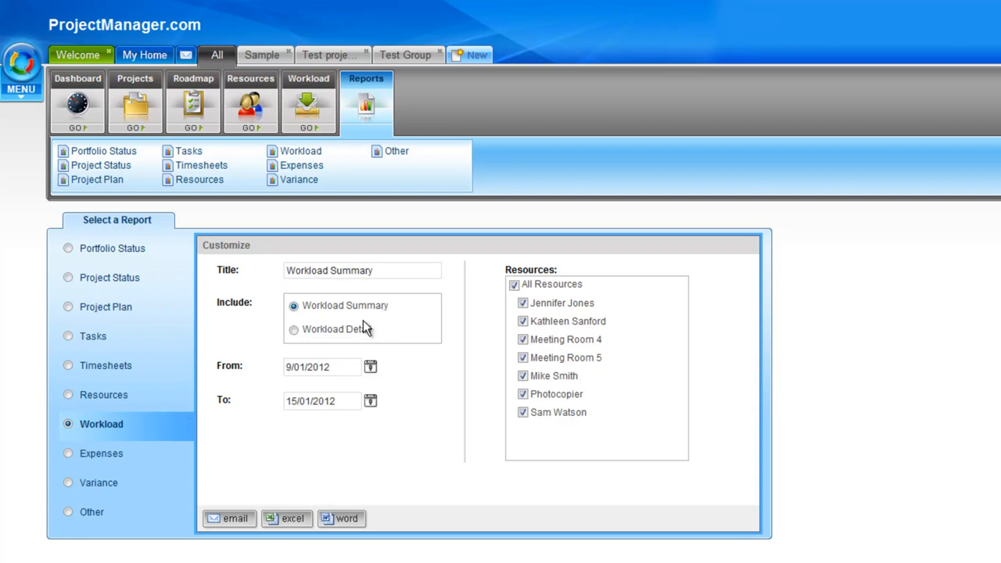
mouse_move(375, 347)
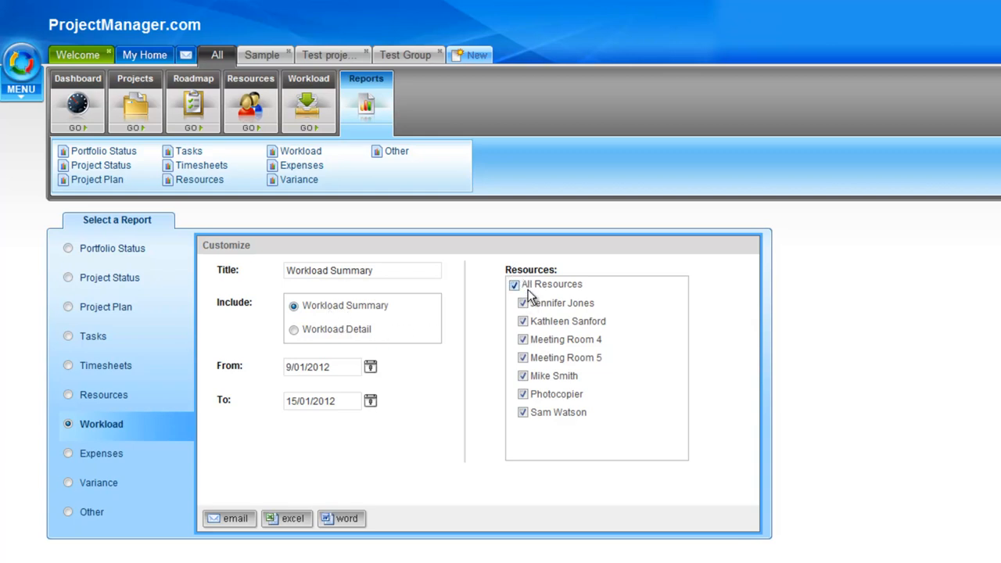
mouse_move(556, 258)
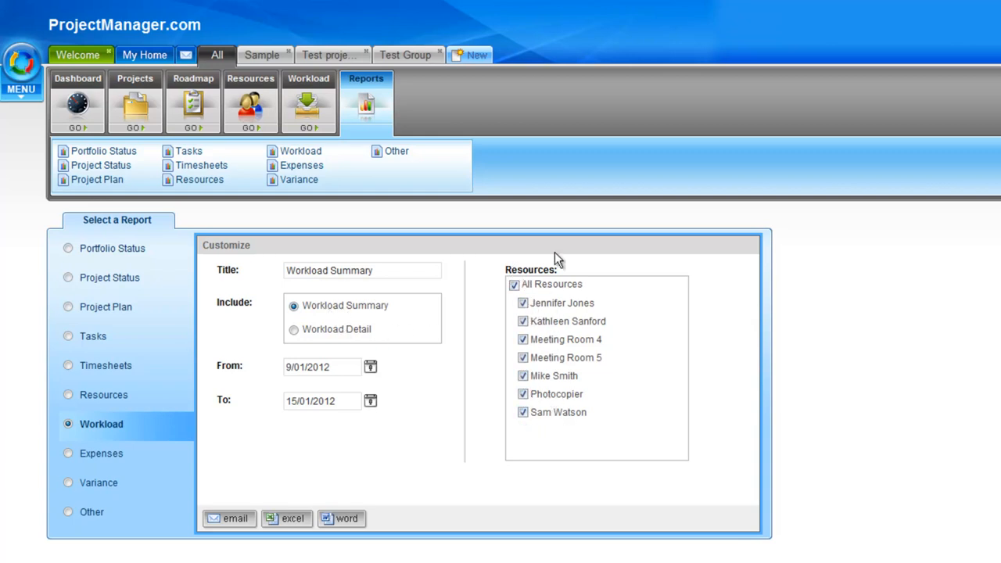
left_click(294, 328)
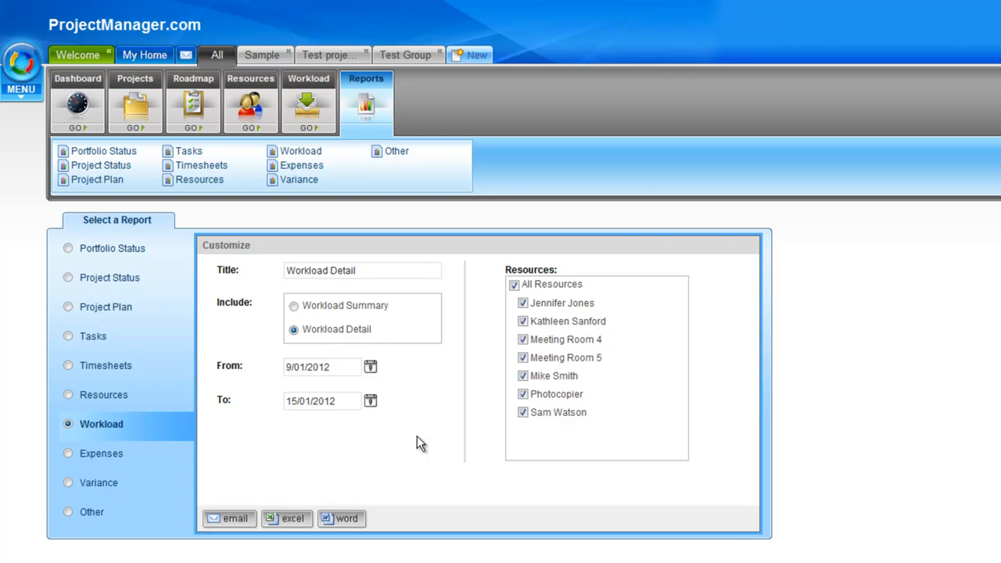
mouse_move(435, 503)
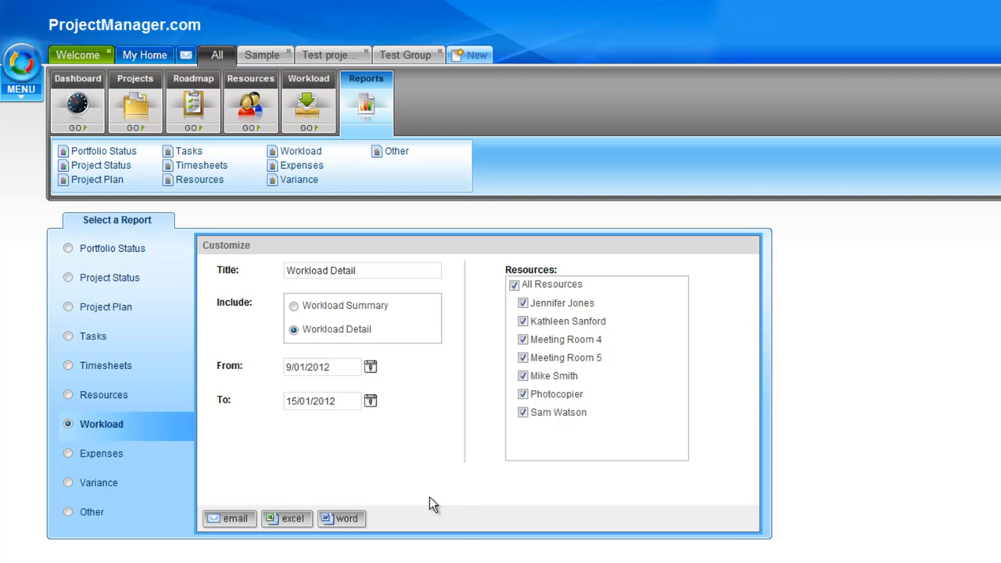
mouse_move(247, 478)
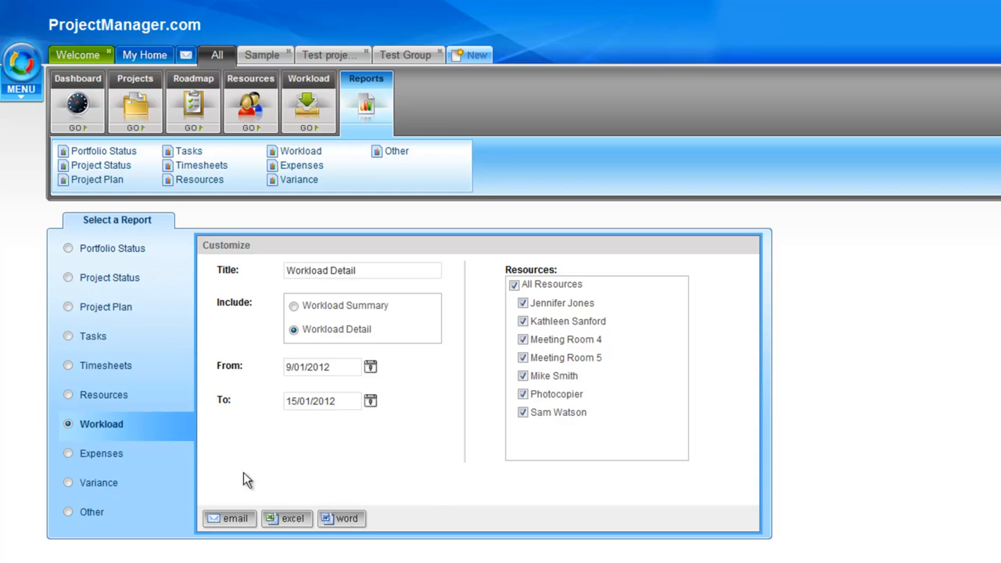
left_click(103, 394)
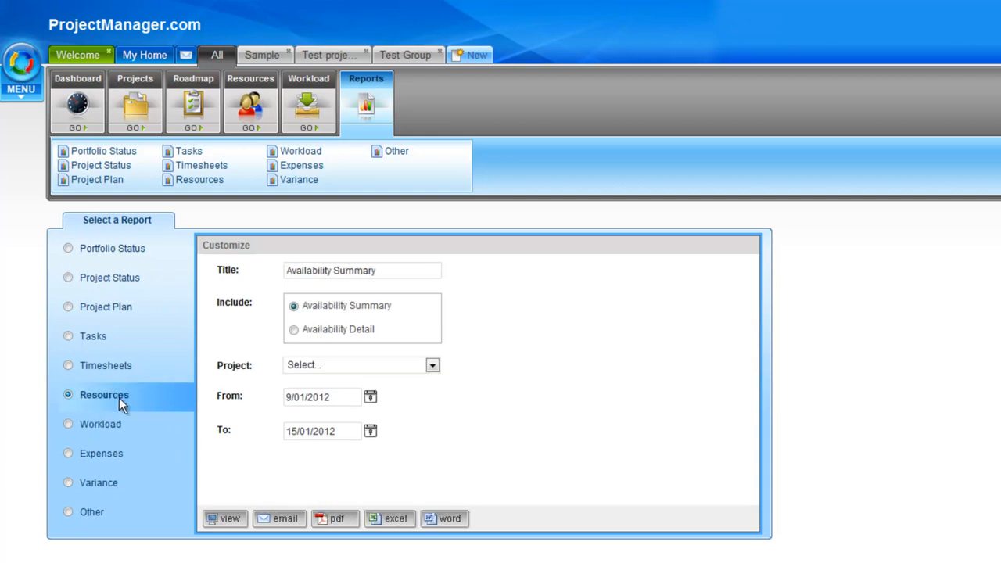
mouse_move(394, 364)
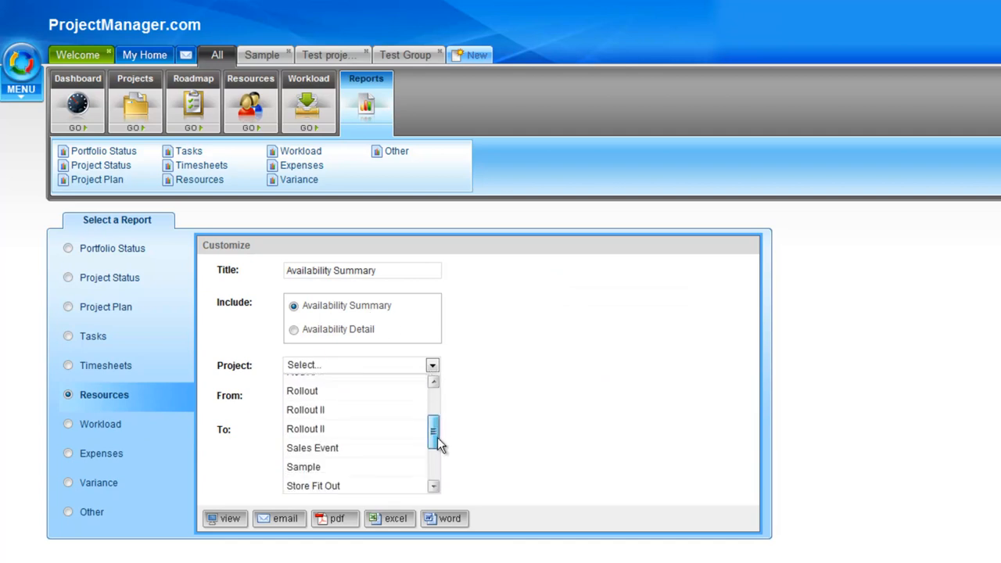
Choose the Sample project and generate its Availability Summary showing 240 available hours.
left_click(304, 466)
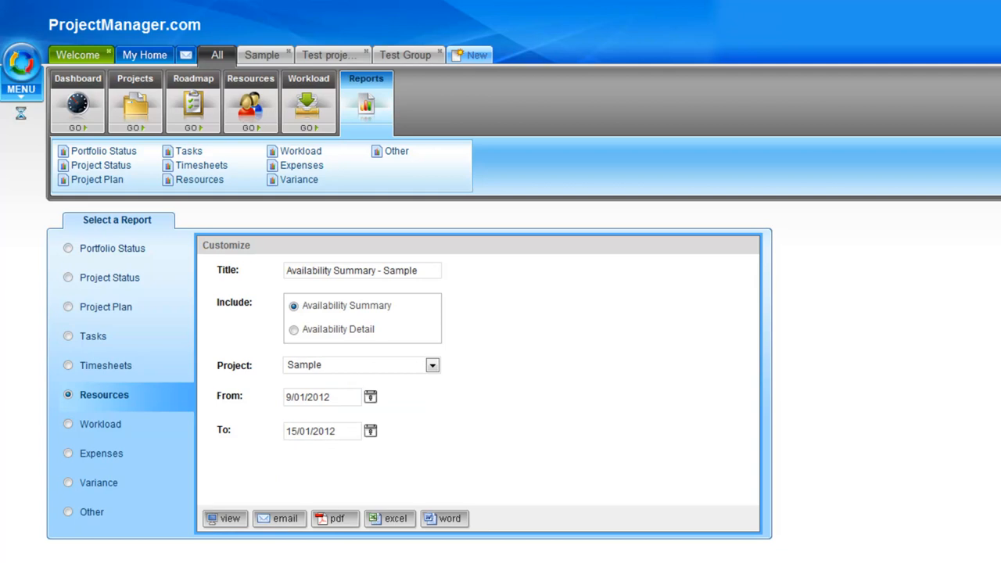
left_click(225, 518)
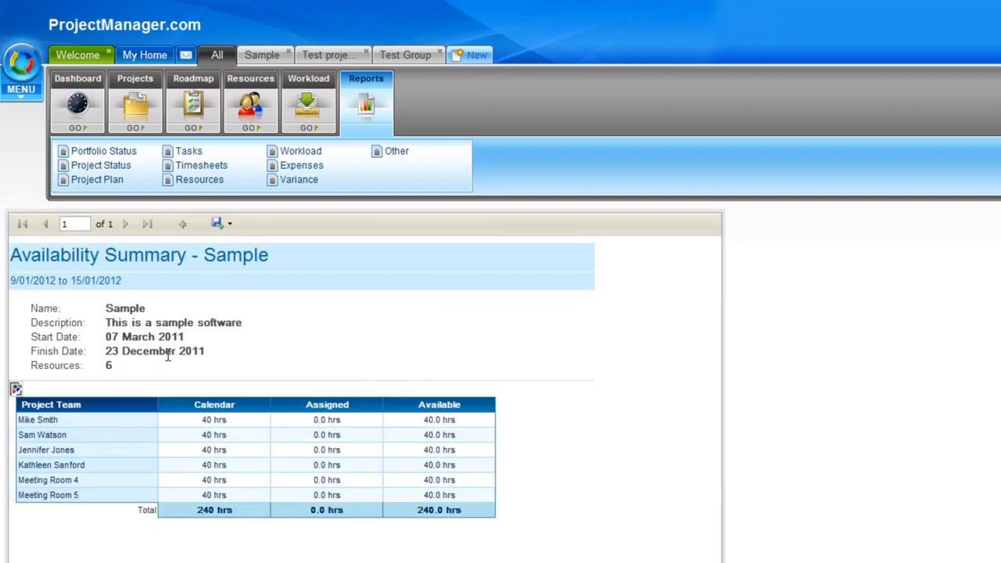
mouse_move(162, 353)
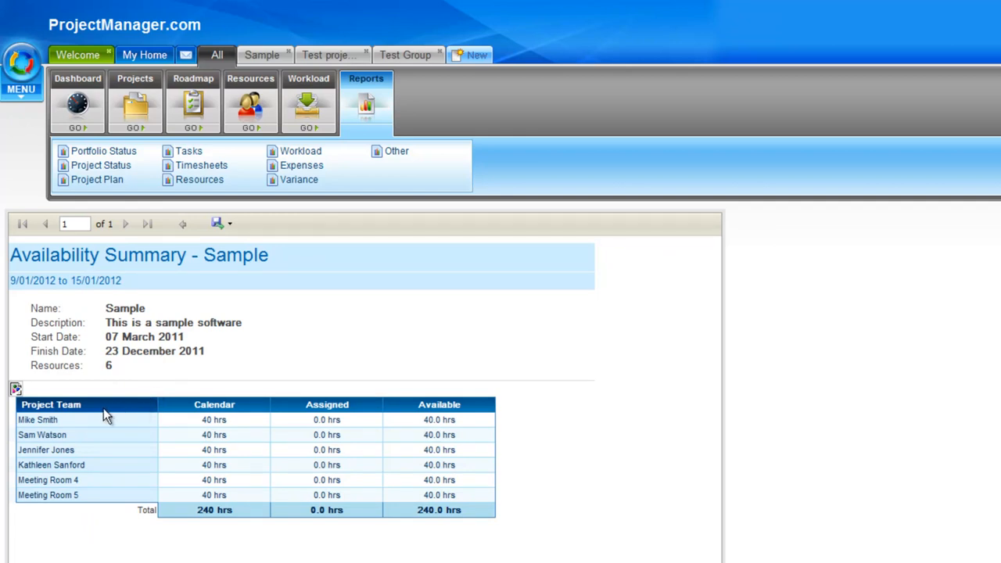
mouse_move(231, 385)
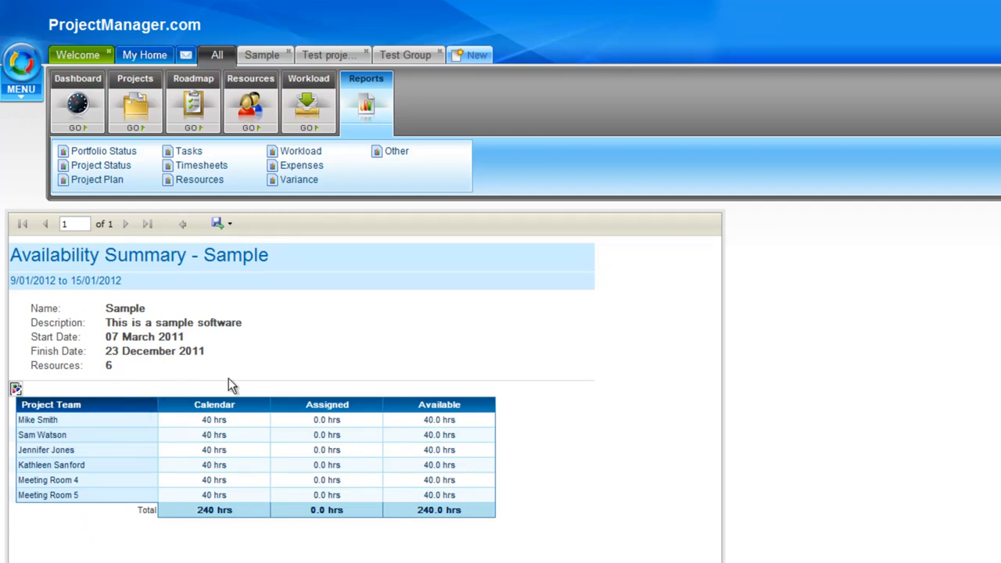
mouse_move(217, 560)
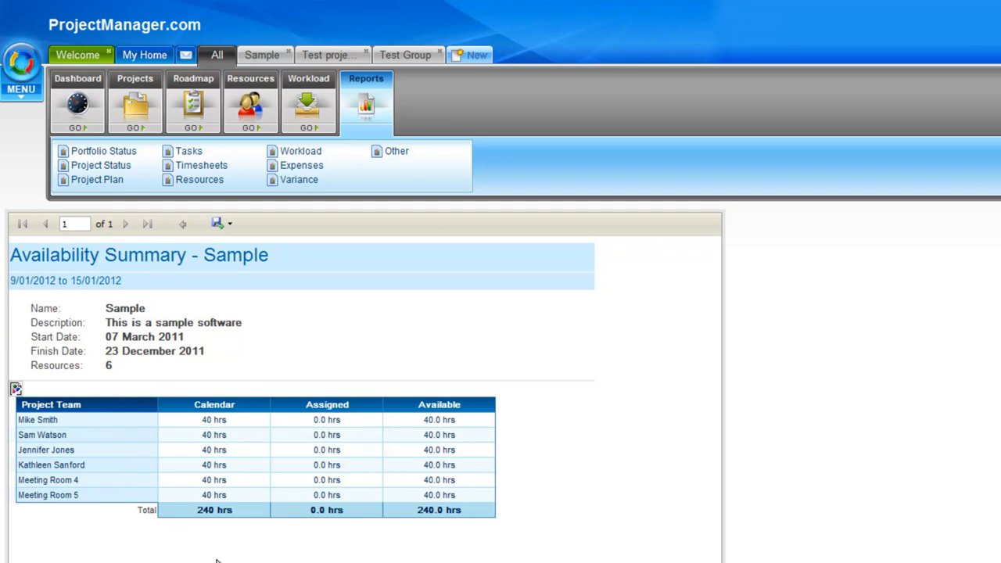
mouse_move(216, 540)
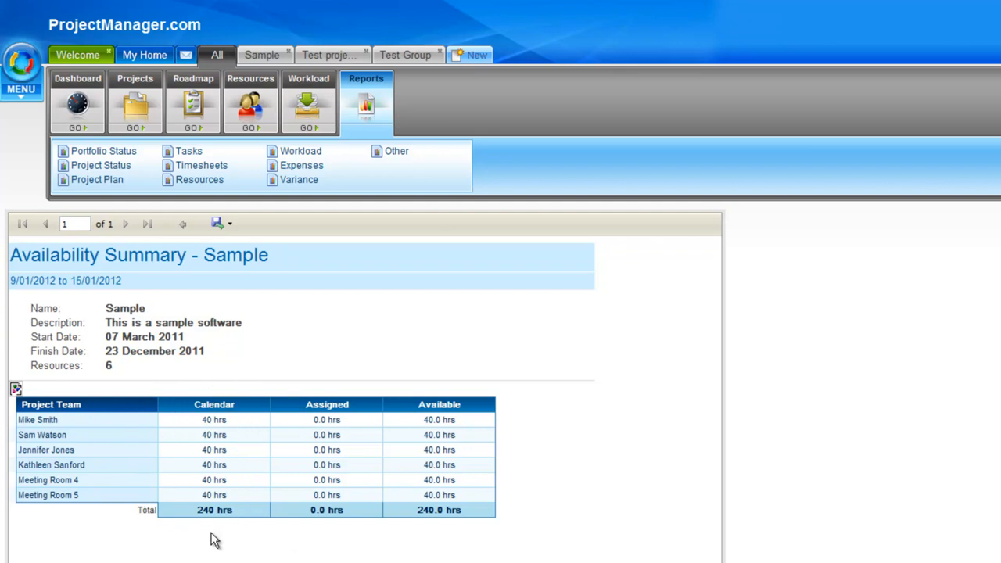
mouse_move(305, 377)
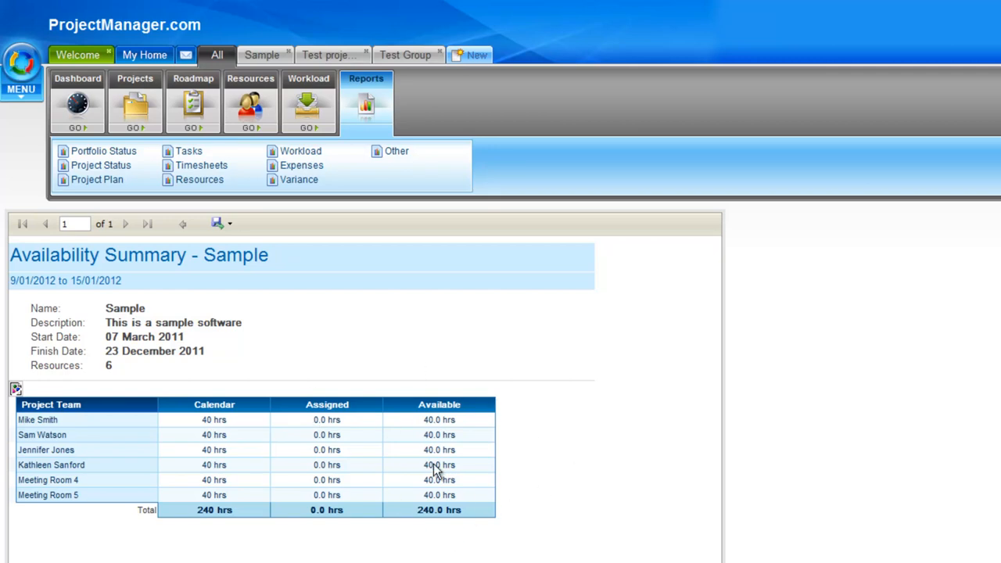
mouse_move(501, 350)
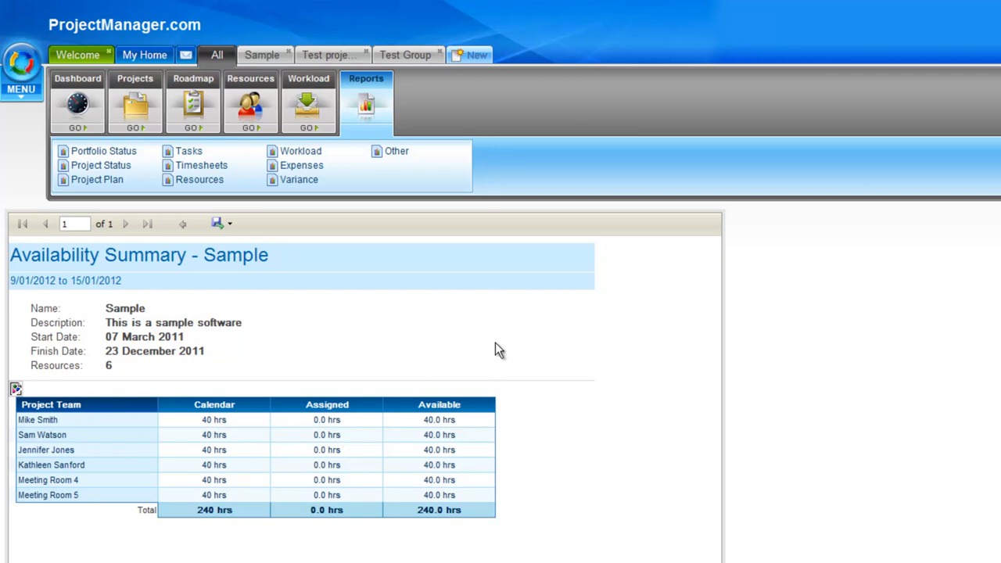